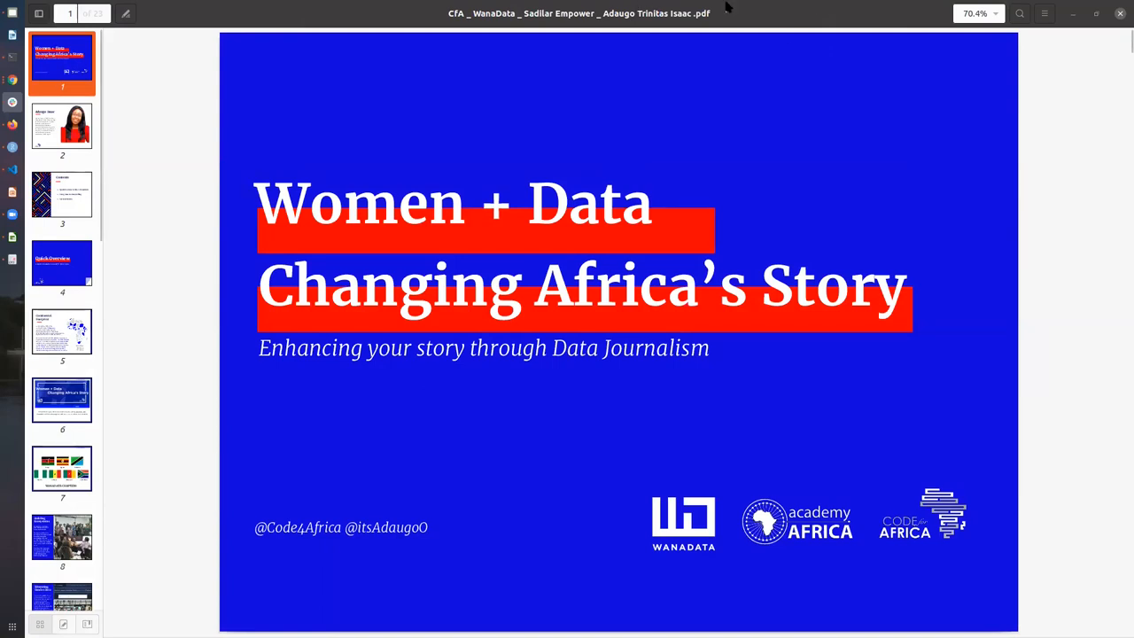
mouse_move(483, 16)
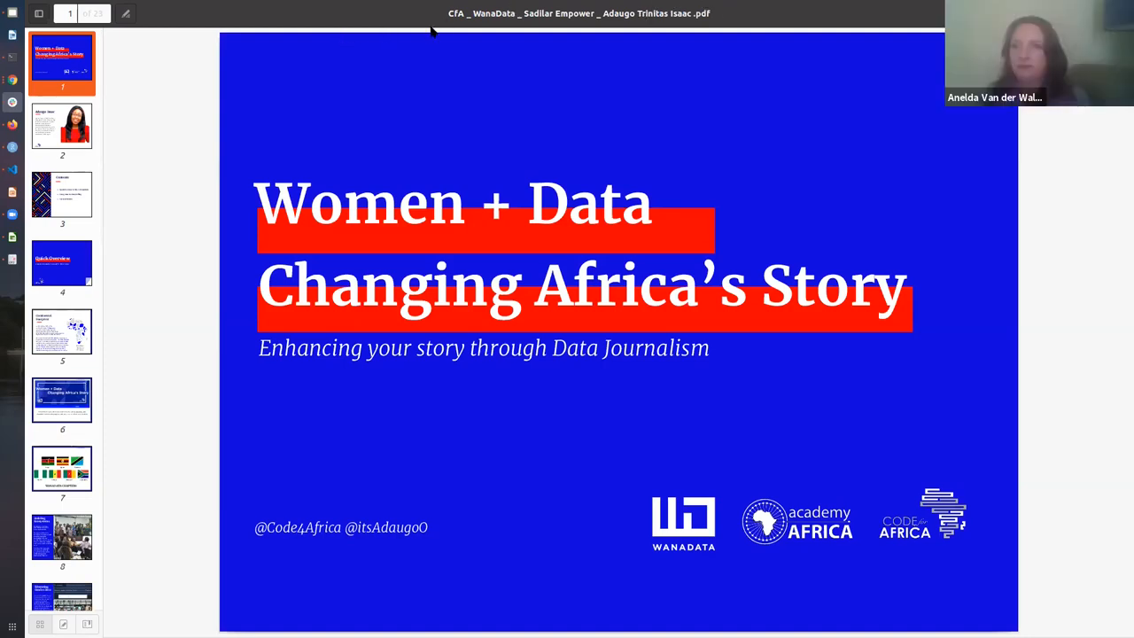
mouse_move(567, 10)
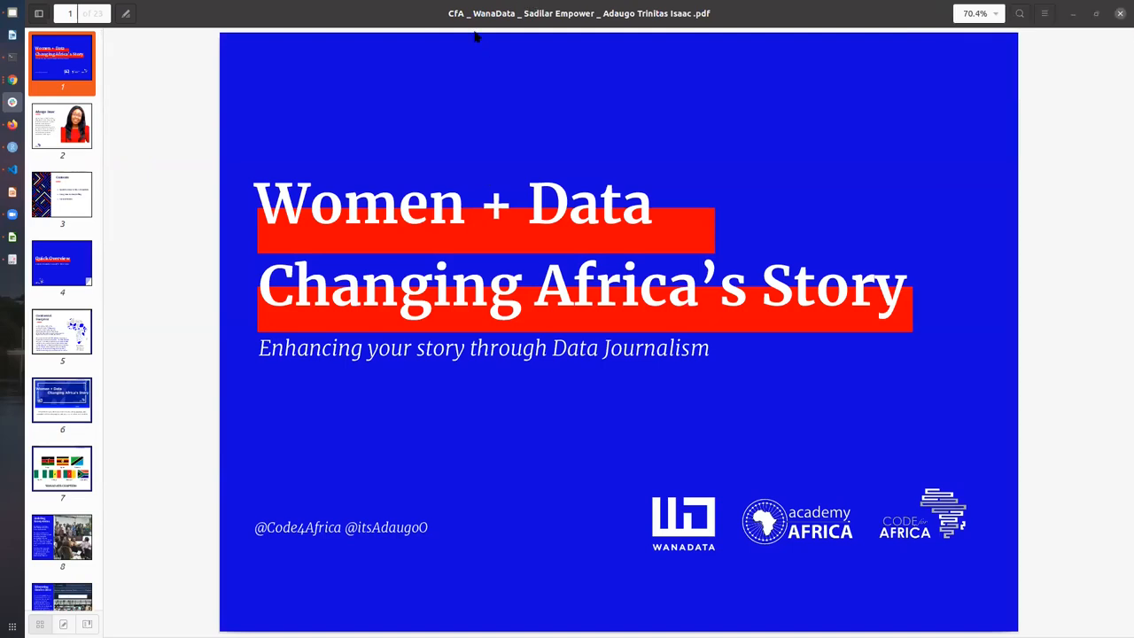
mouse_move(419, 31)
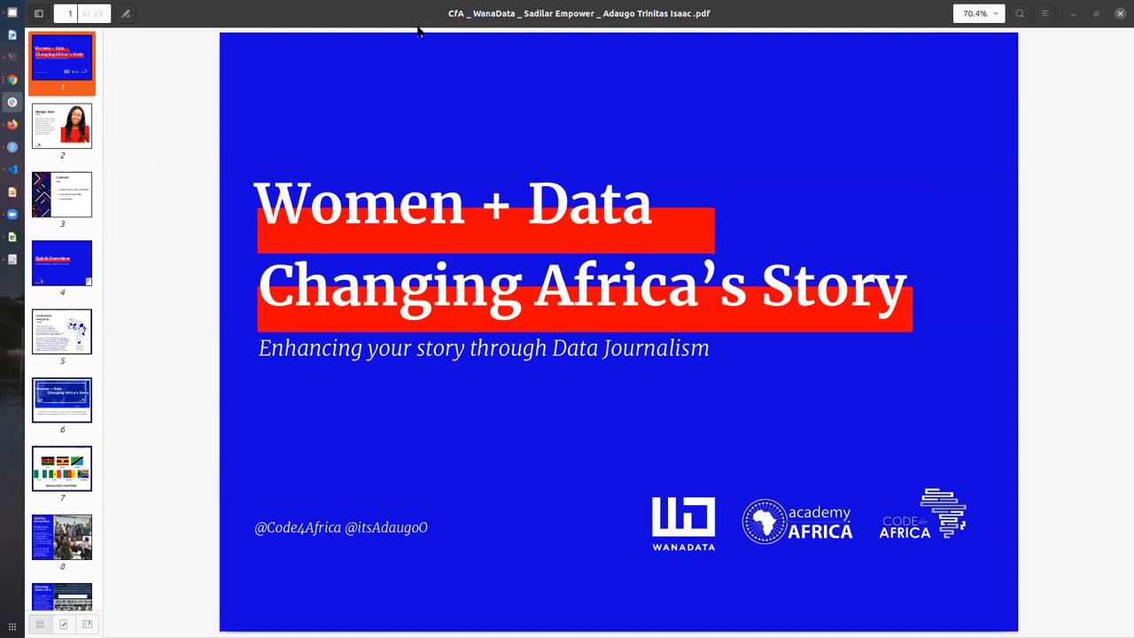
mouse_move(848, 87)
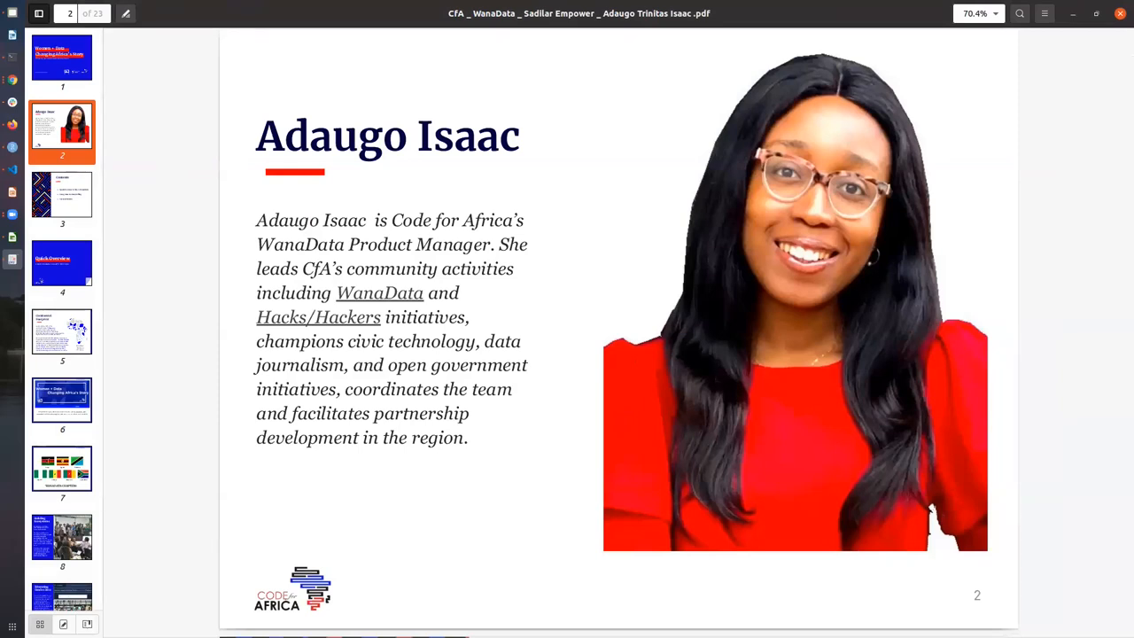
mouse_move(61, 198)
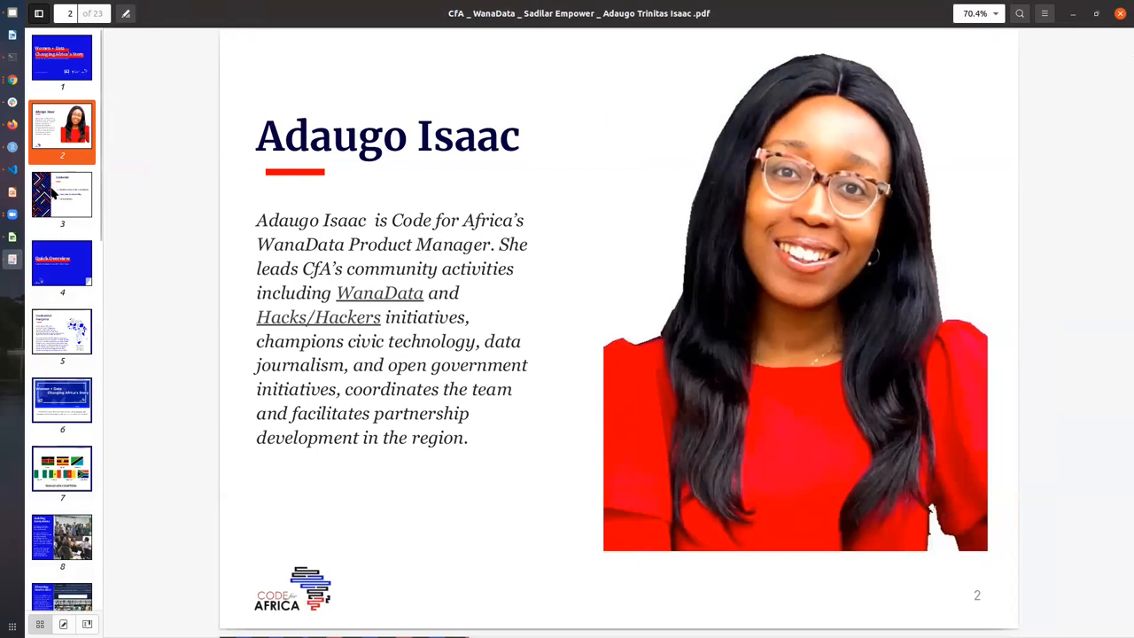
mouse_move(65, 210)
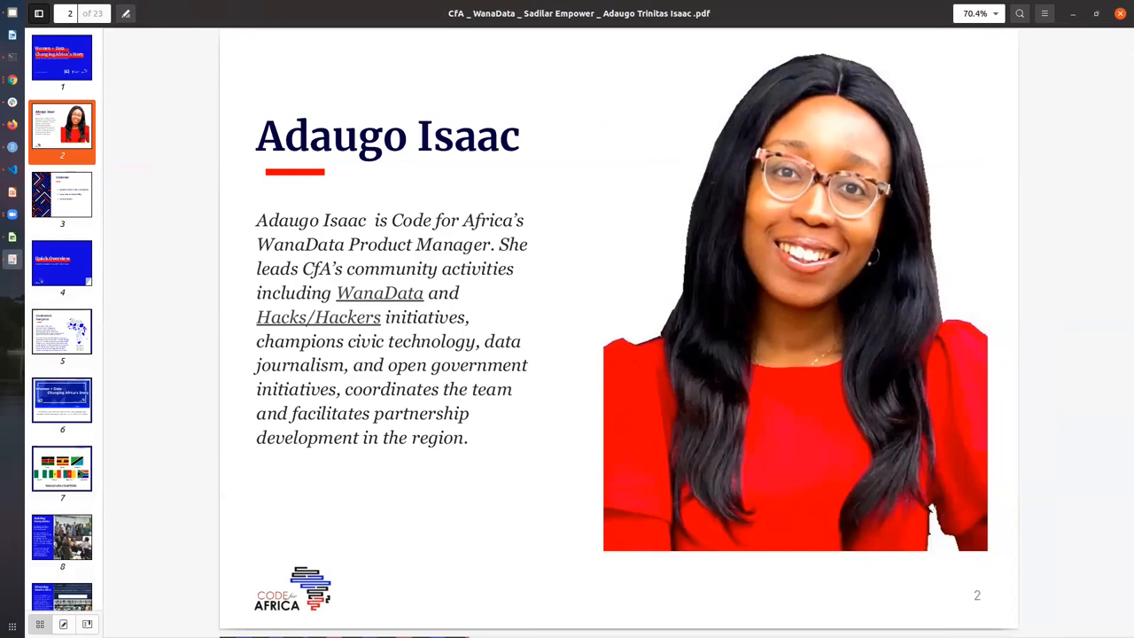
mouse_move(62, 204)
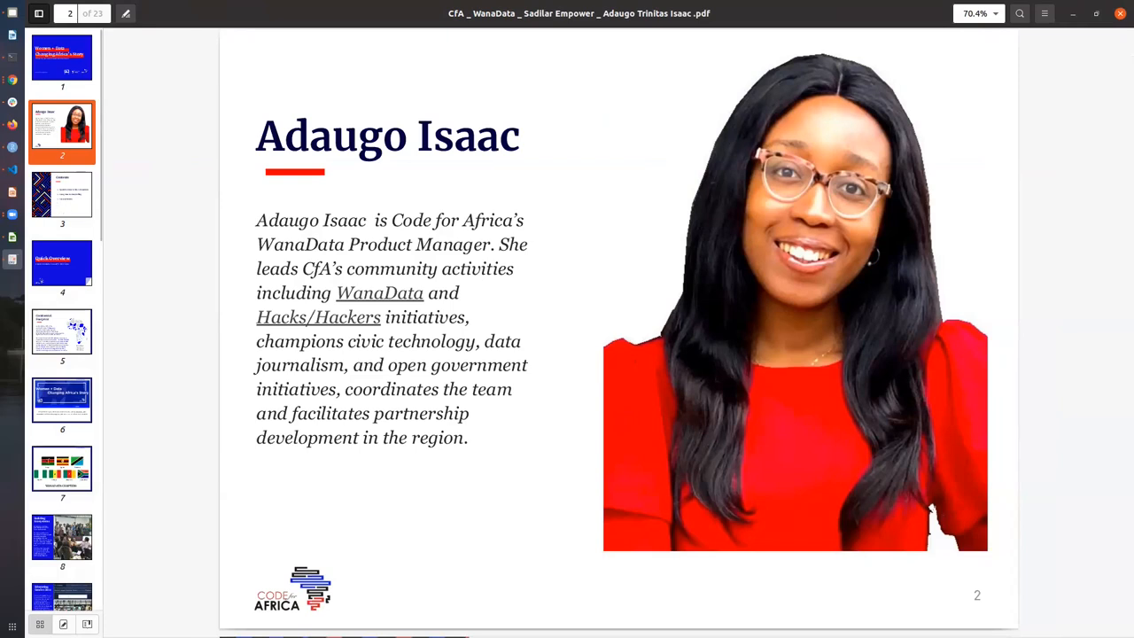
Step: Page from the Contents slide (3) to the Continental Footprint slide (5) with the Africa map
left_click(61, 195)
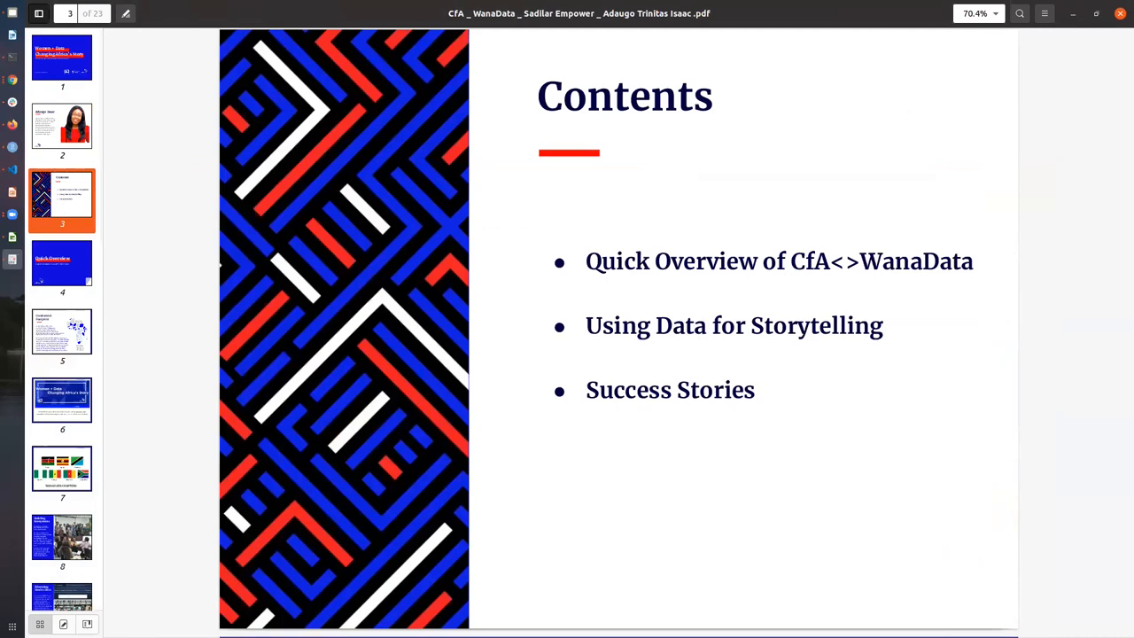
mouse_move(64, 224)
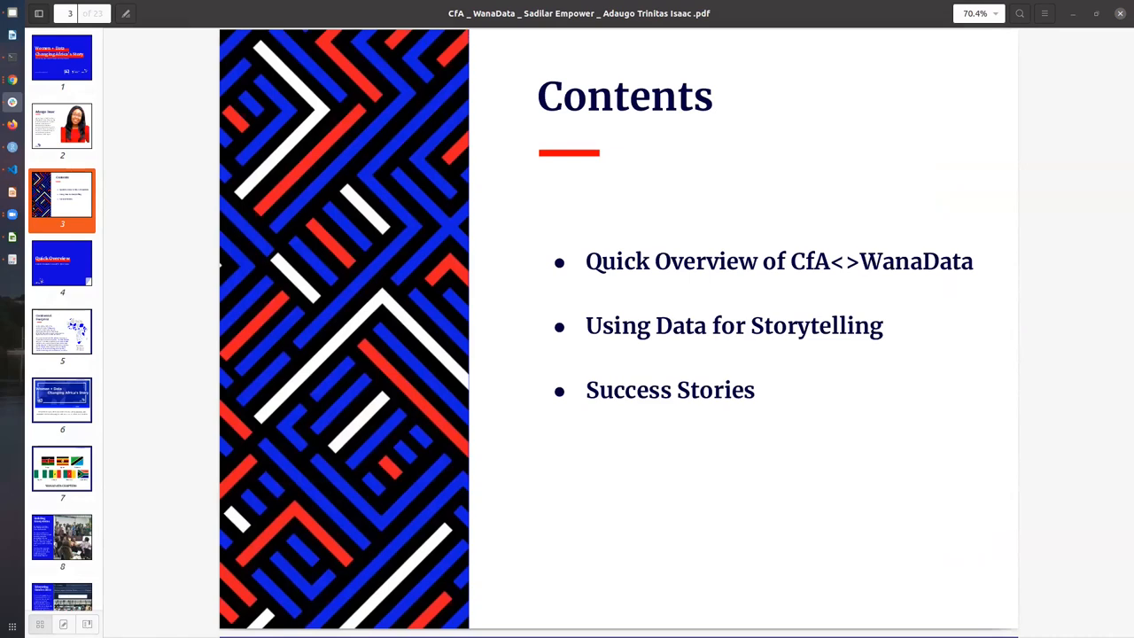
mouse_move(42, 282)
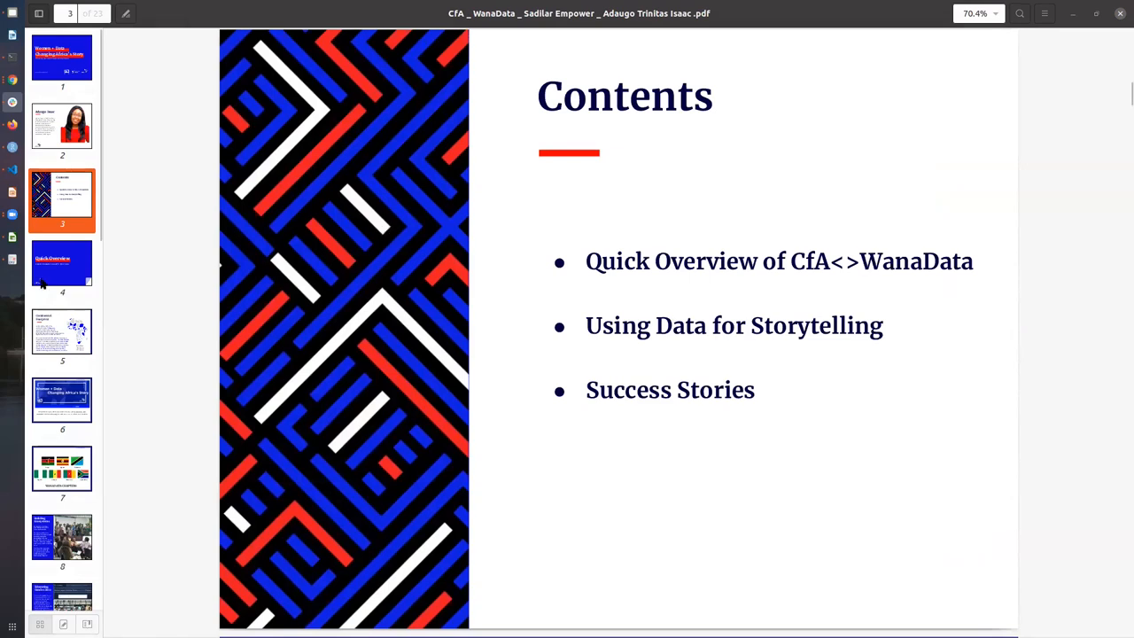
left_click(62, 266)
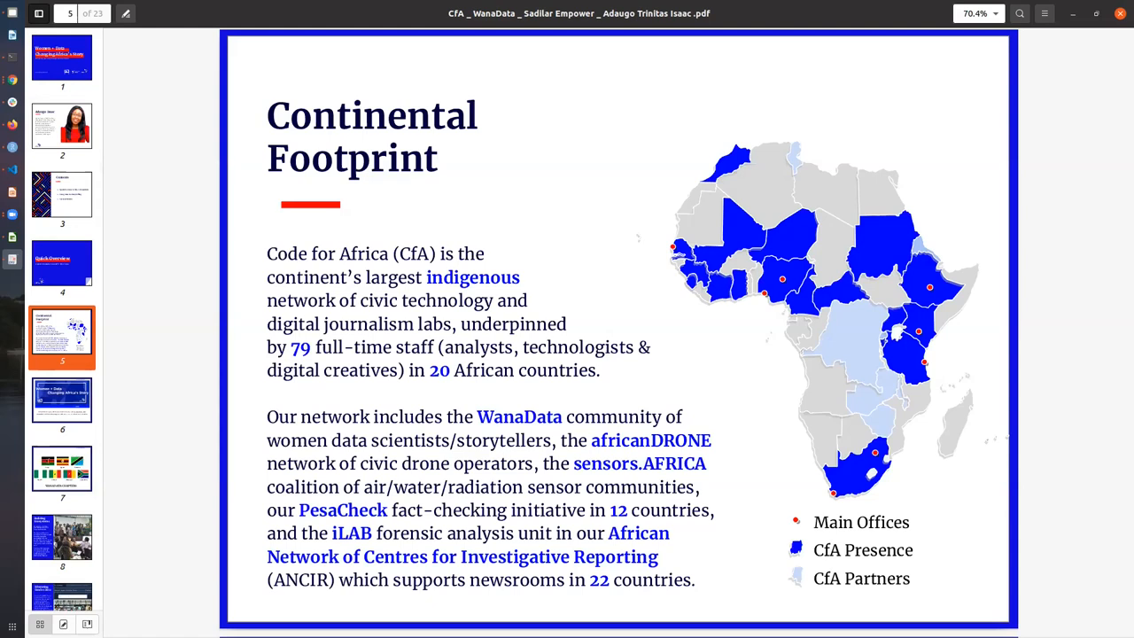
mouse_move(74, 398)
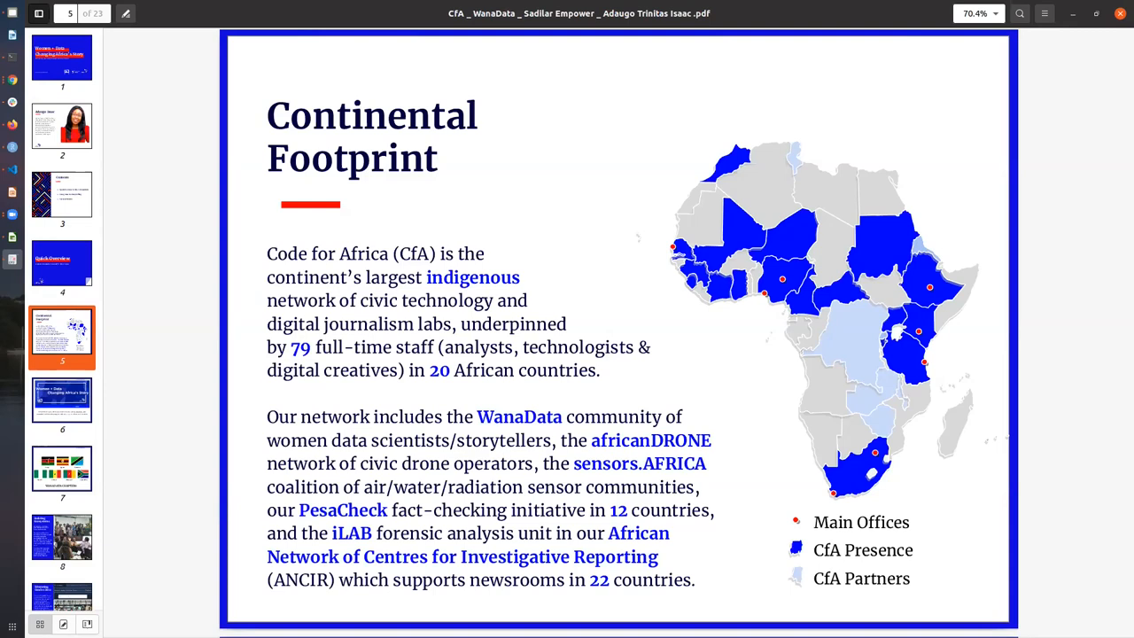
mouse_move(69, 412)
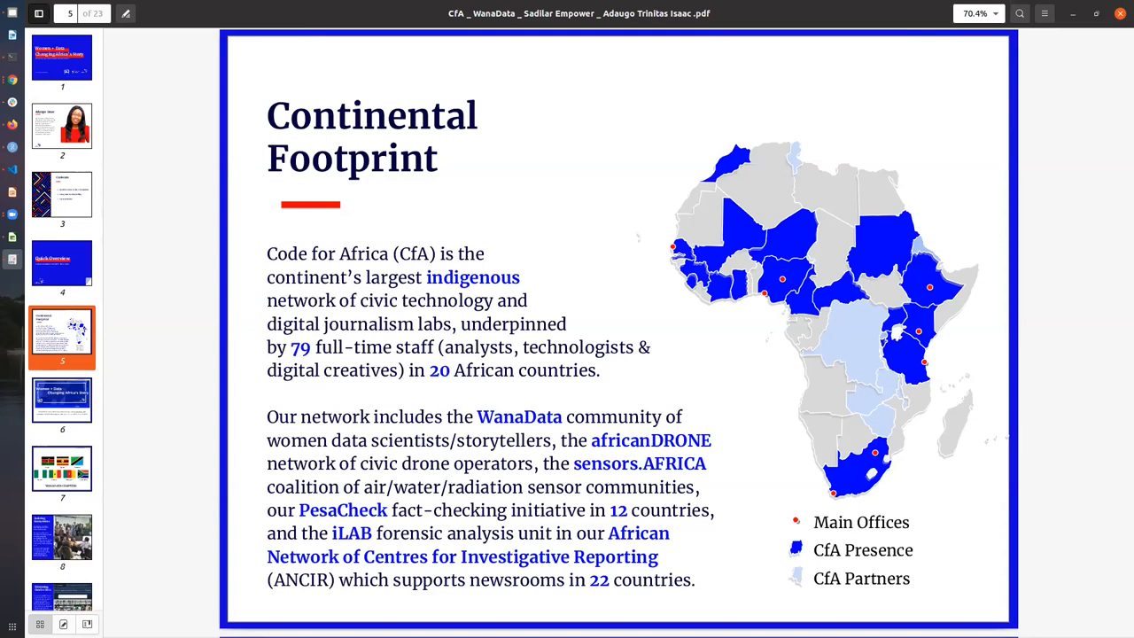
mouse_move(62, 416)
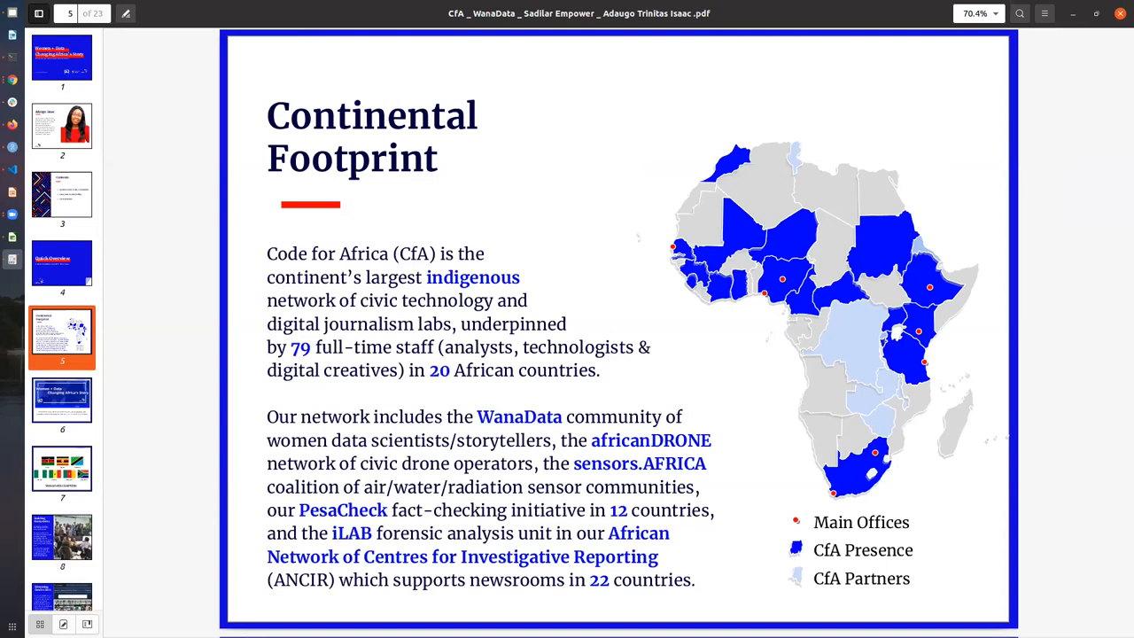
Step: Show the WanaData overview slide 6, then slide 7 with the chapter country flags
left_click(62, 399)
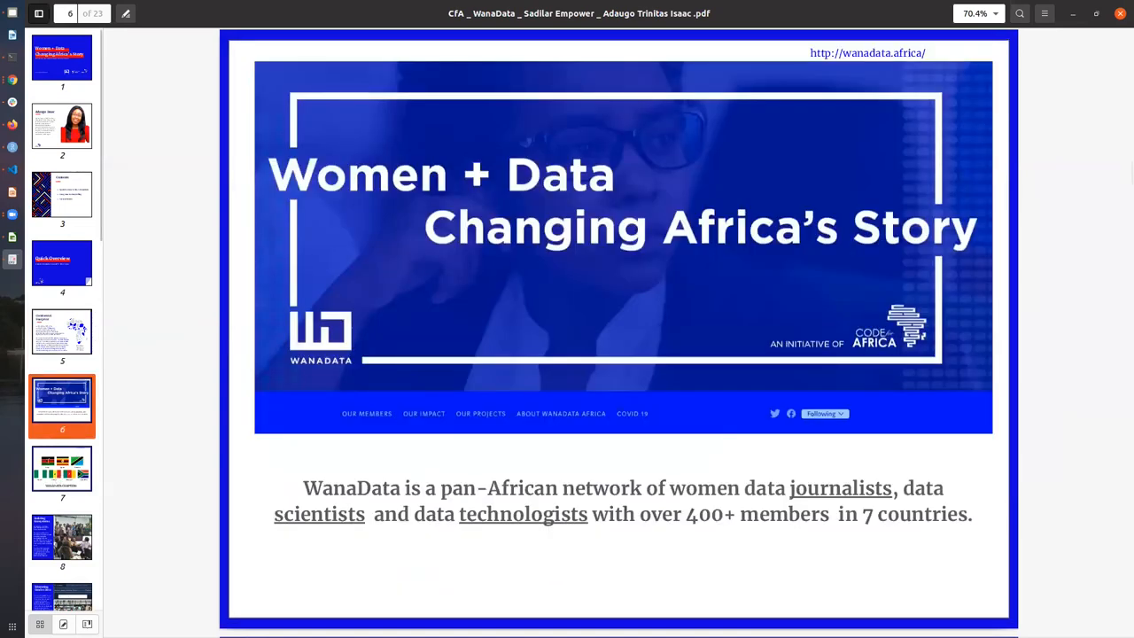
mouse_move(62, 474)
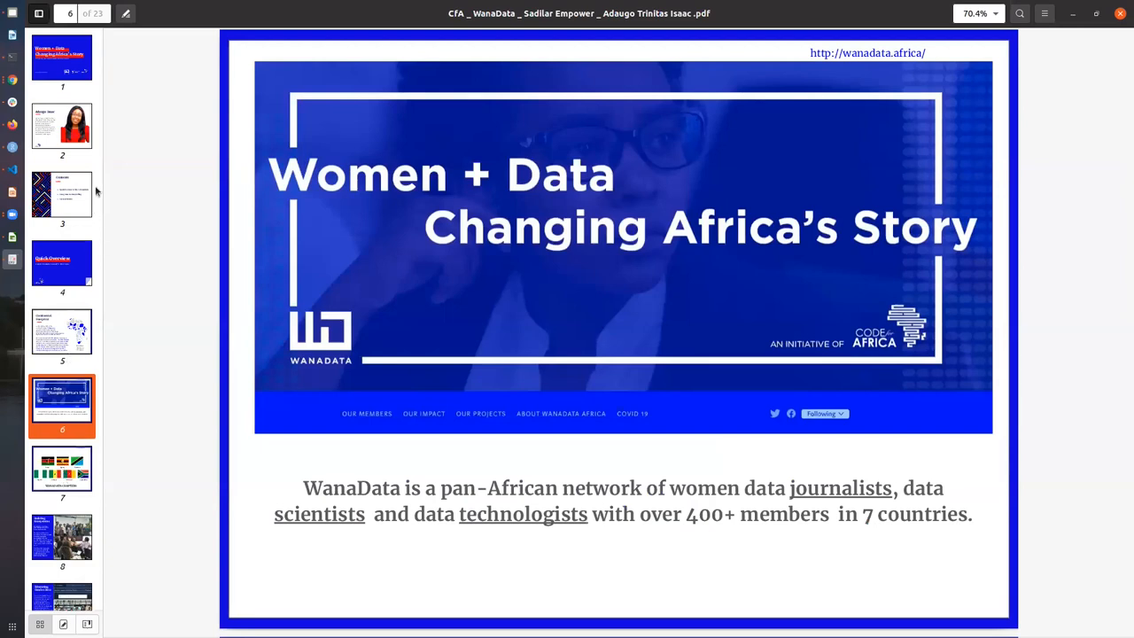
scroll("down", 3)
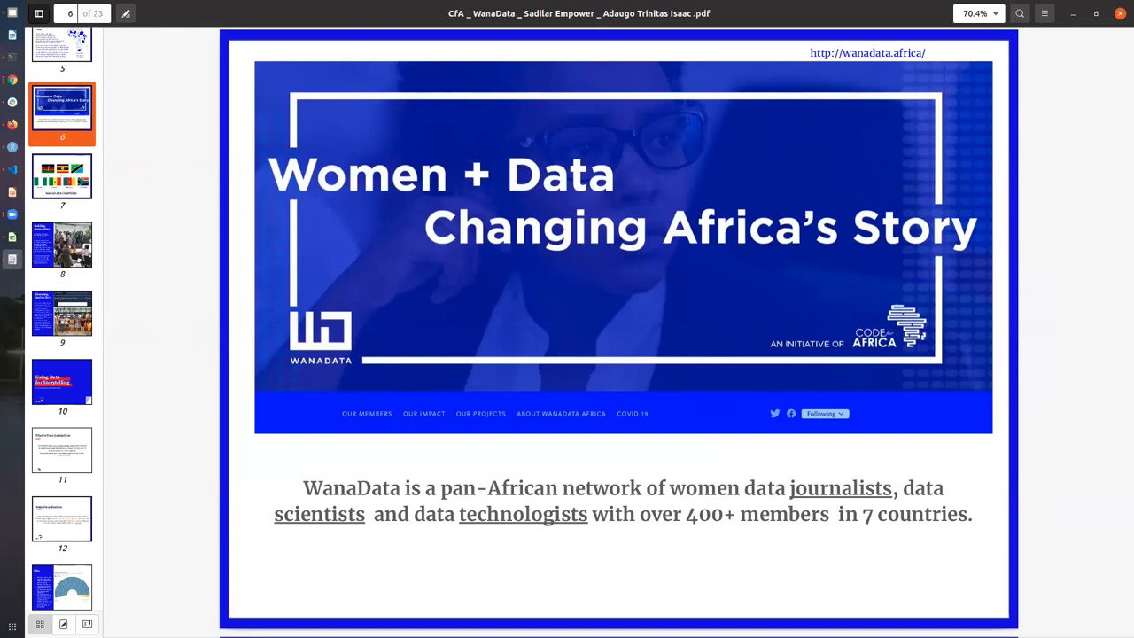
mouse_move(62, 191)
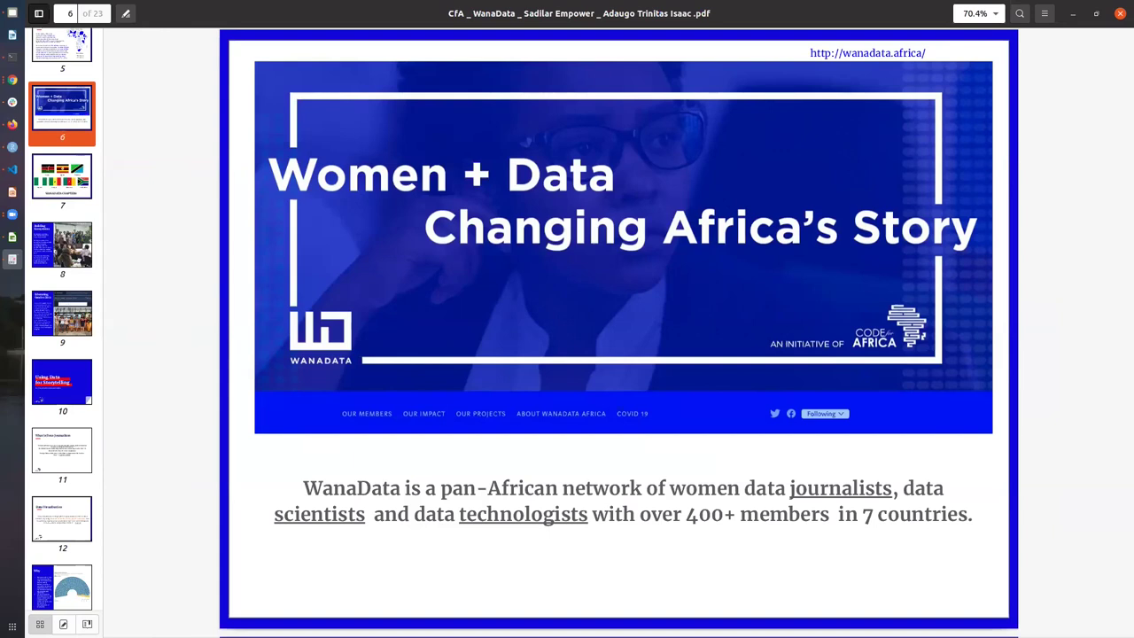
left_click(62, 182)
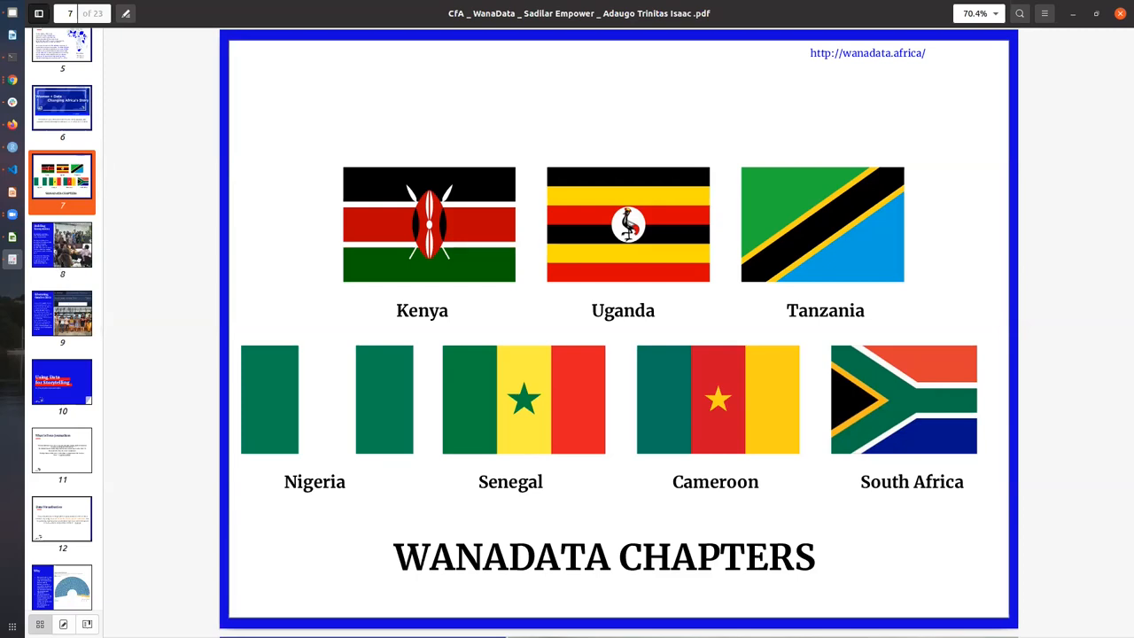
Step: Show slide 8, Building Ecosystems, on WanaData's pan-African network of women technocrats
left_click(62, 250)
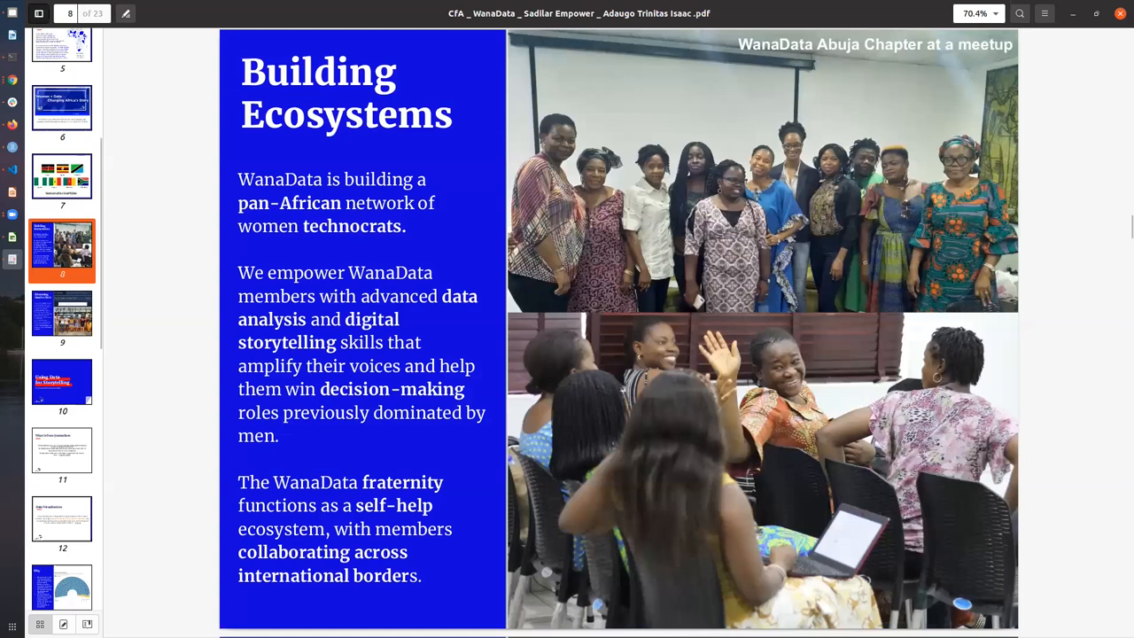
mouse_move(67, 181)
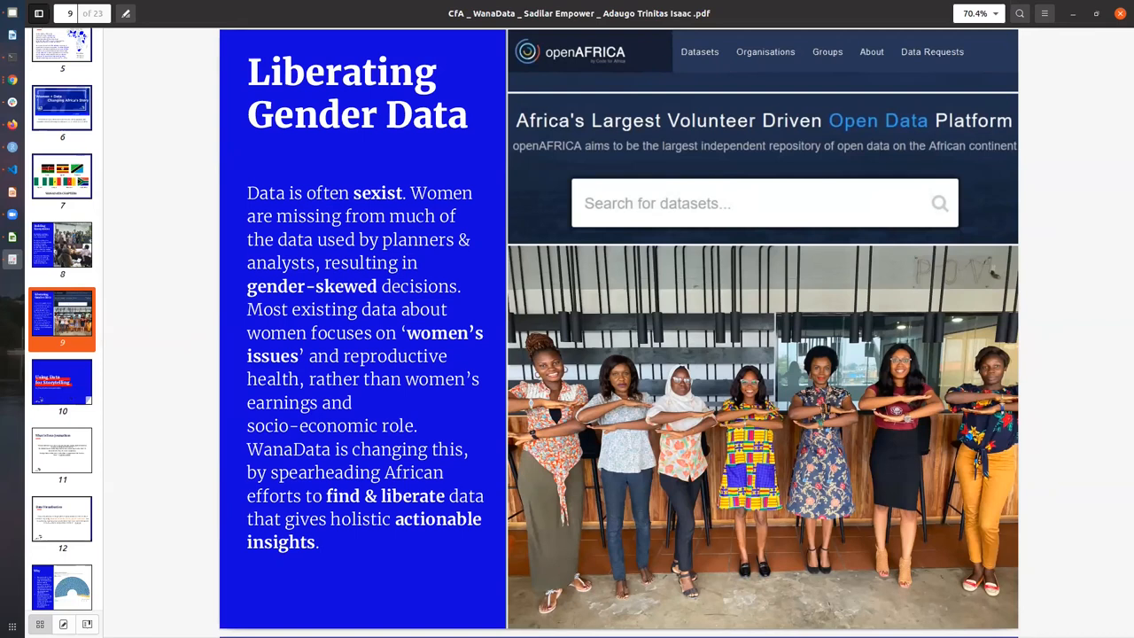
mouse_move(57, 392)
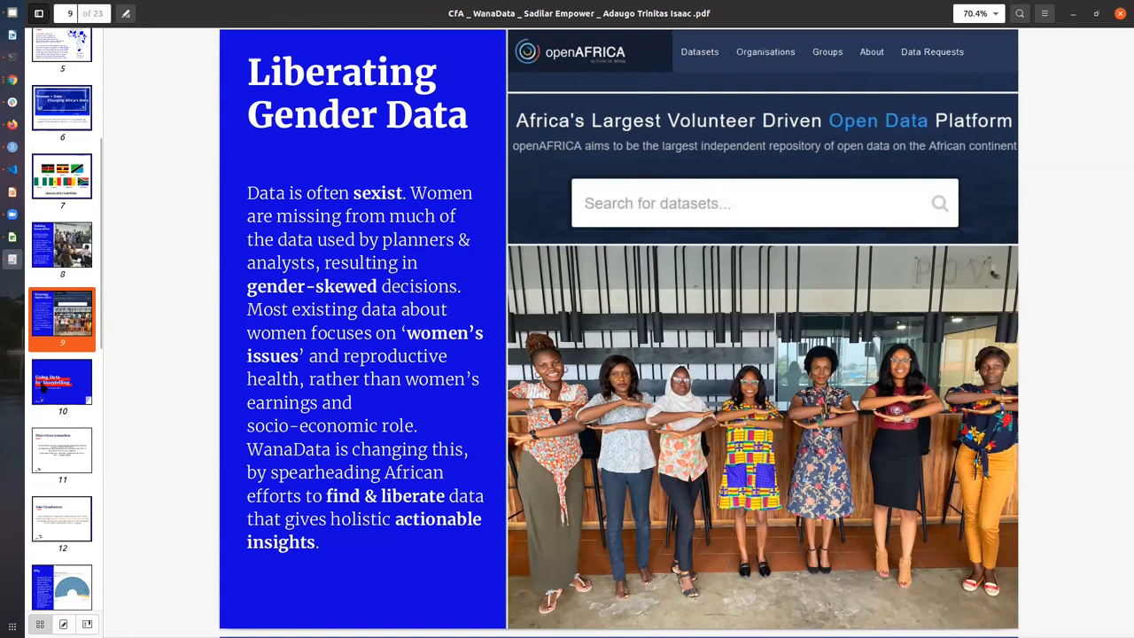
Step: Page through slides 10 and 11 (storytelling, data journalism) to slide 12, Data Visualisation
left_click(62, 381)
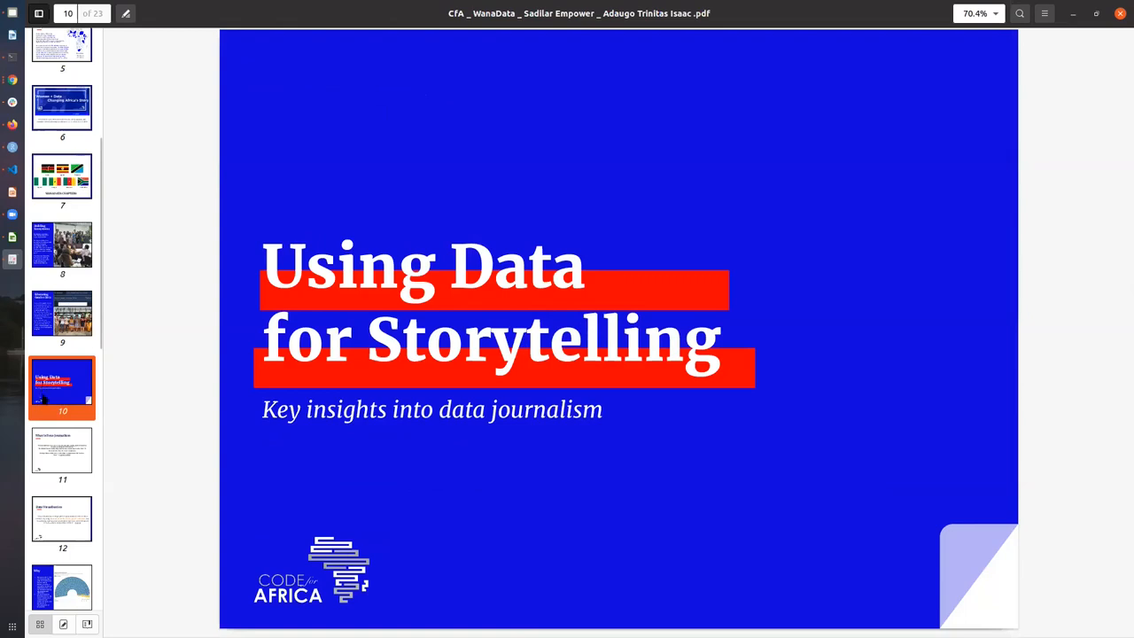
scroll("down", 3)
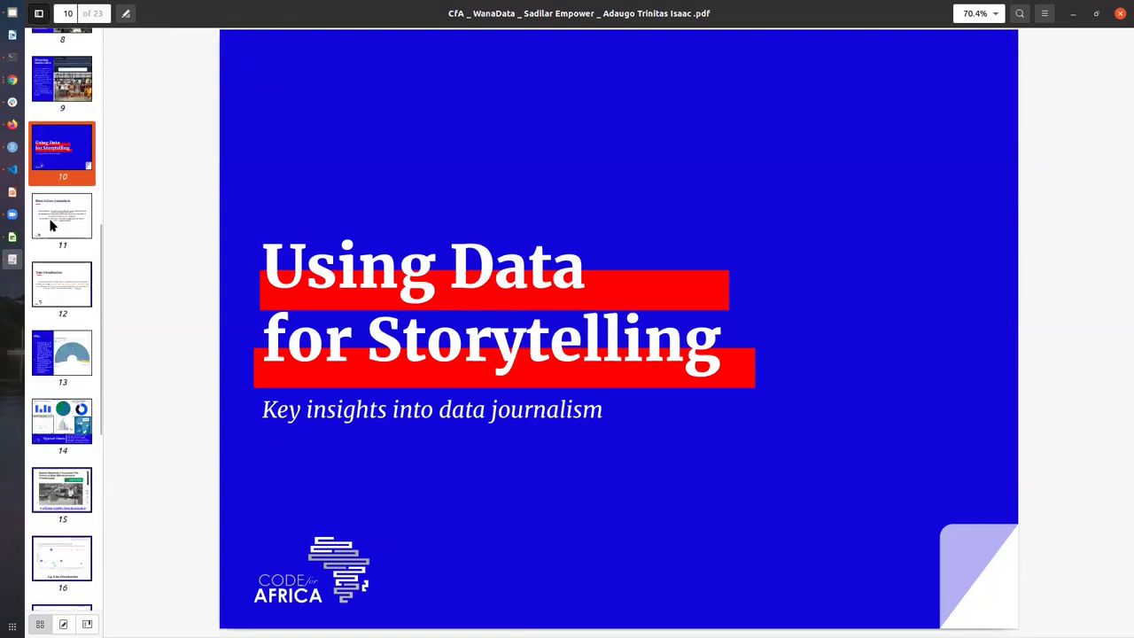
left_click(62, 215)
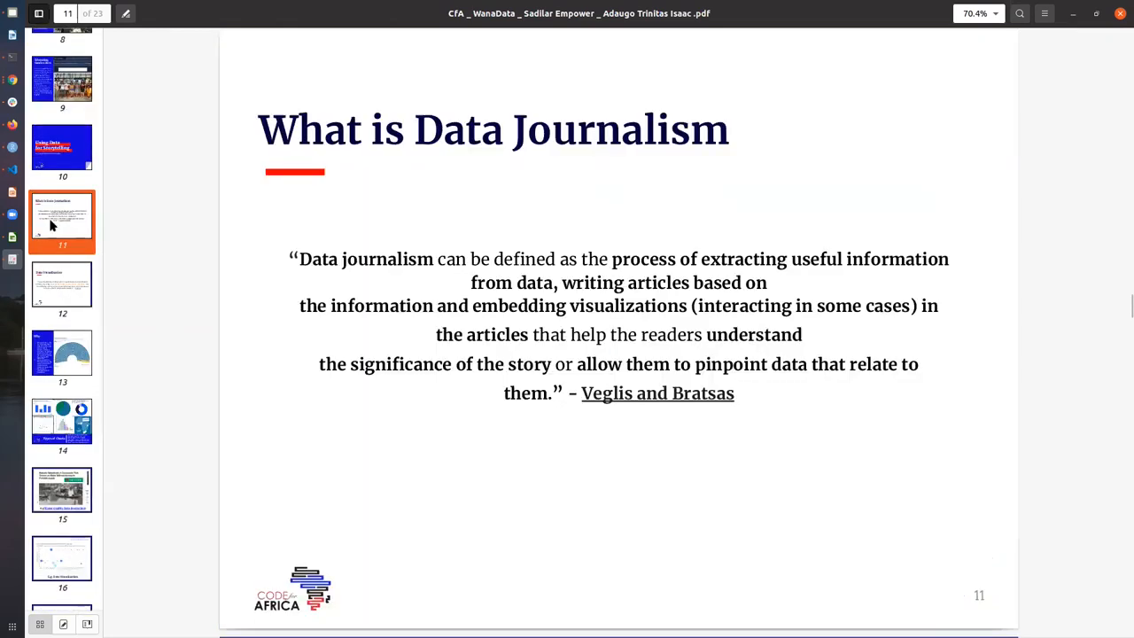
scroll("down", 3)
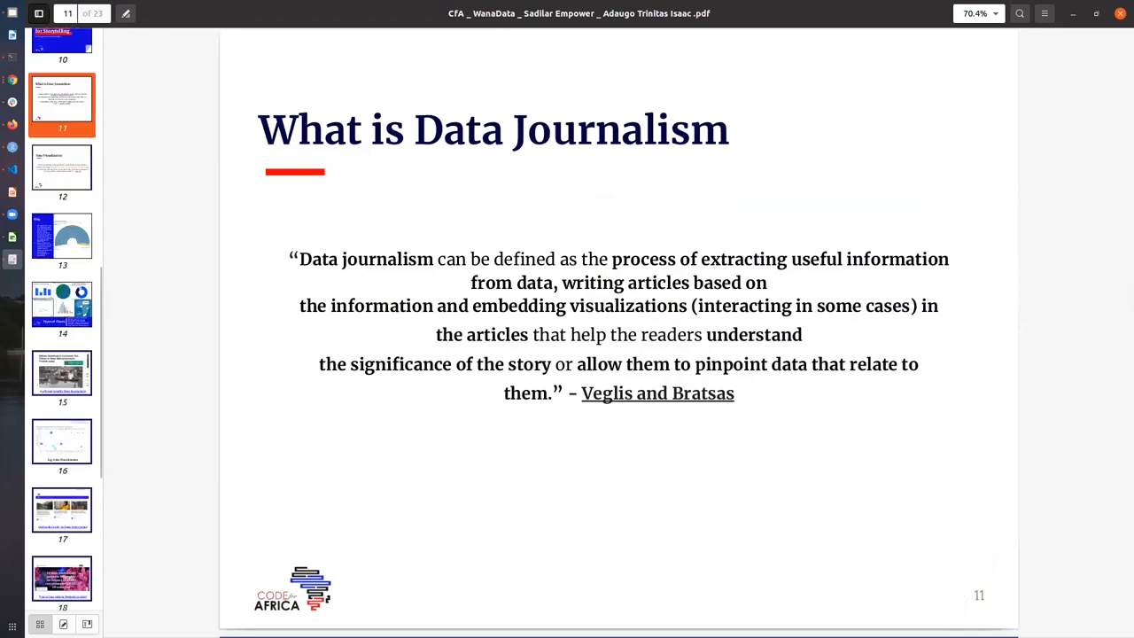
mouse_move(63, 240)
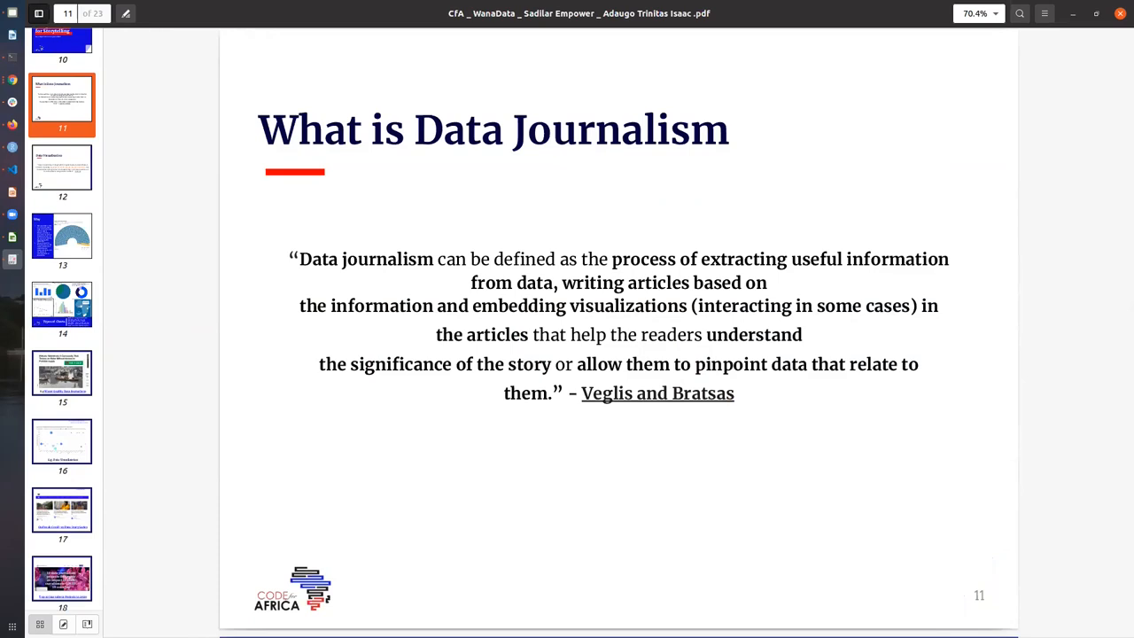
mouse_move(69, 167)
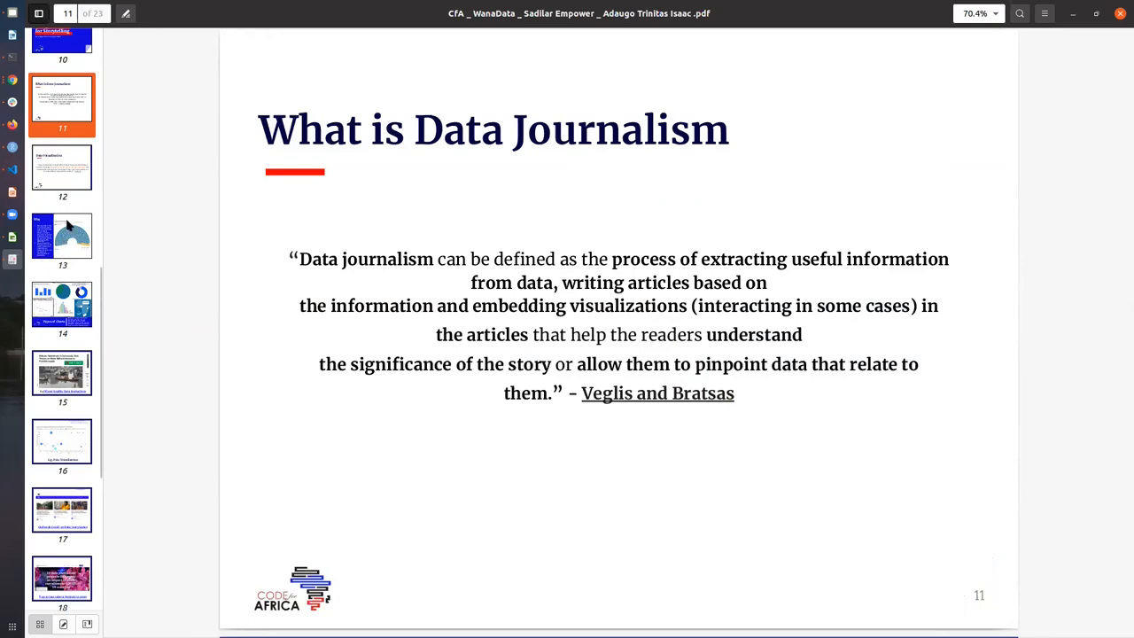
left_click(62, 168)
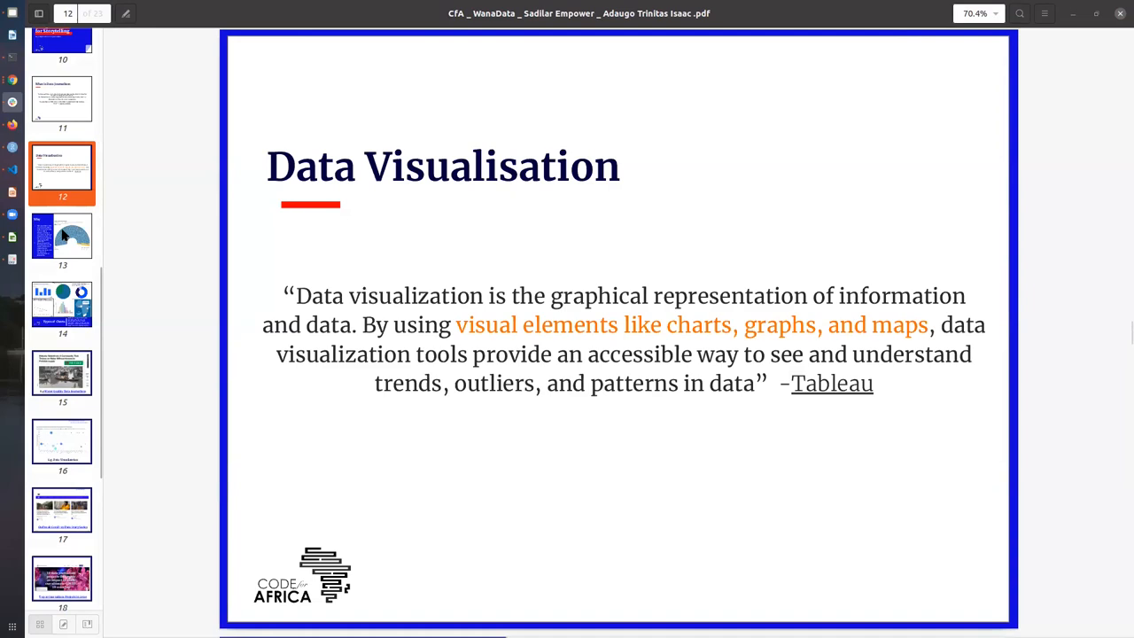
mouse_move(62, 235)
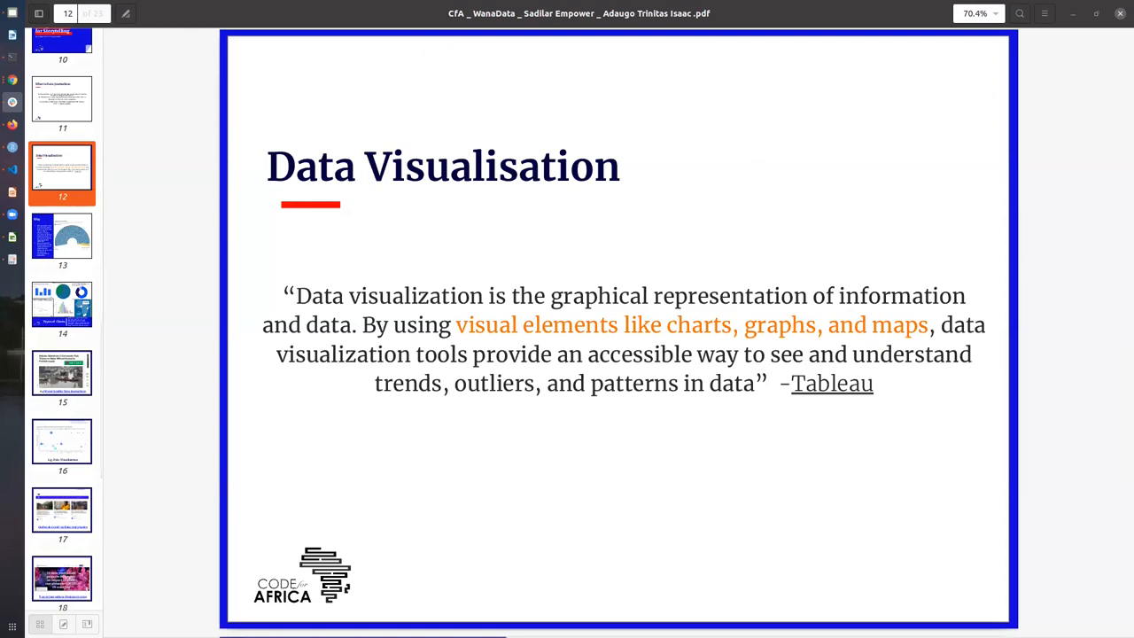
mouse_move(62, 224)
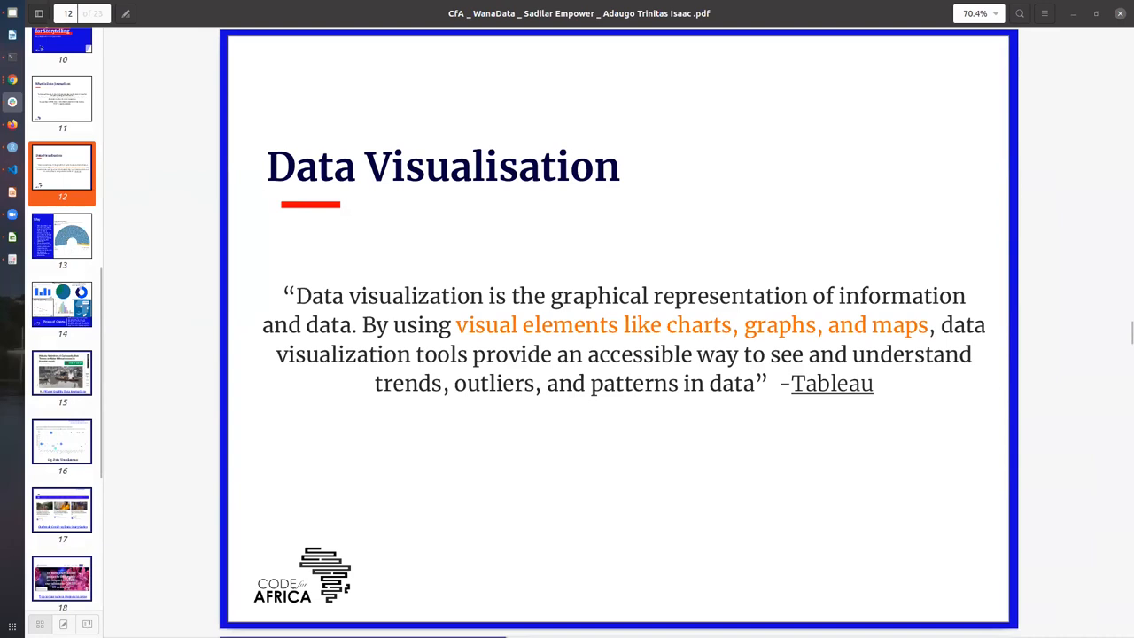
mouse_move(69, 247)
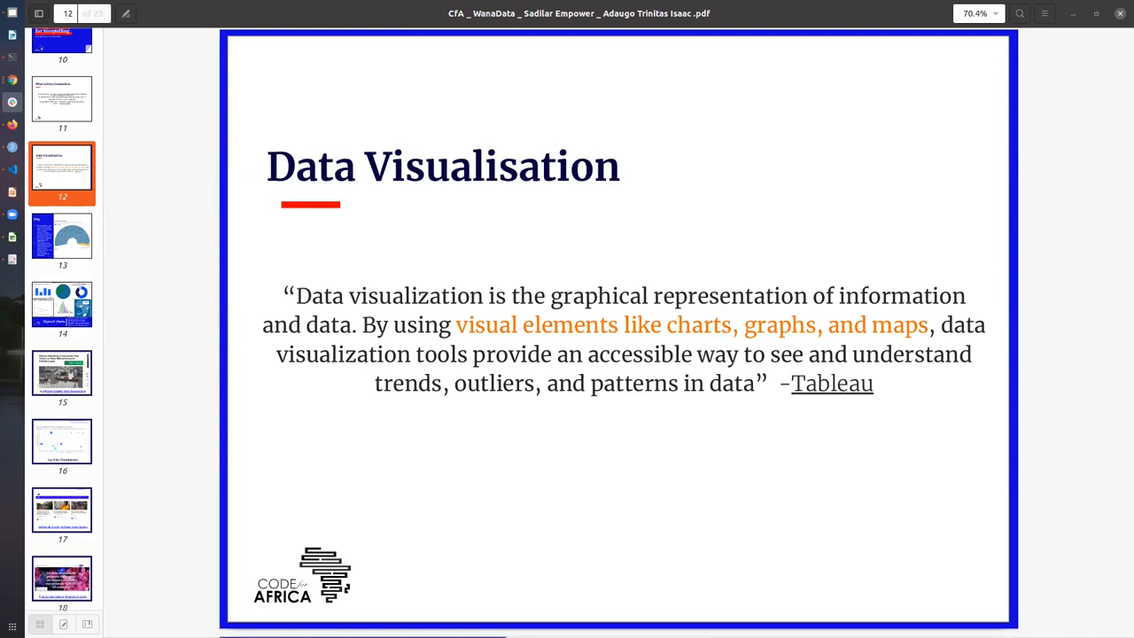
Step: Show slide 13 on women in parliaments, then slide 15, the Makoko water-quality example
left_click(61, 238)
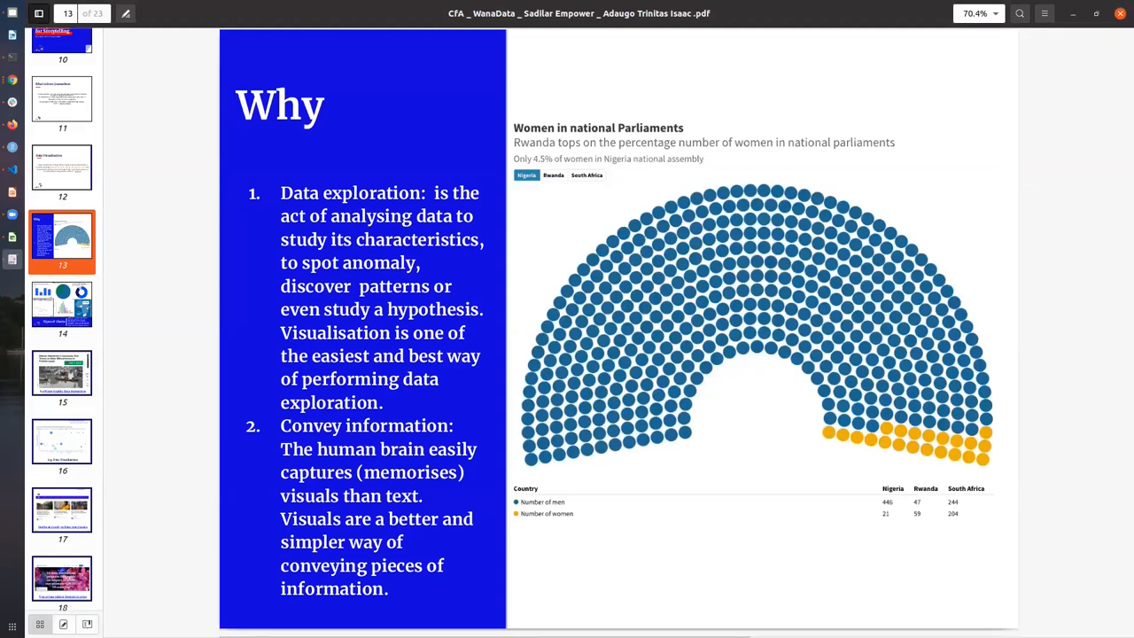
mouse_move(62, 306)
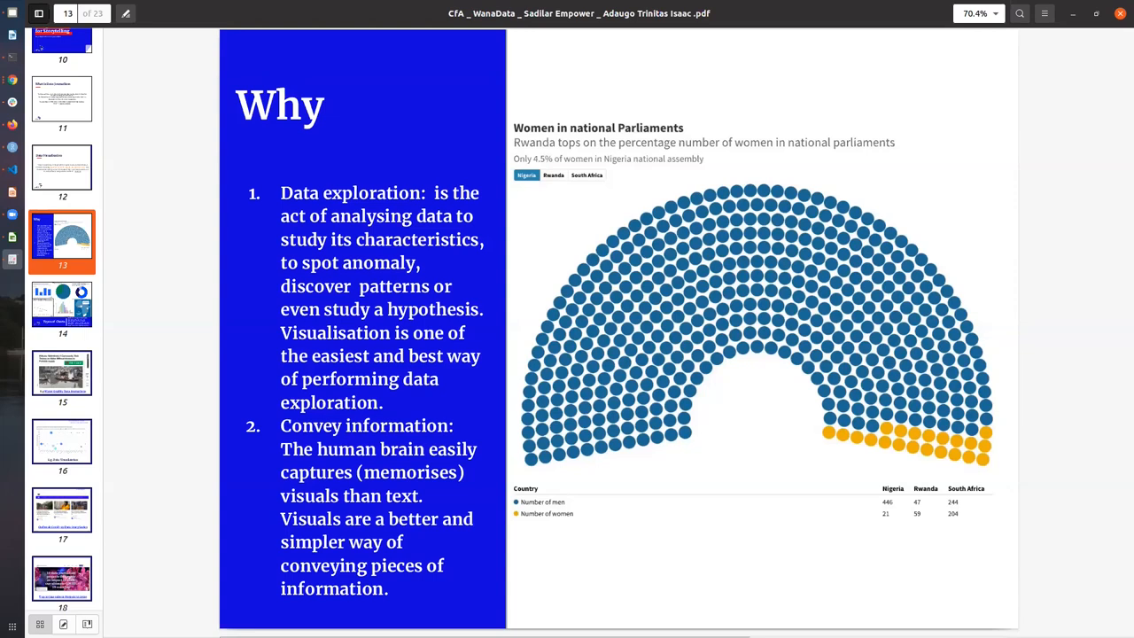
mouse_move(188, 220)
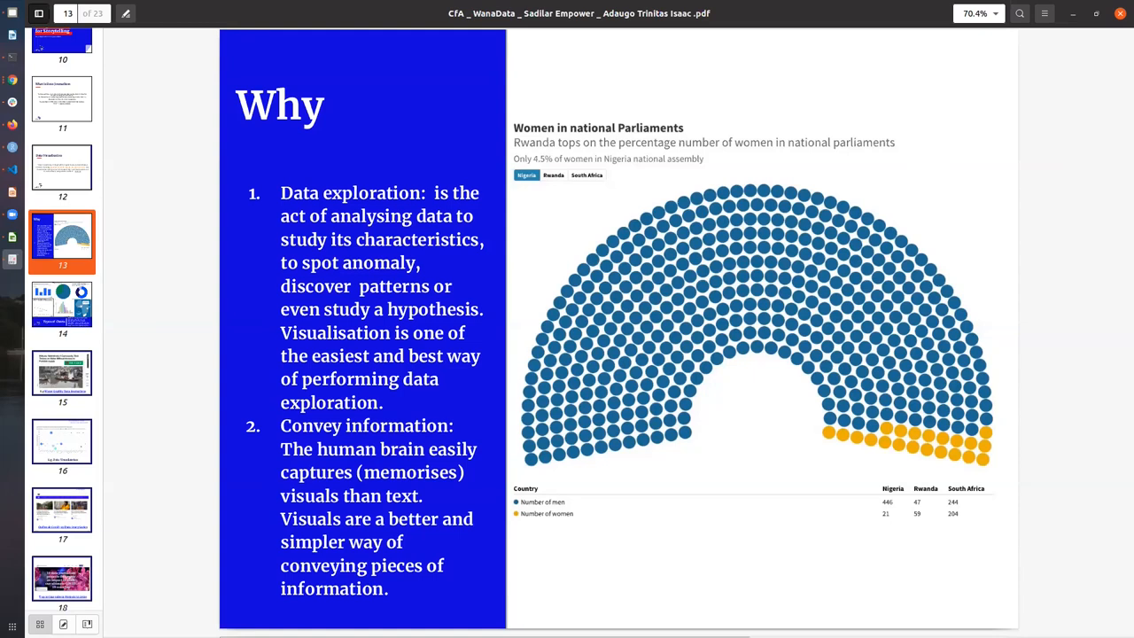
mouse_move(65, 310)
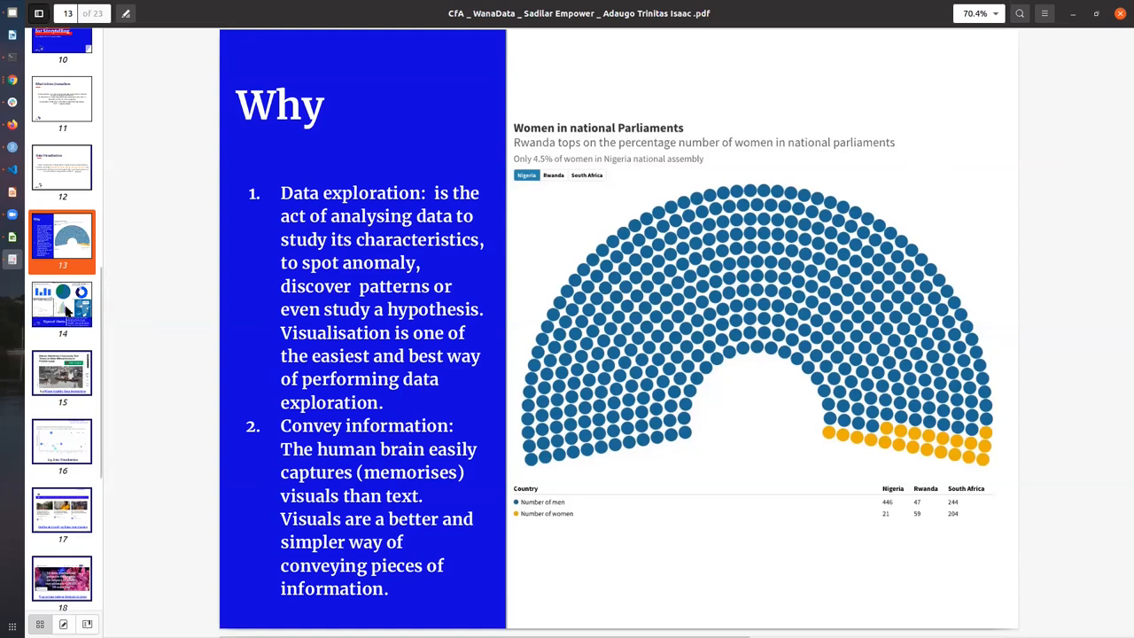
mouse_move(67, 310)
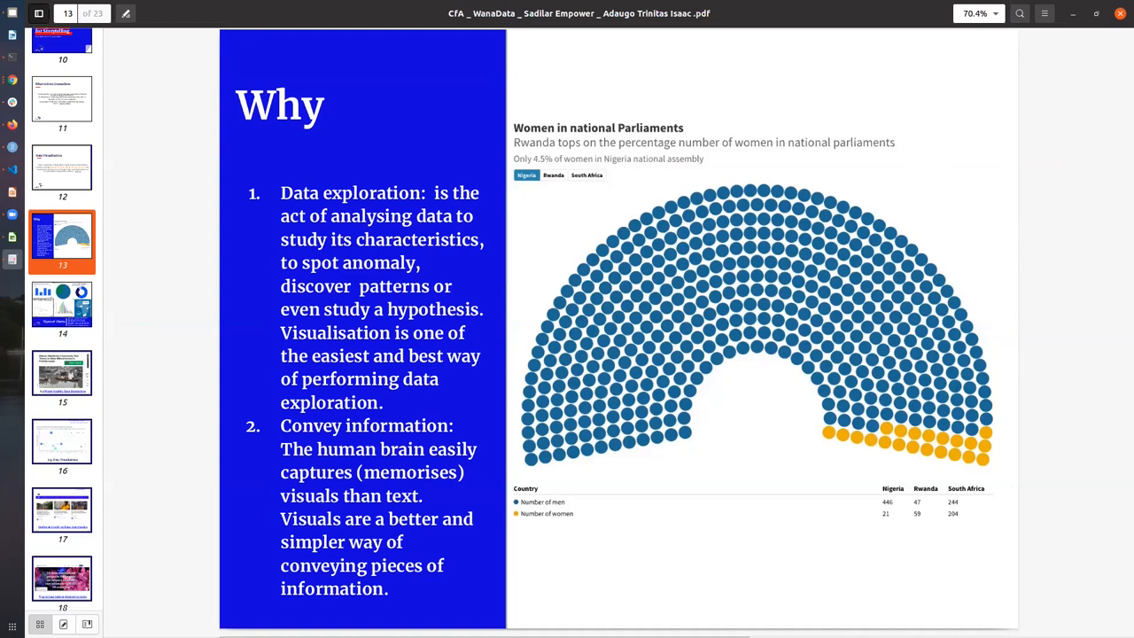
mouse_move(66, 310)
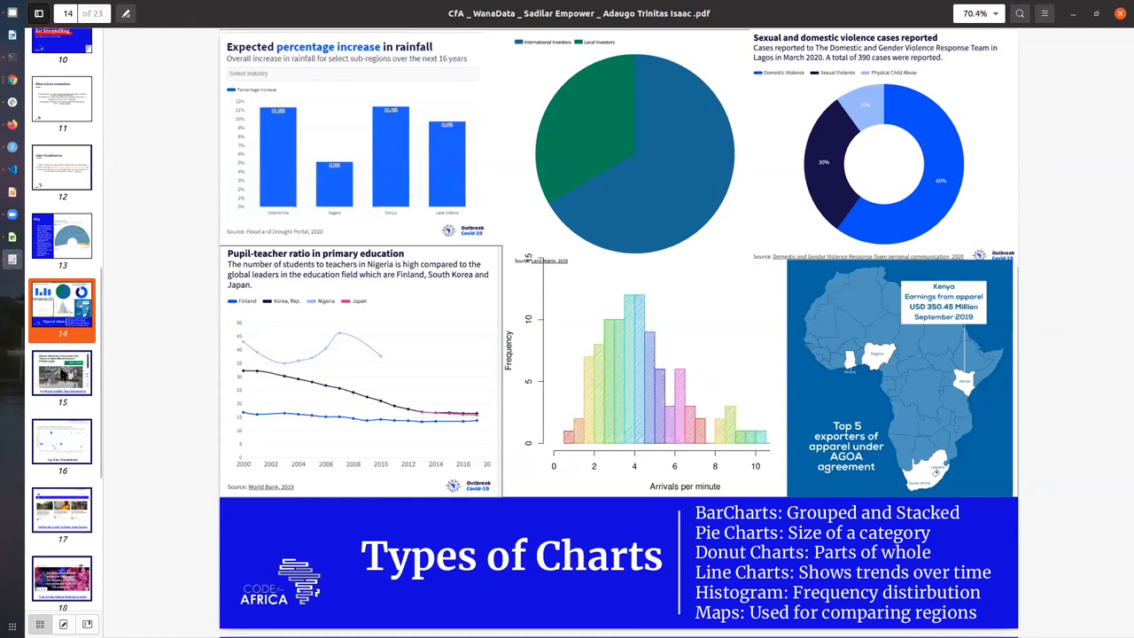
mouse_move(53, 381)
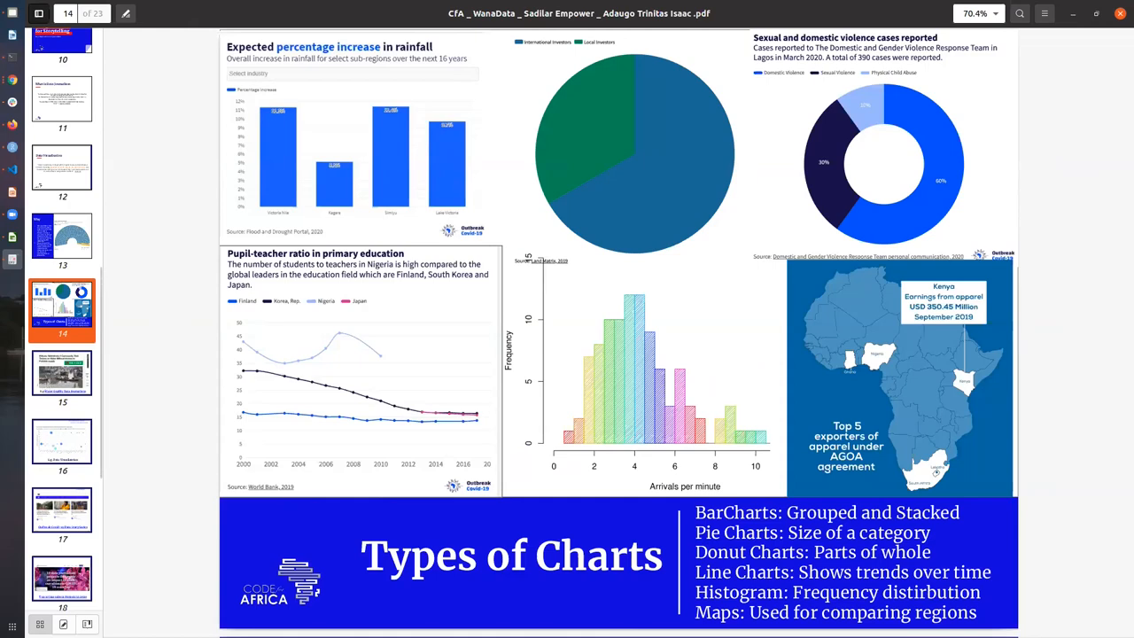
left_click(62, 372)
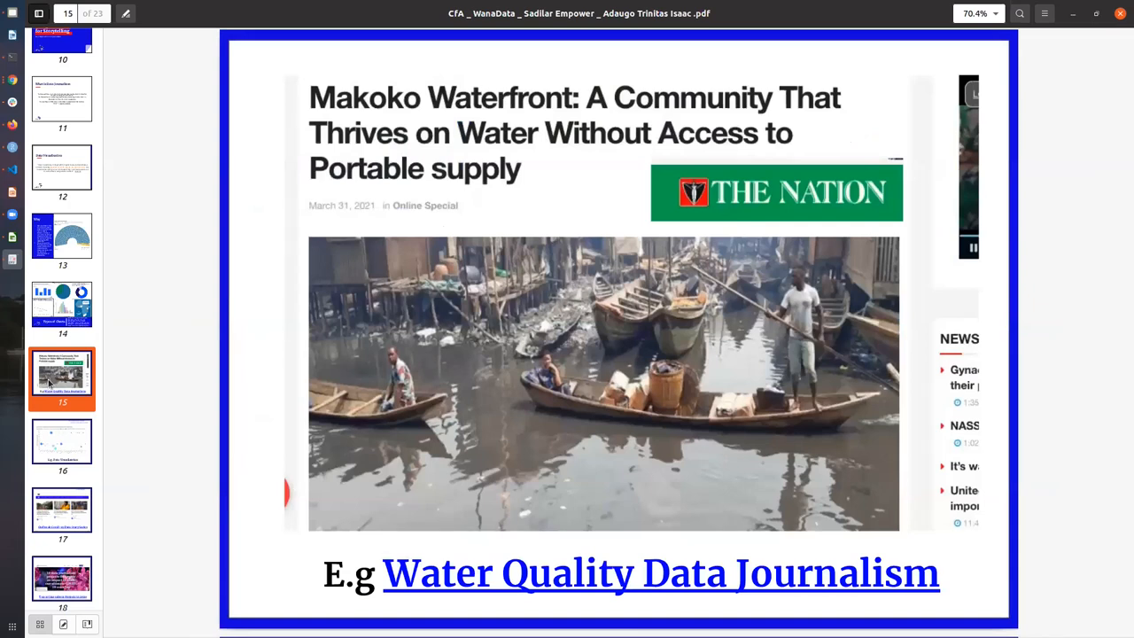
mouse_move(155, 536)
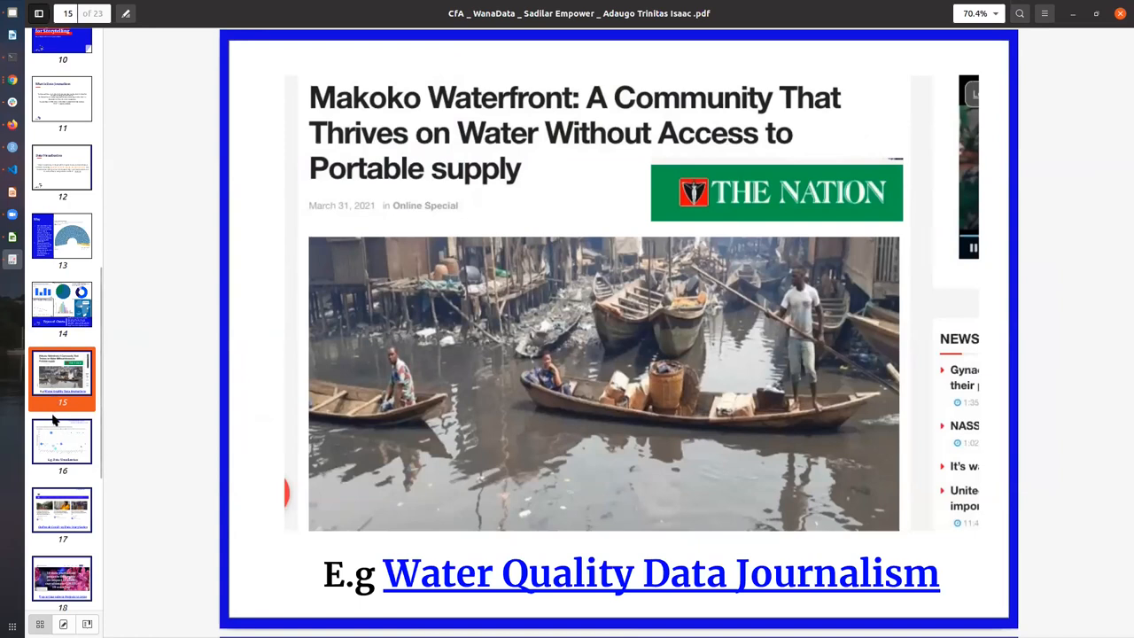
Step: Scroll the thumbnail sidebar while slide 15 of 23, the Makoko Waterfront article, stays shown
scroll("down", 3)
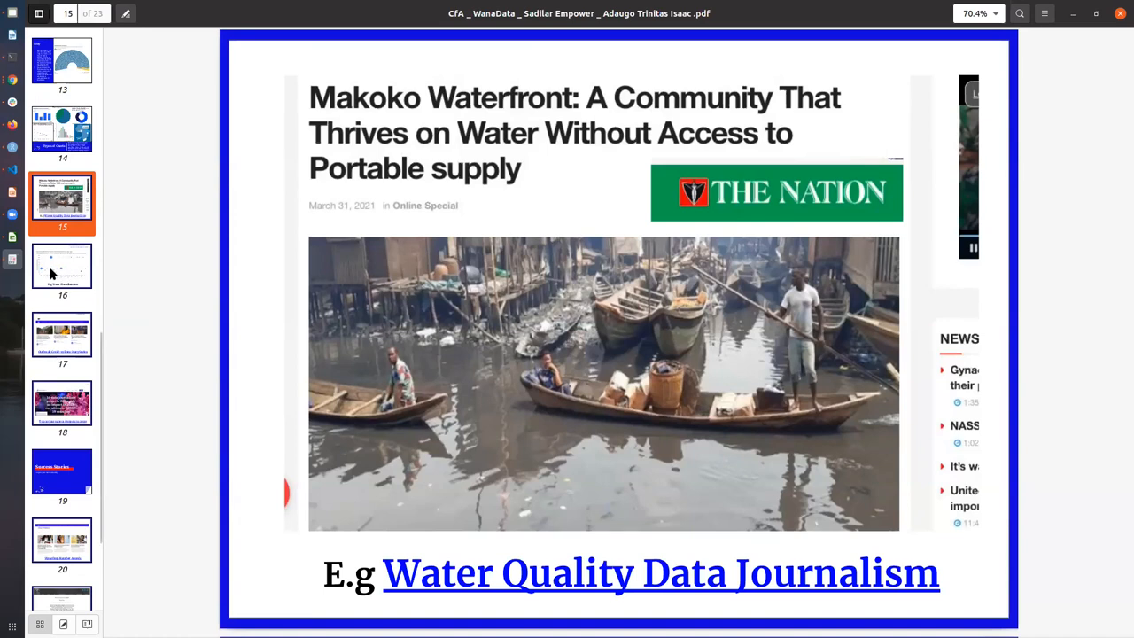
mouse_move(51, 273)
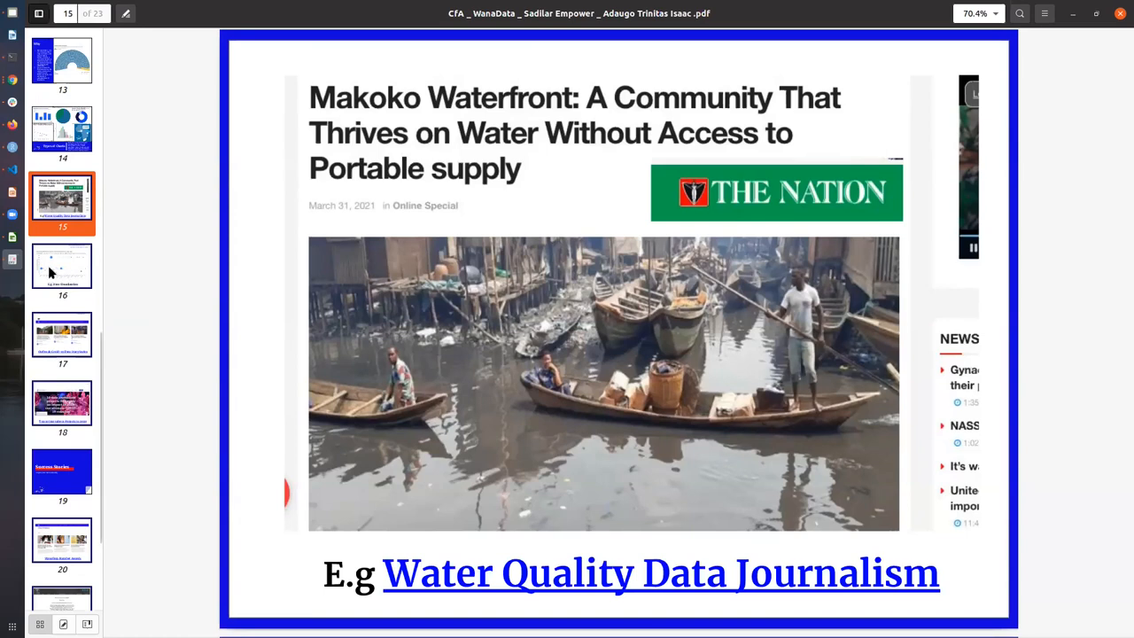
mouse_move(78, 256)
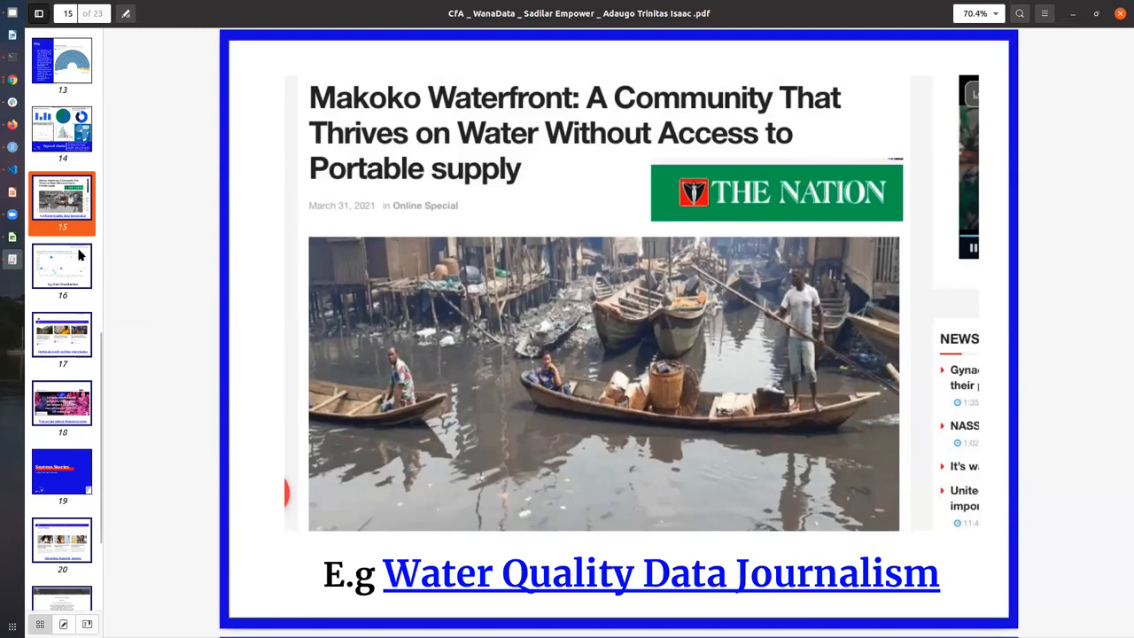
mouse_move(654, 31)
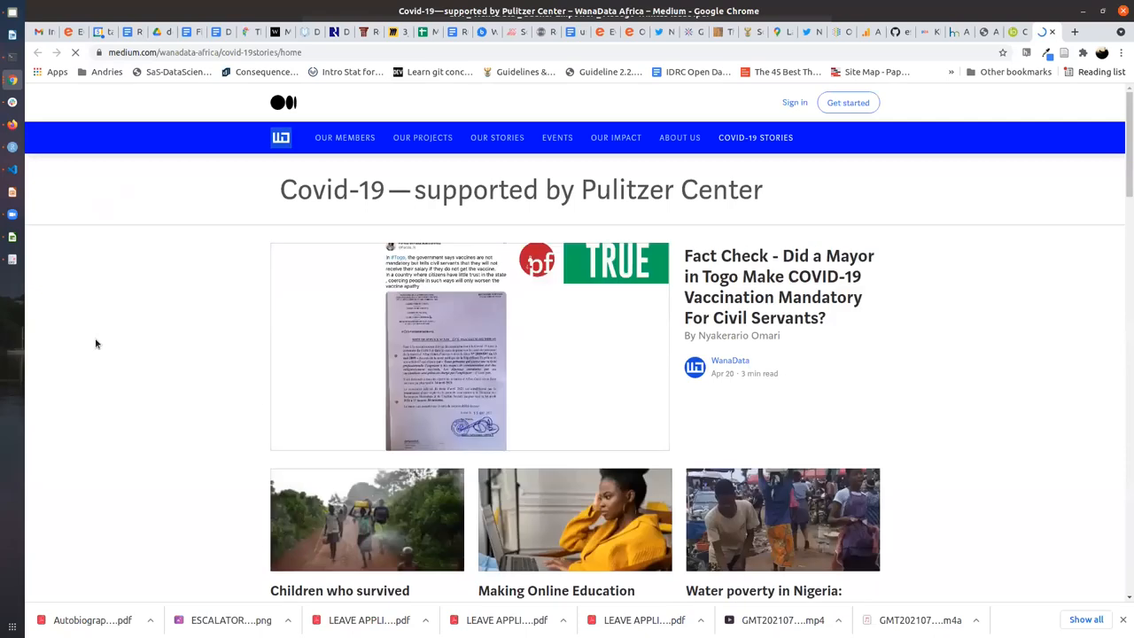
Step: Scroll the WanaData Covid-19 stories page to the Makoko household water access Flourish story
scroll("down", 3)
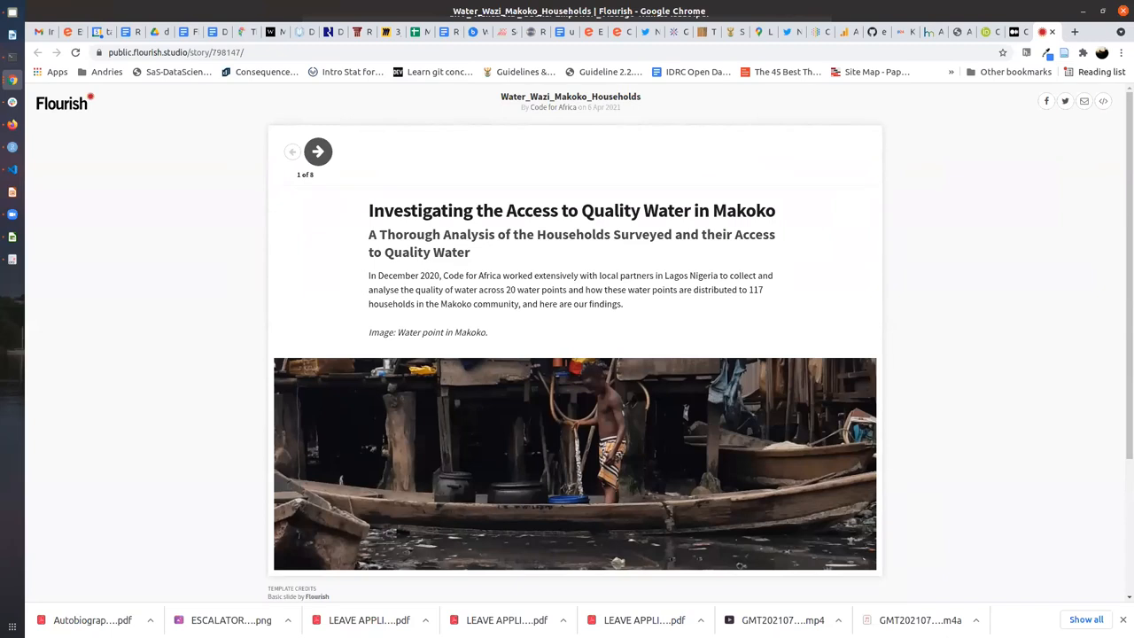
mouse_move(326, 148)
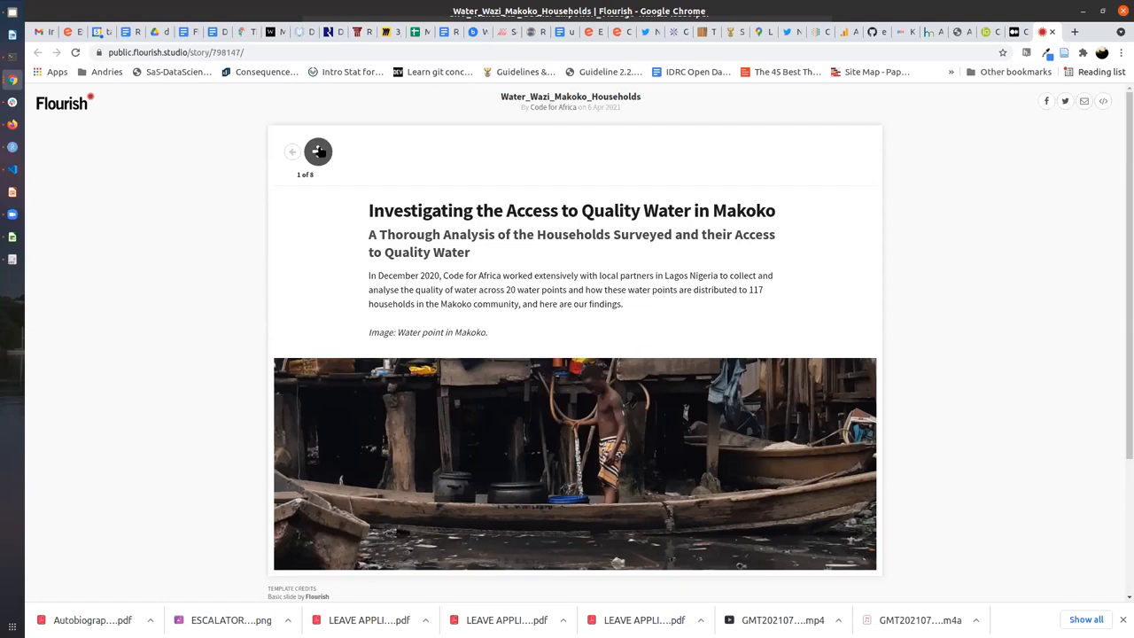
mouse_move(318, 151)
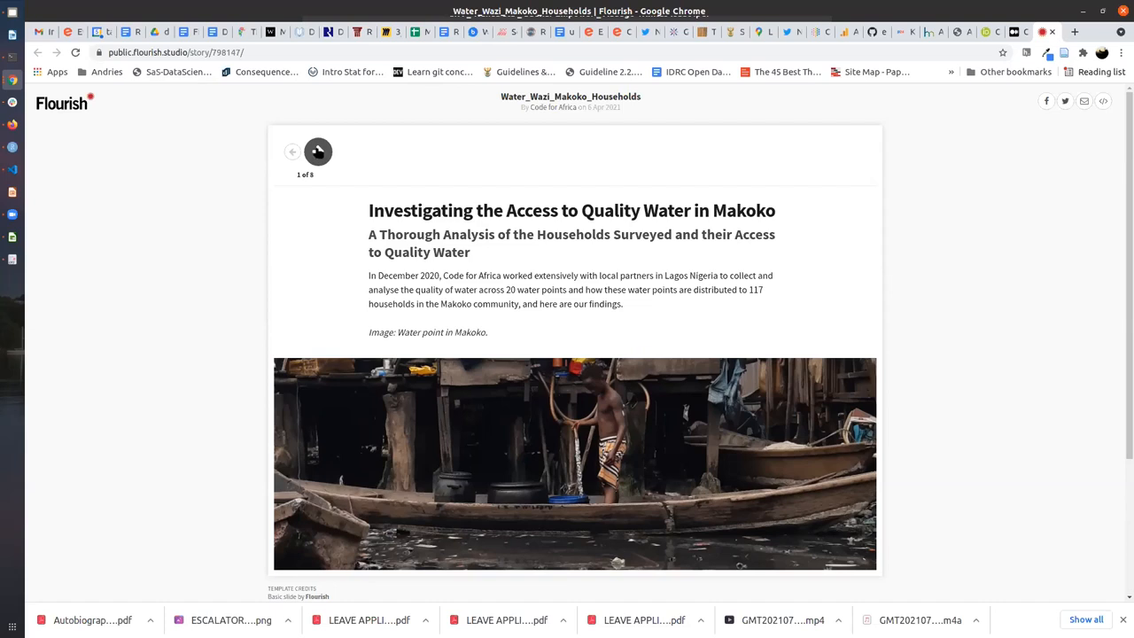
mouse_move(318, 152)
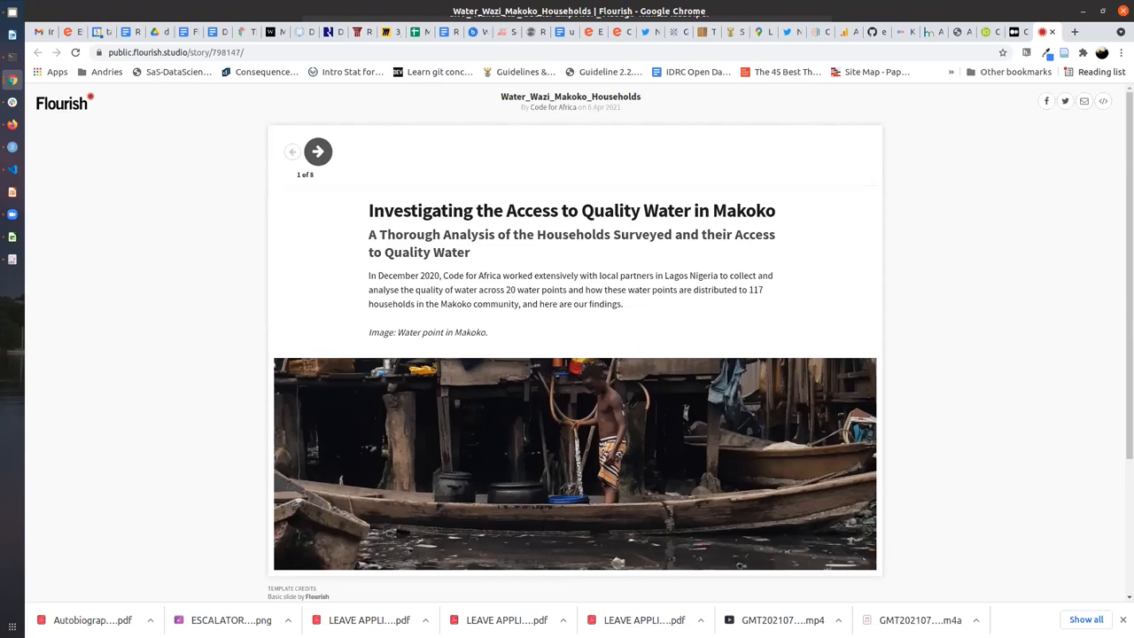
mouse_move(318, 151)
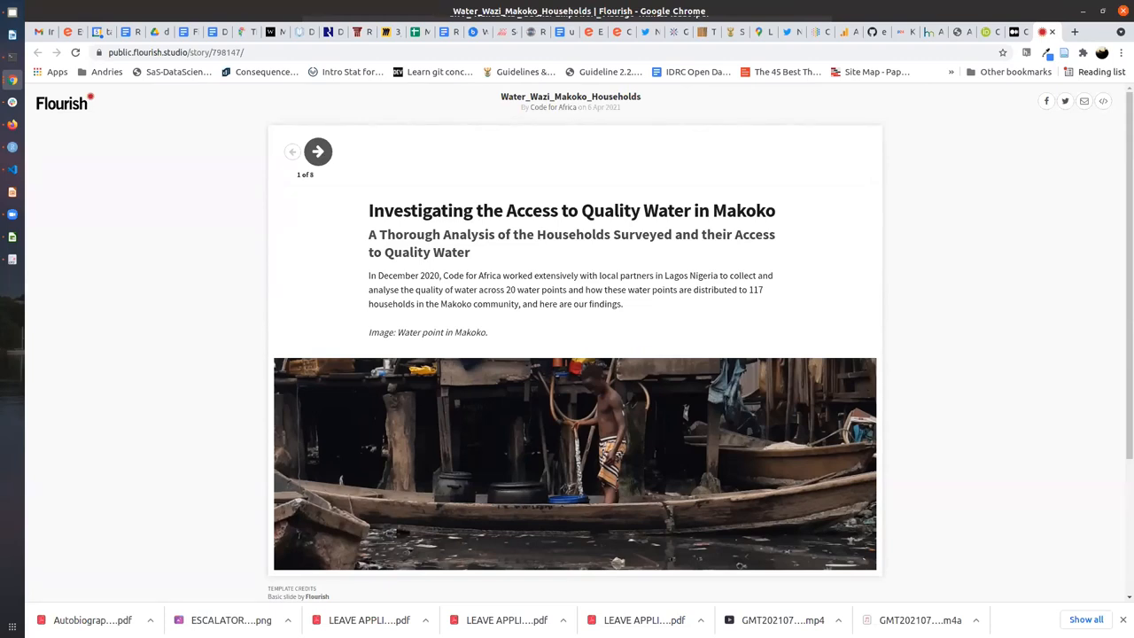
Step: Advance the Water_Wazi_Makoko_Households story to slide 2 of 8, Summary of Findings
left_click(317, 151)
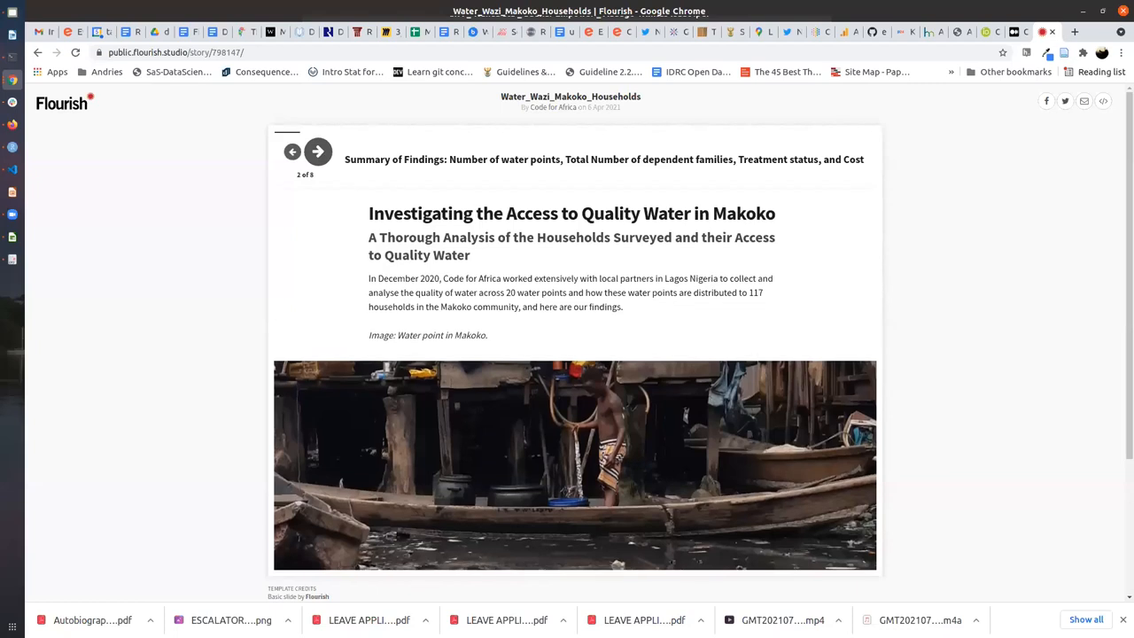
Step: Advance the Makoko story to slide 3 of 8, the water-tank capacity bubble chart
left_click(317, 151)
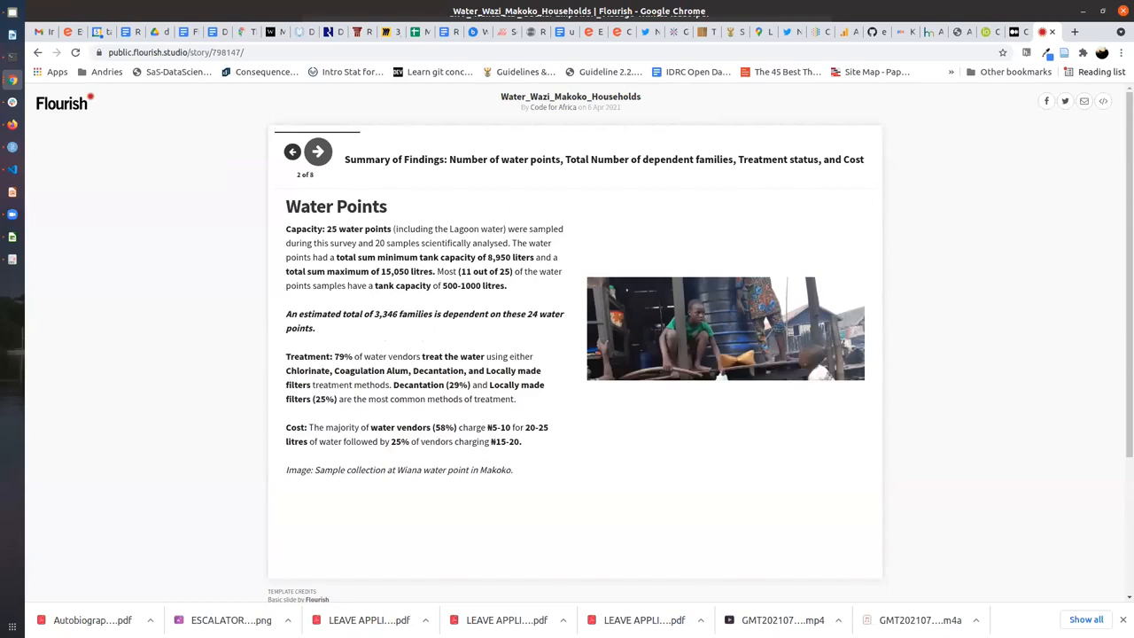
left_click(317, 152)
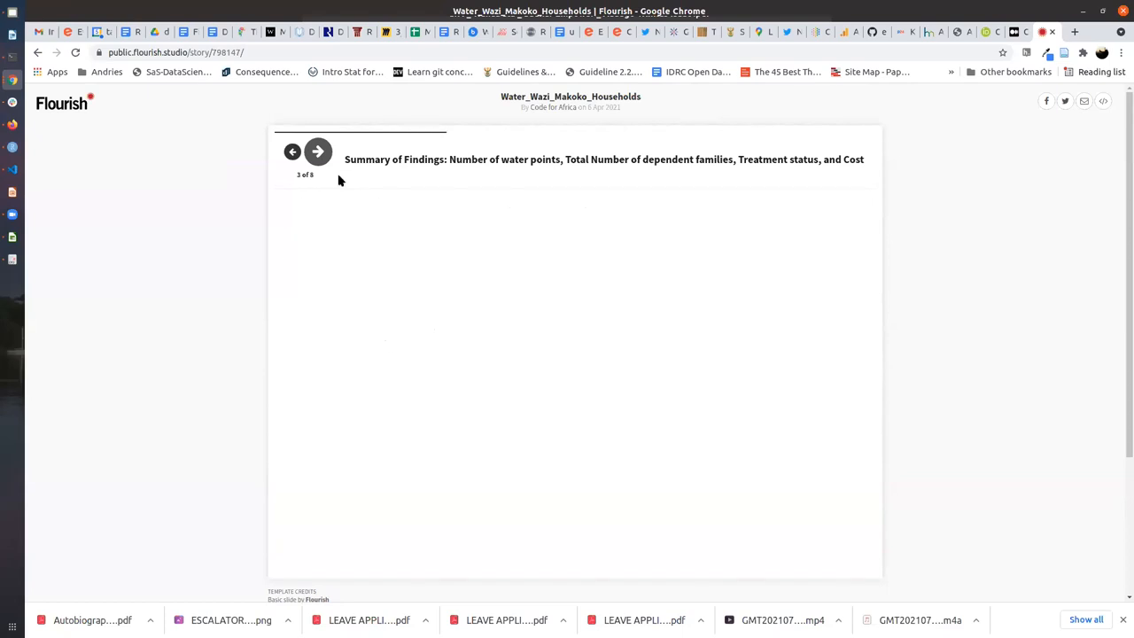
left_click(317, 151)
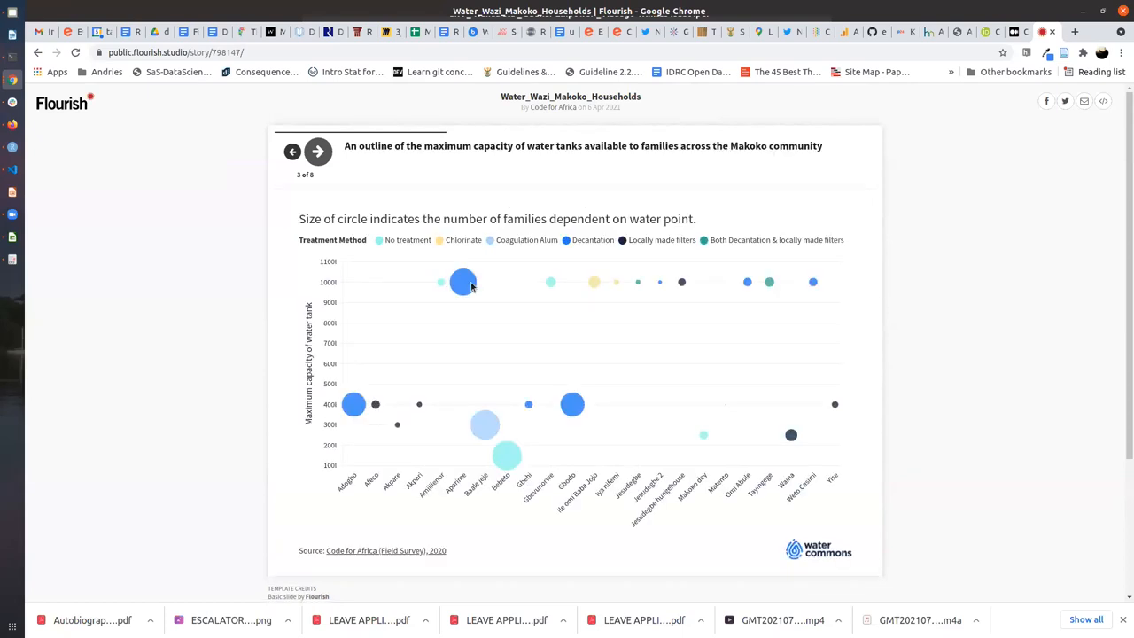
mouse_move(463, 282)
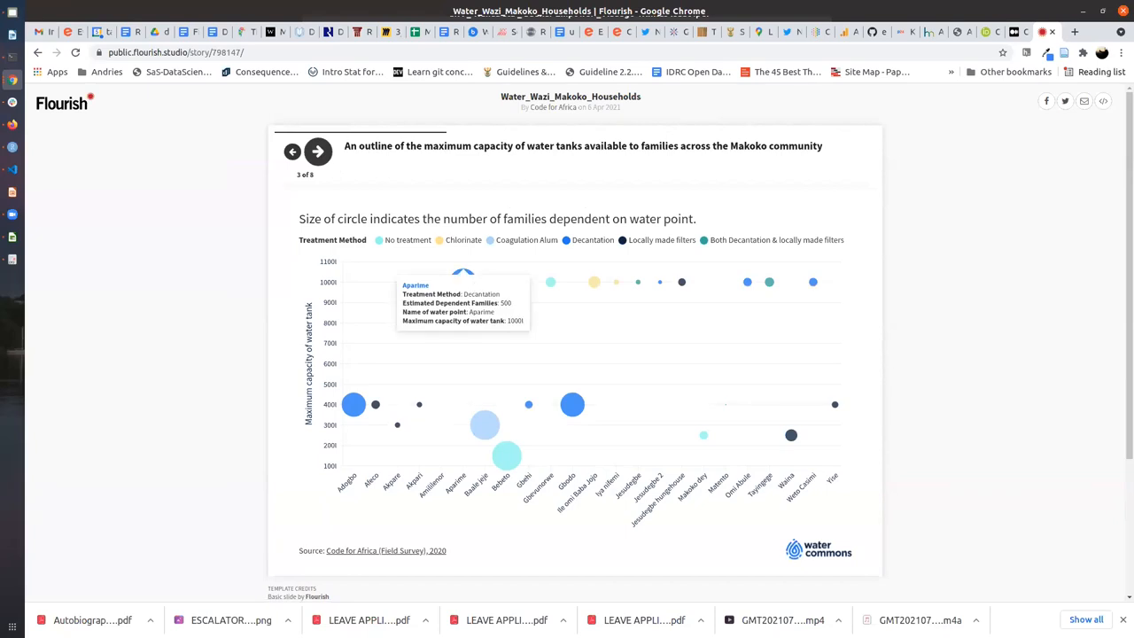
mouse_move(351, 406)
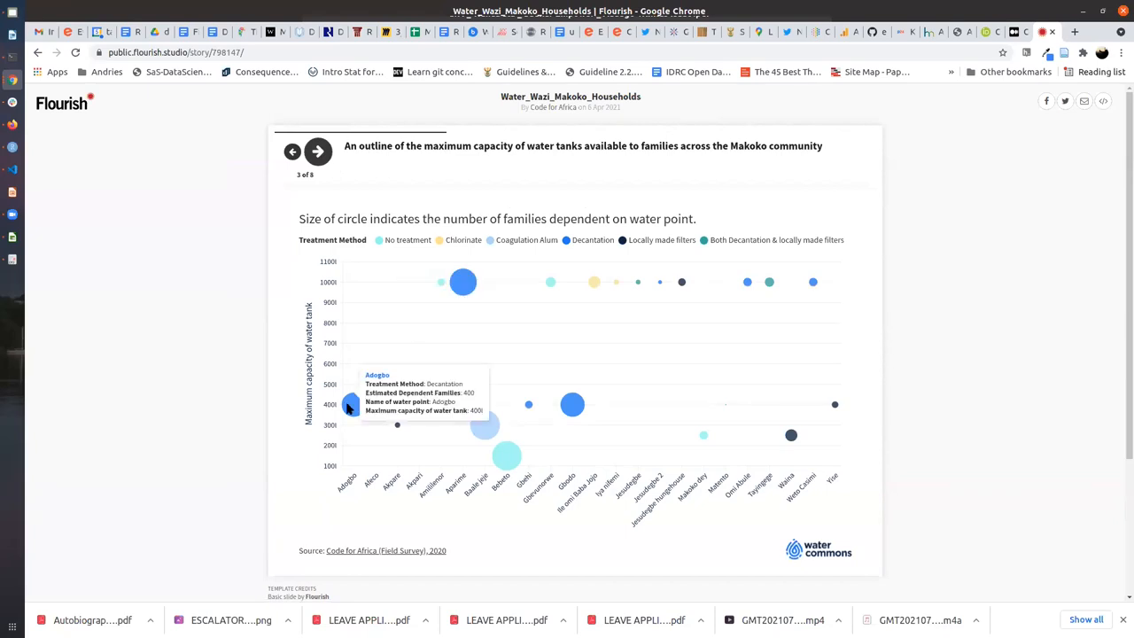
mouse_move(484, 426)
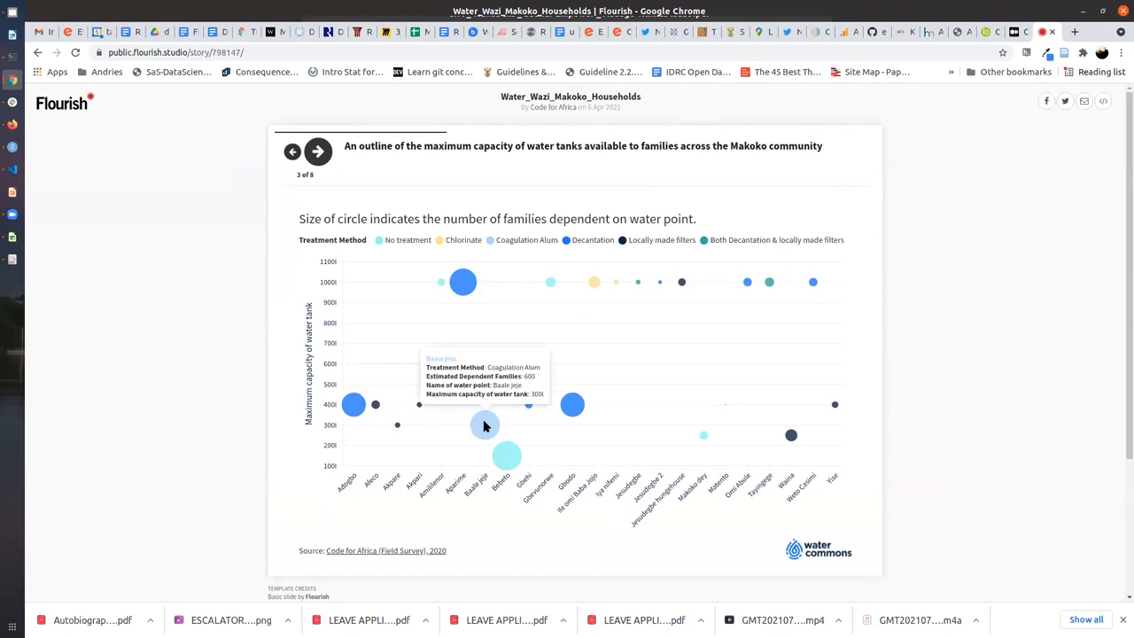
mouse_move(486, 425)
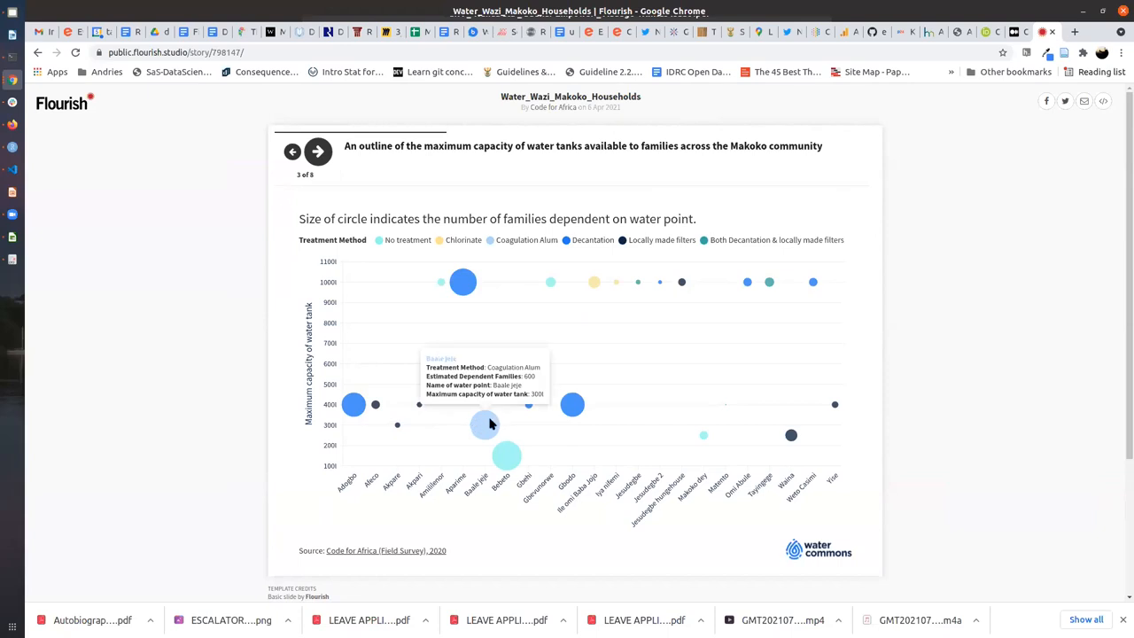
mouse_move(559, 381)
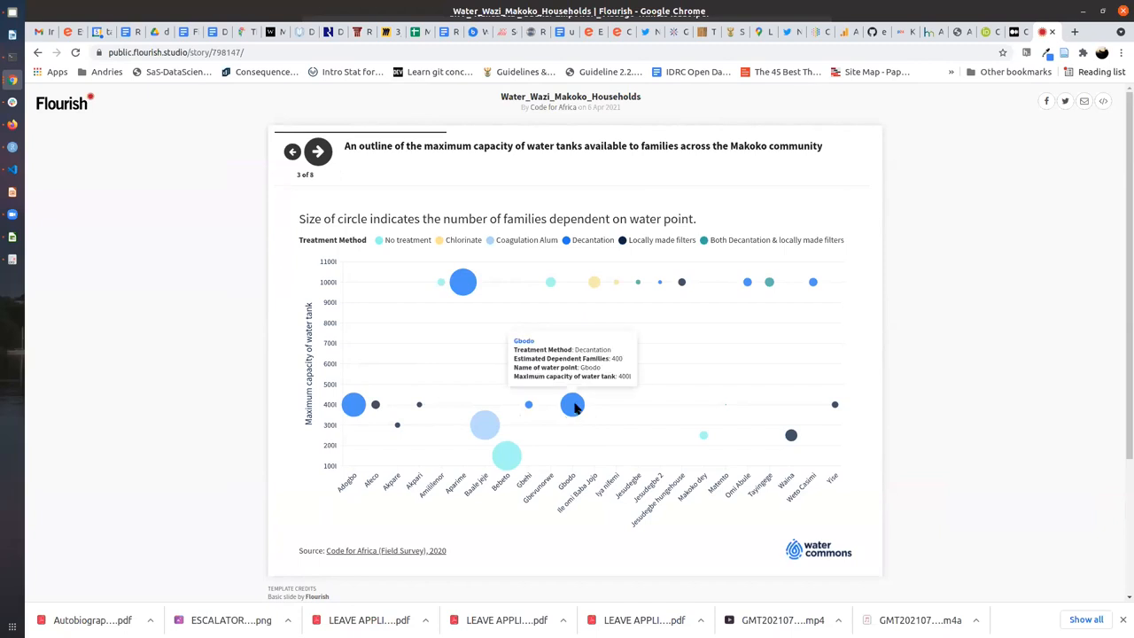
mouse_move(676, 289)
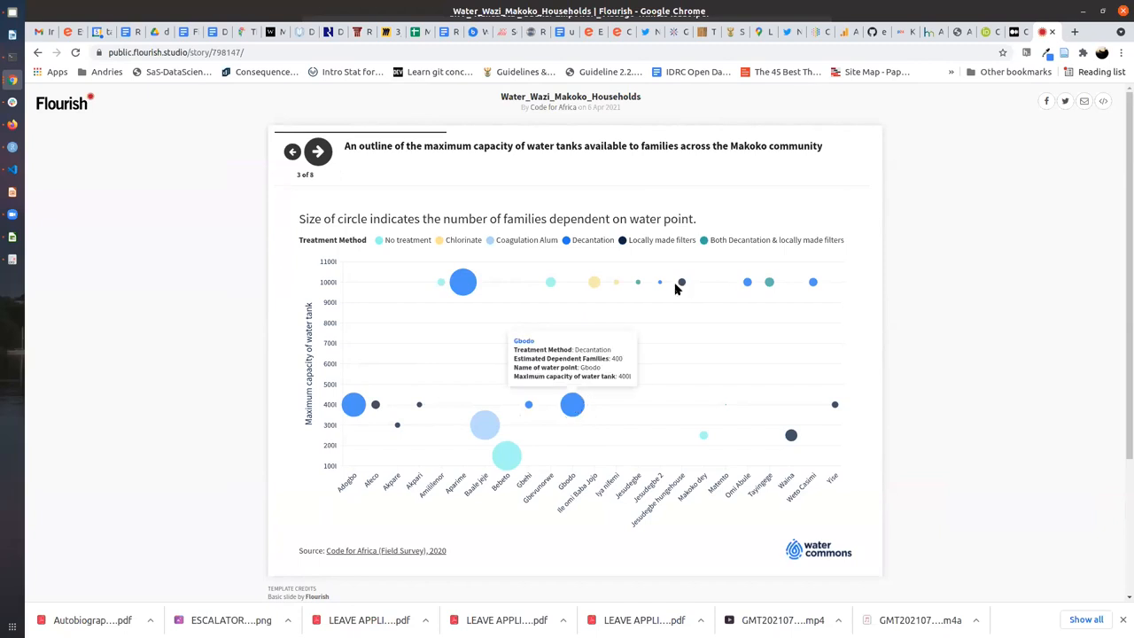
mouse_move(681, 282)
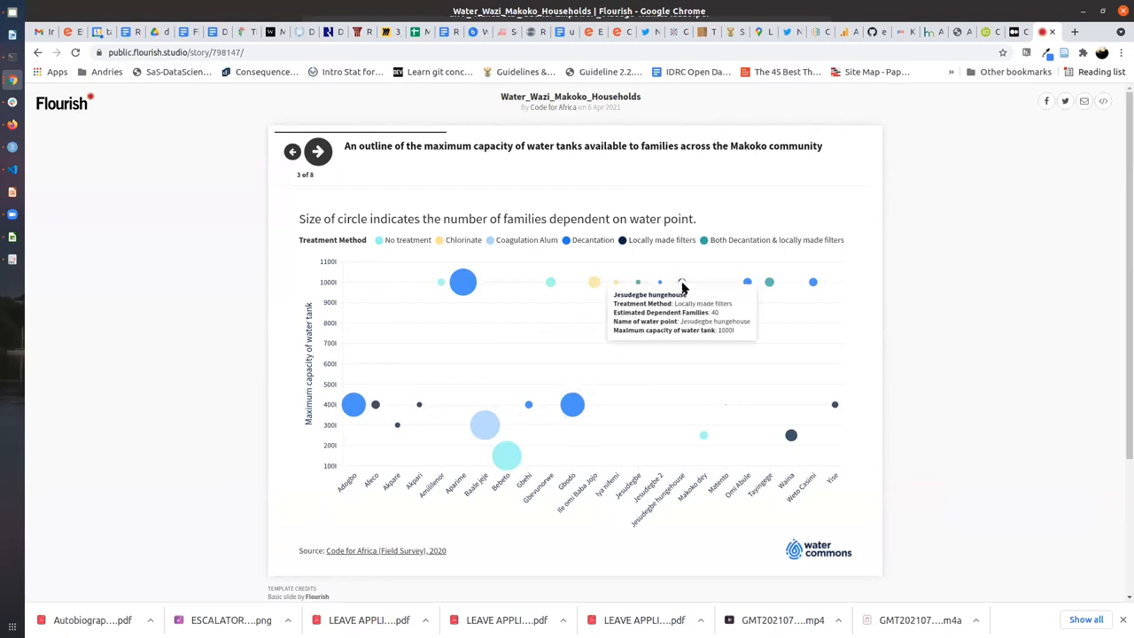
mouse_move(682, 284)
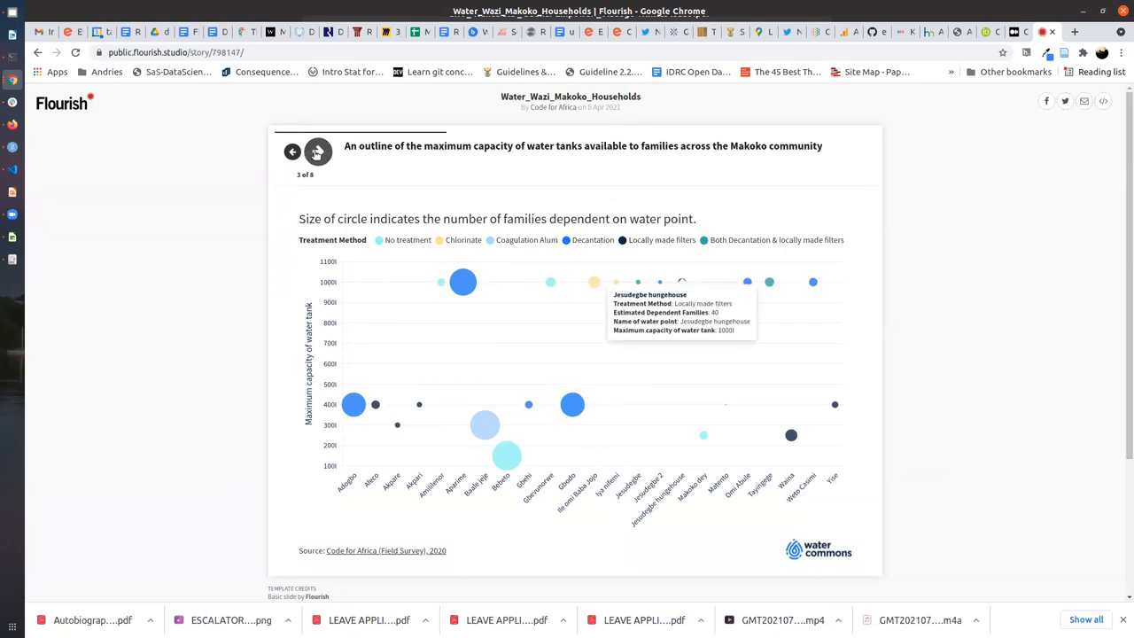
mouse_move(462, 282)
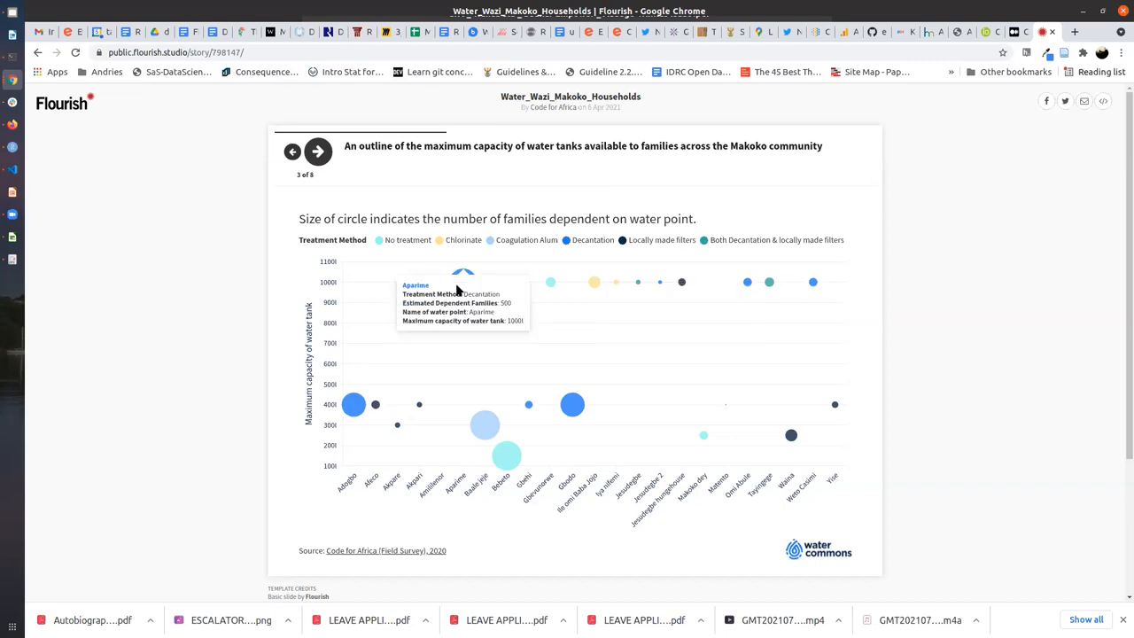
mouse_move(458, 291)
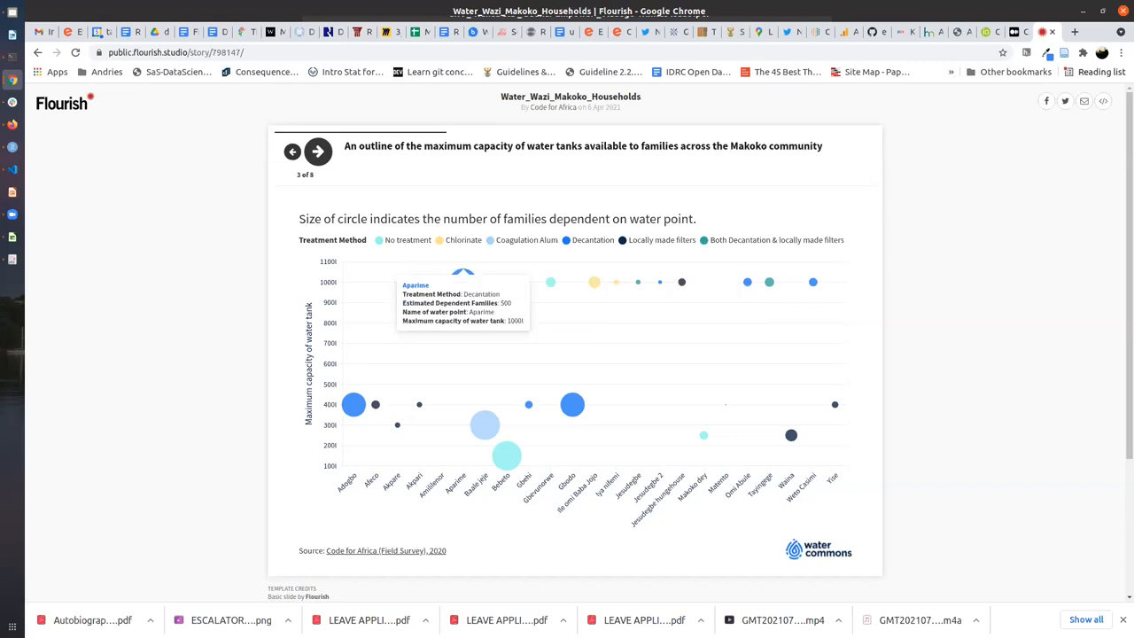
mouse_move(448, 328)
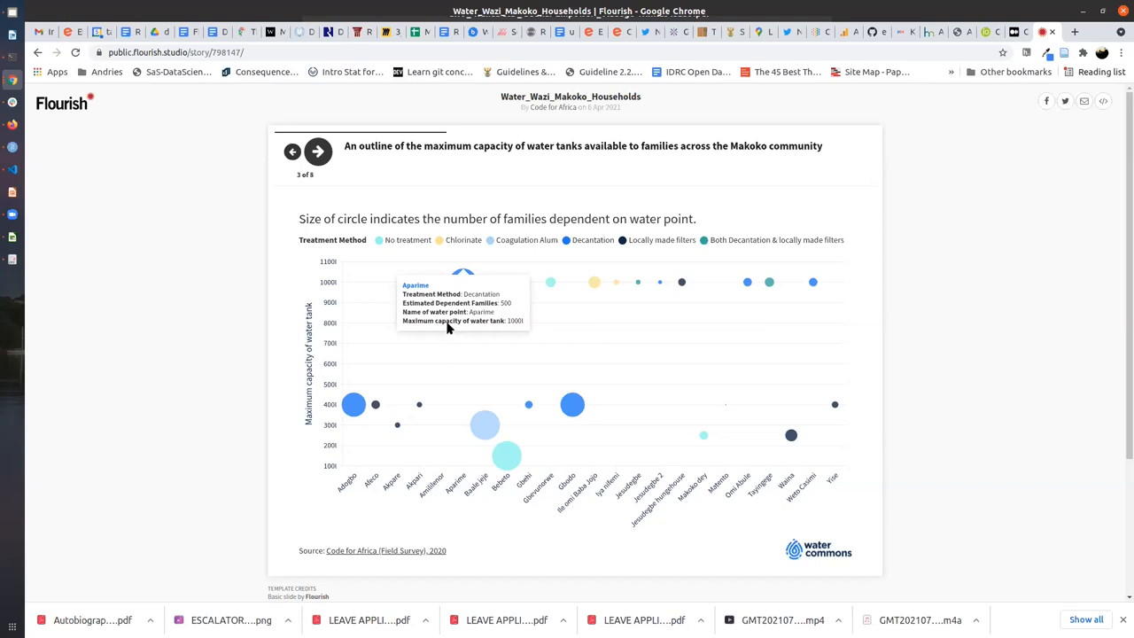
mouse_move(449, 327)
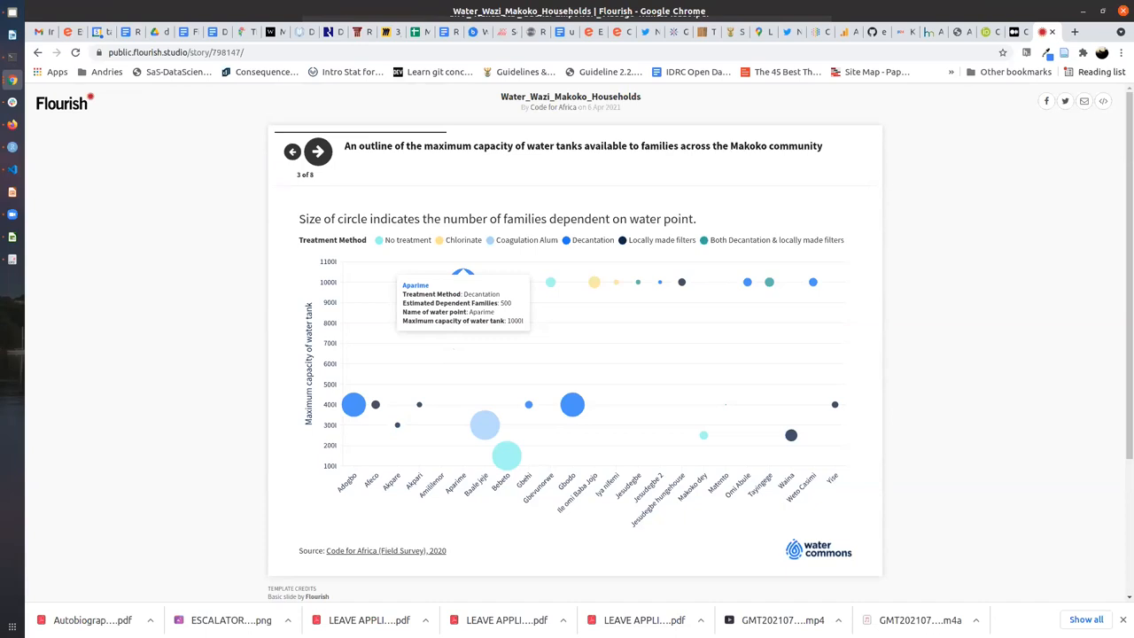
mouse_move(447, 367)
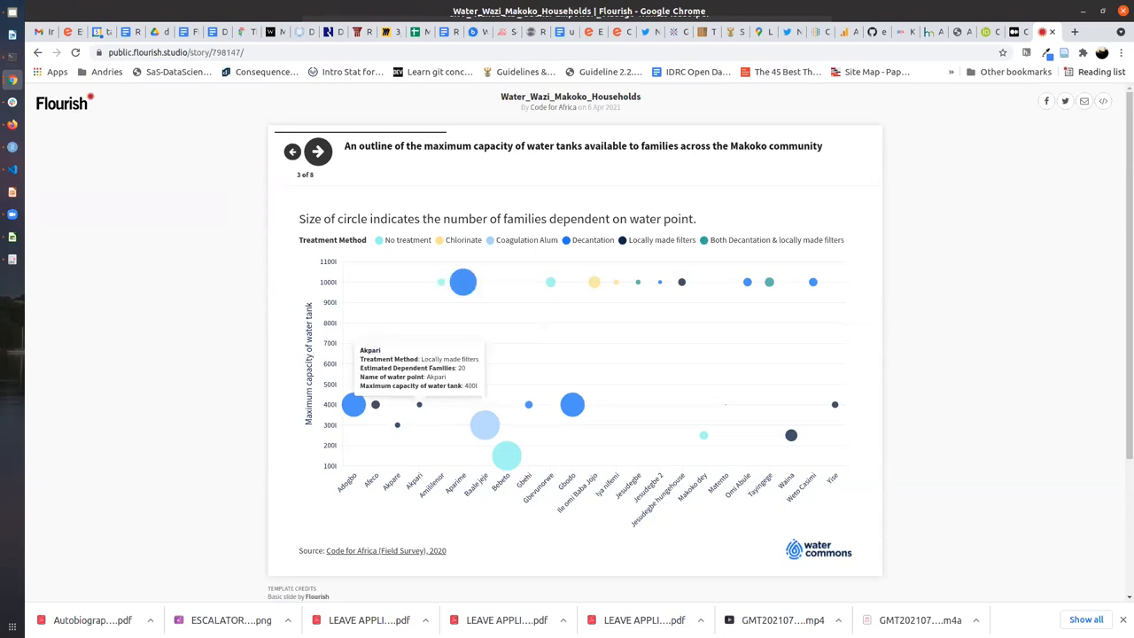
mouse_move(618, 317)
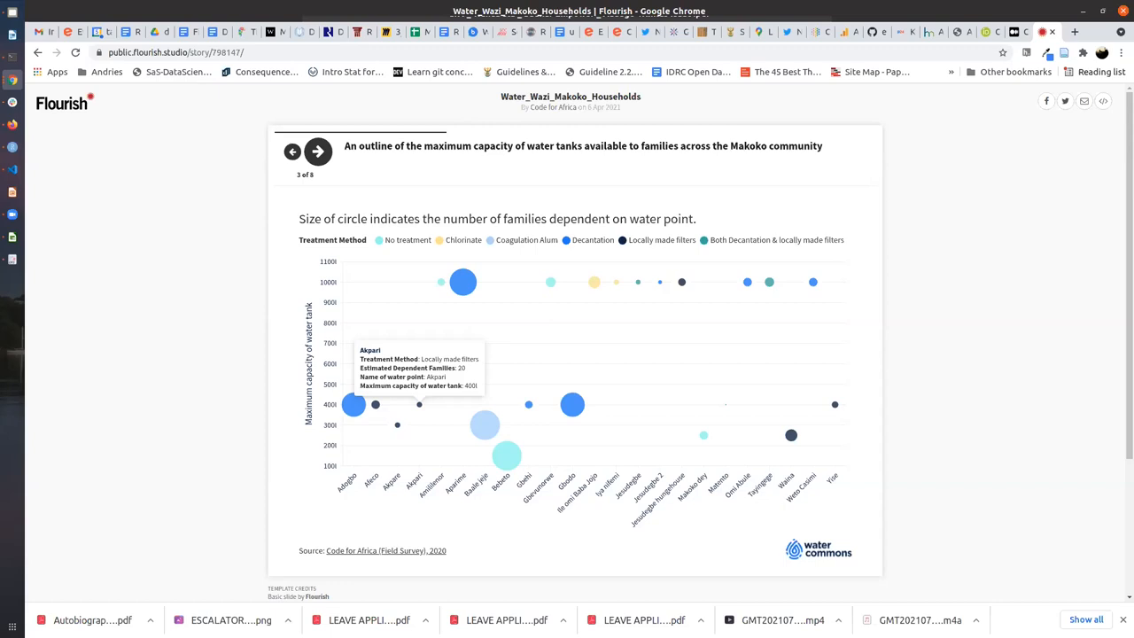
mouse_move(621, 358)
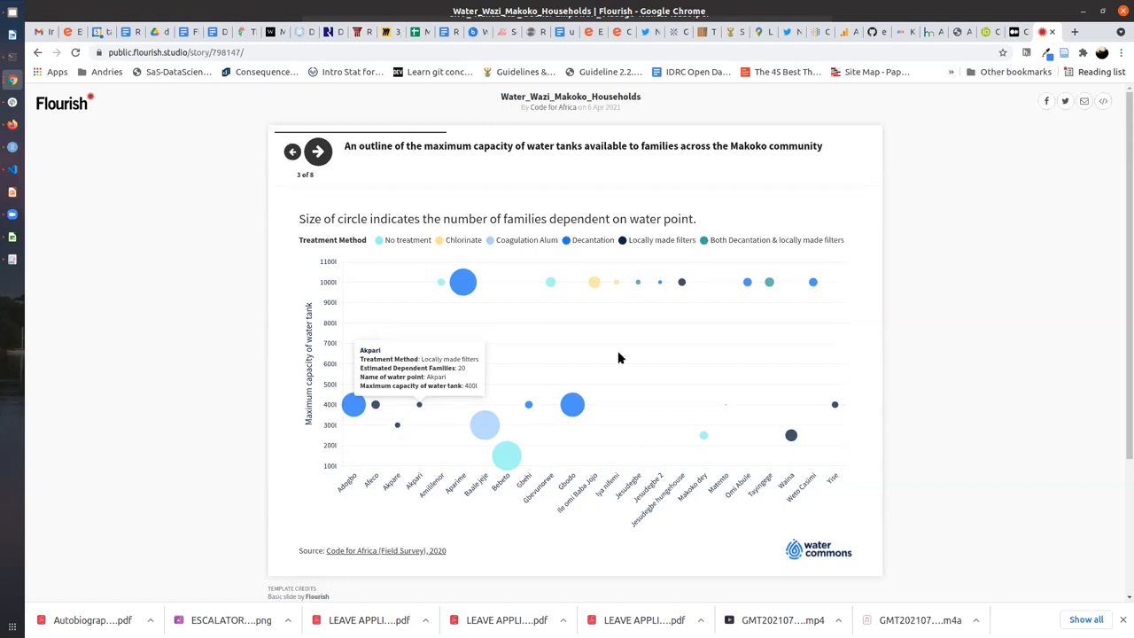
mouse_move(632, 281)
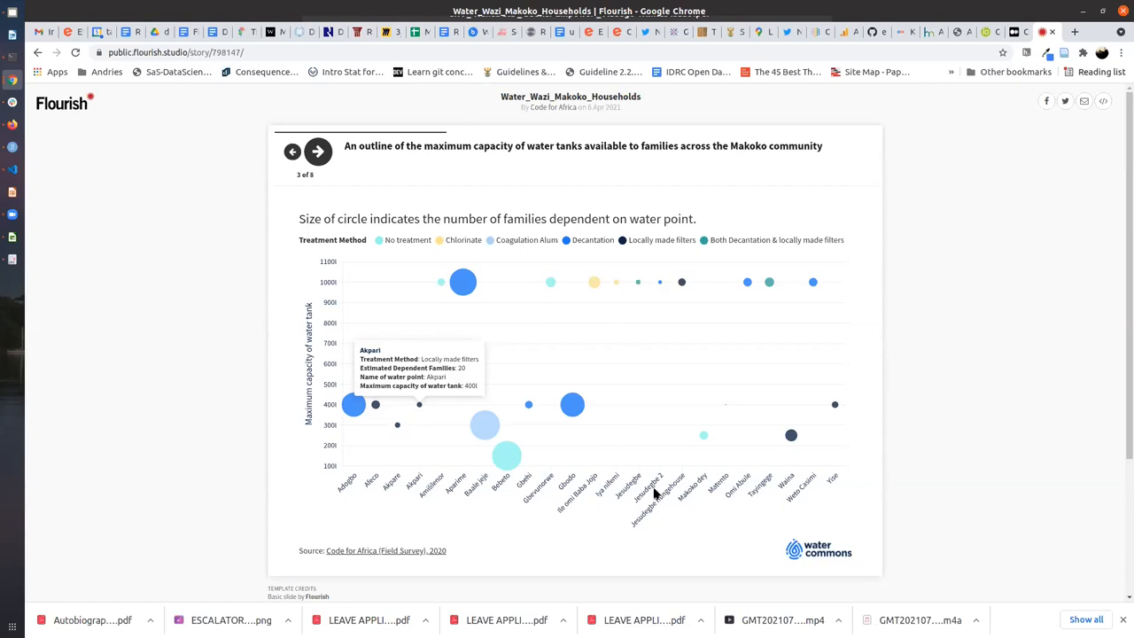
mouse_move(643, 498)
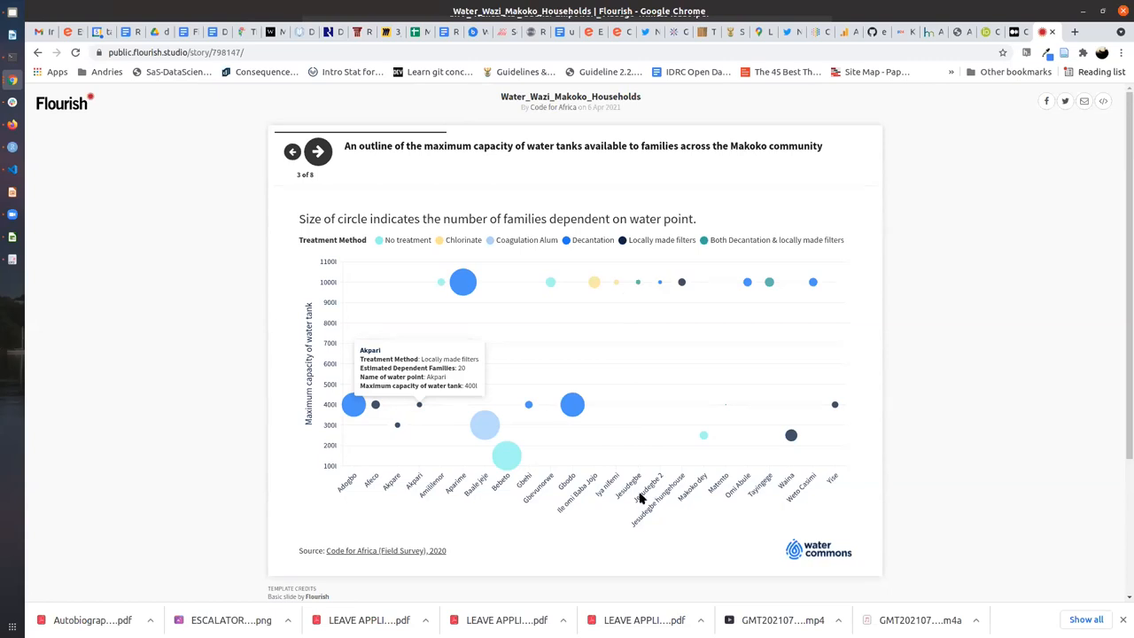
mouse_move(461, 282)
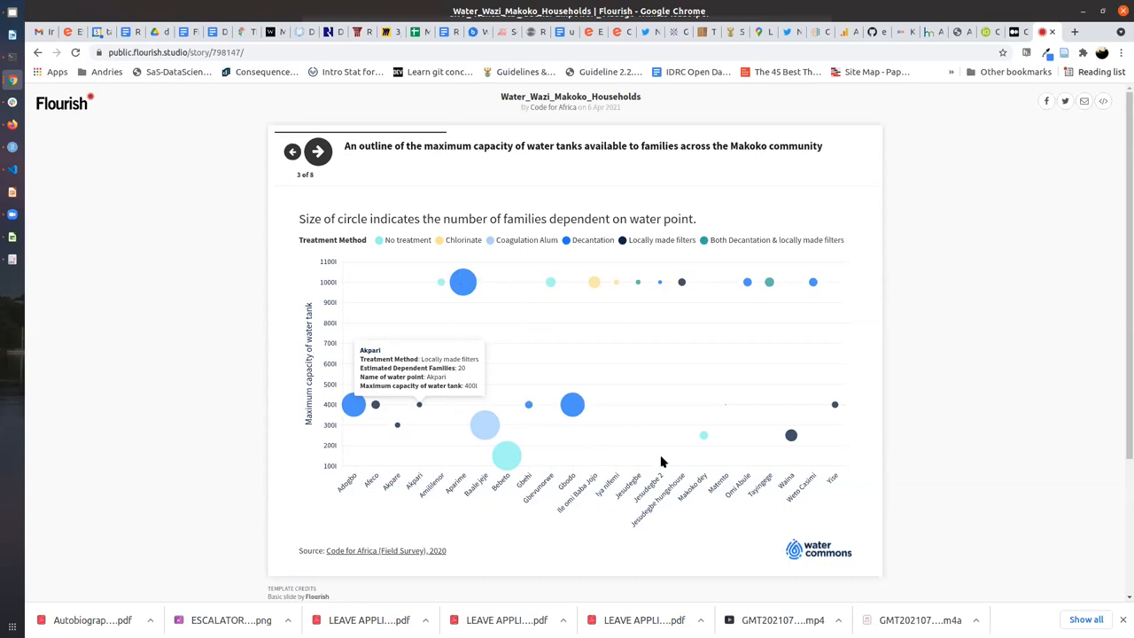
mouse_move(592, 298)
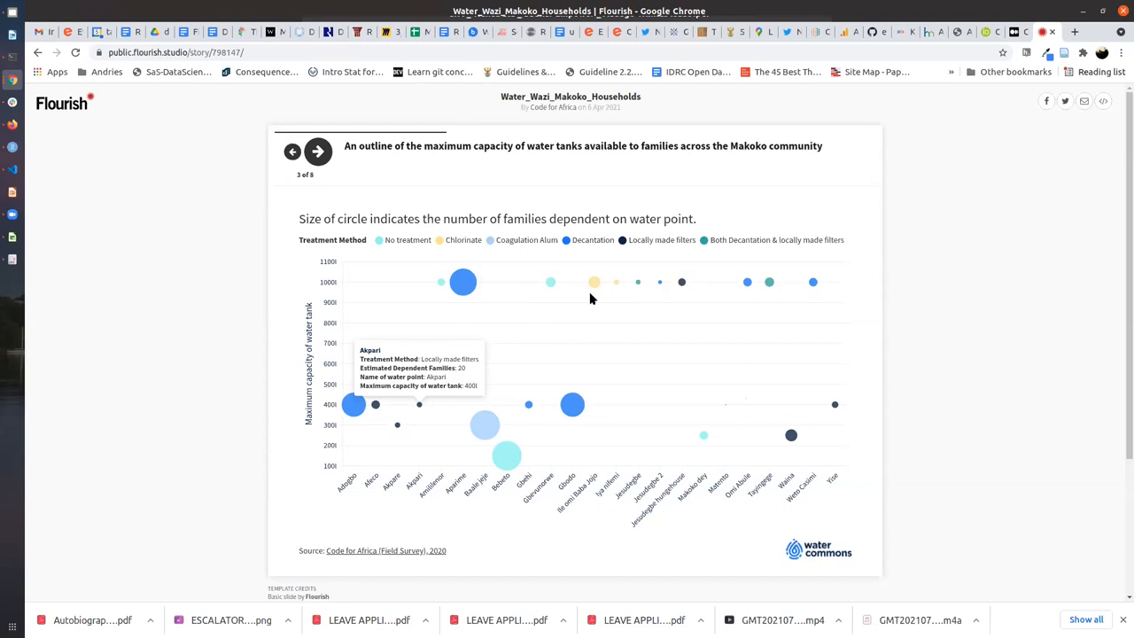
Step: Advance to slide 4 of 8, Key insights from the household survey
left_click(317, 152)
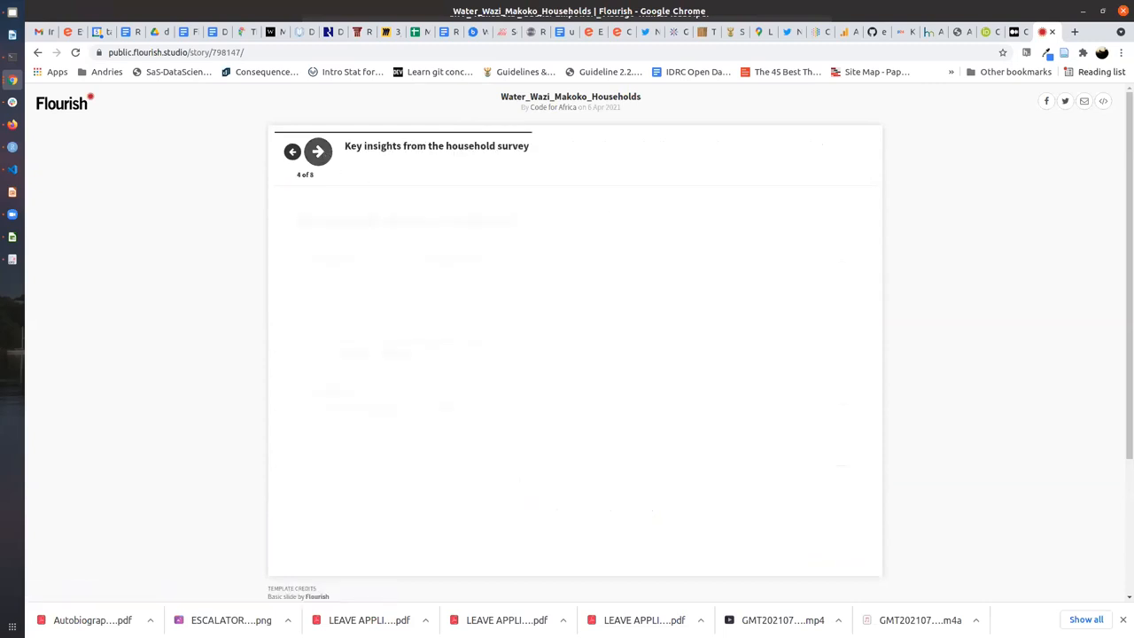
Step: Advance the Flourish Makoko story from the water treatment slide to slide 5 of 8
left_click(318, 151)
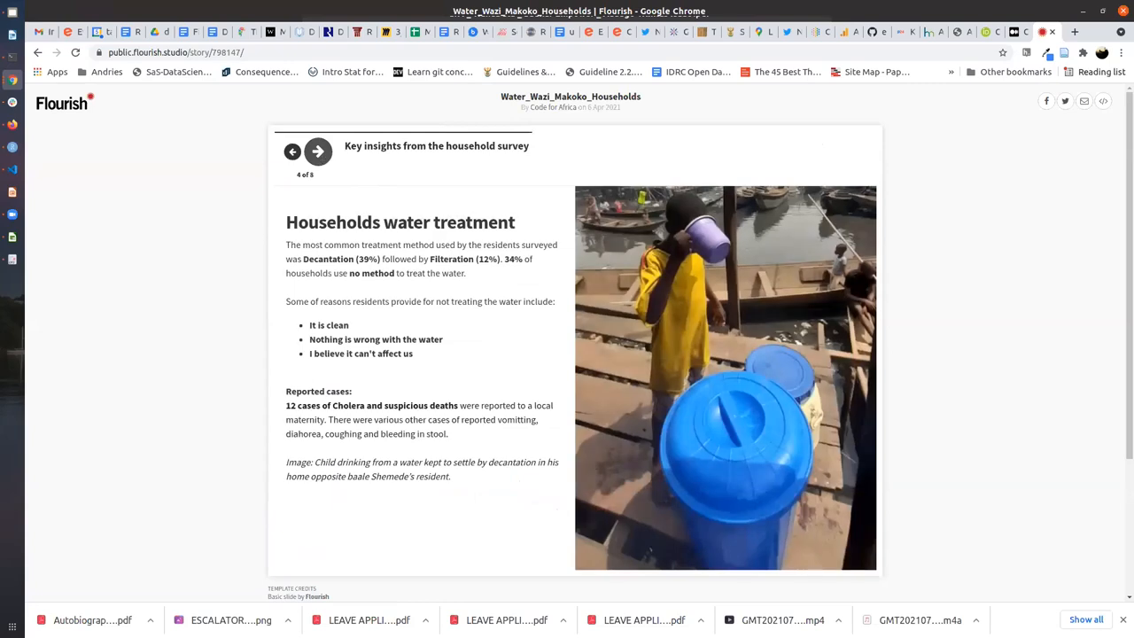
left_click(317, 151)
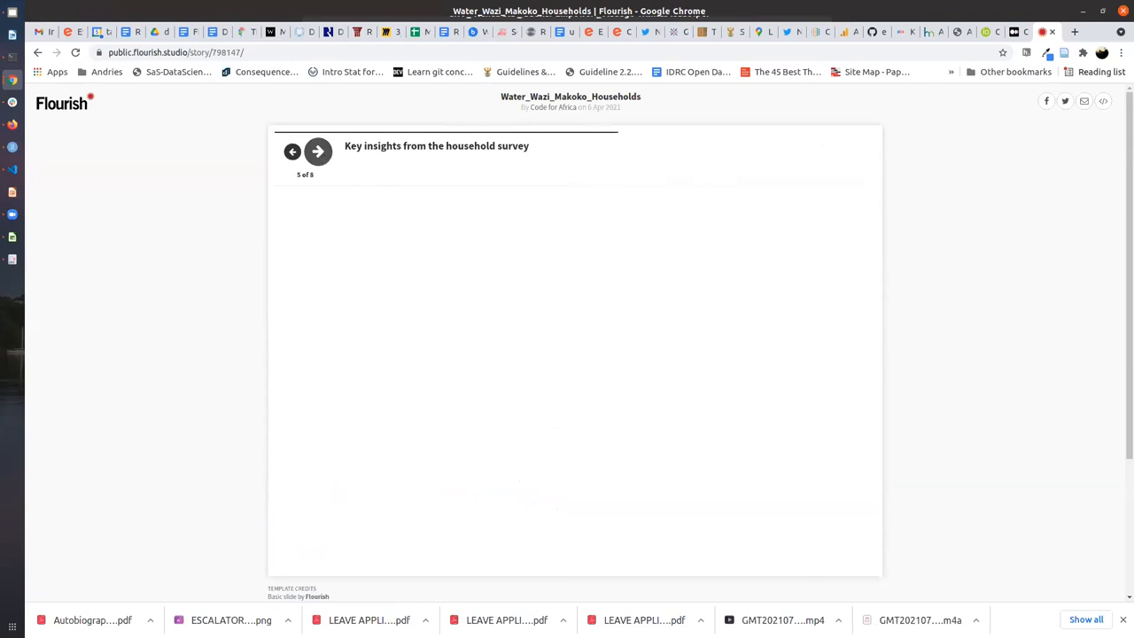
left_click(318, 152)
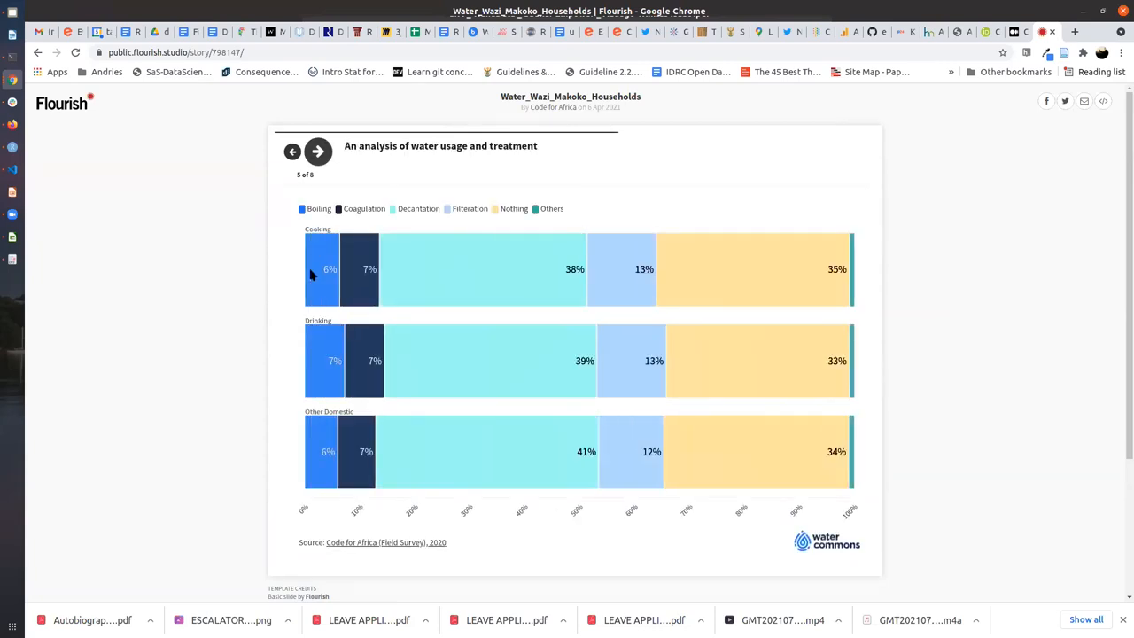
mouse_move(443, 373)
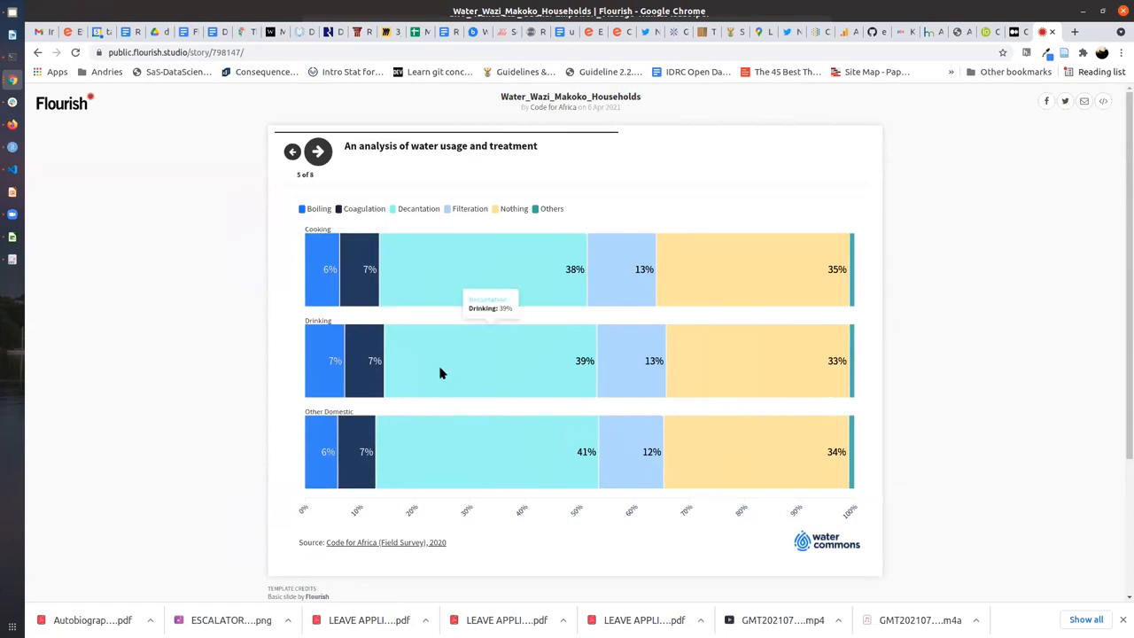
mouse_move(459, 447)
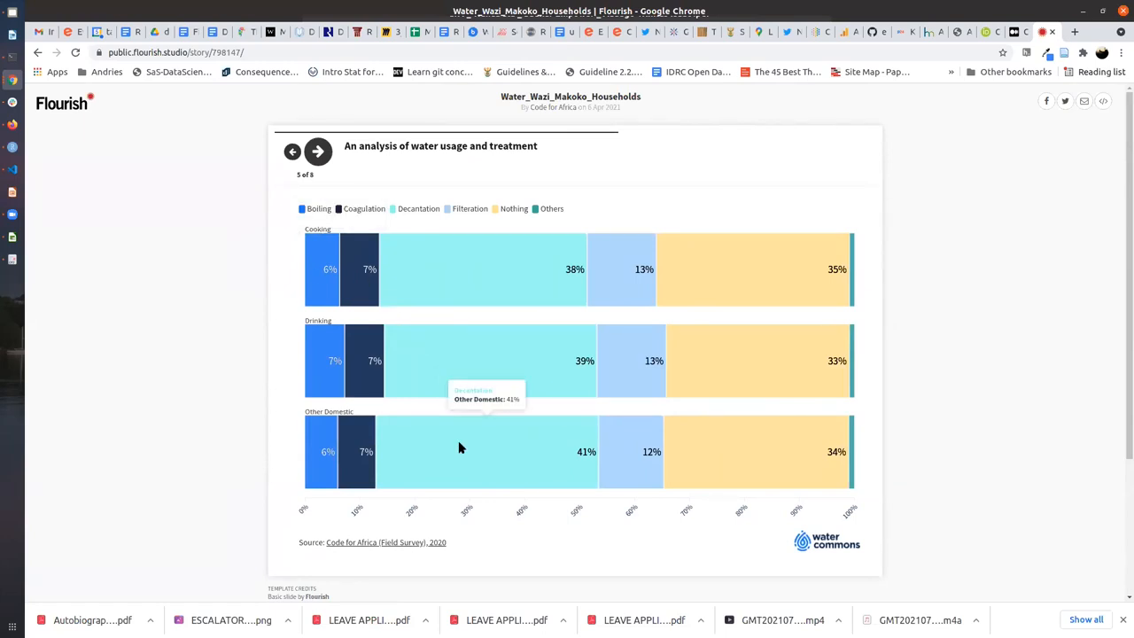
mouse_move(704, 450)
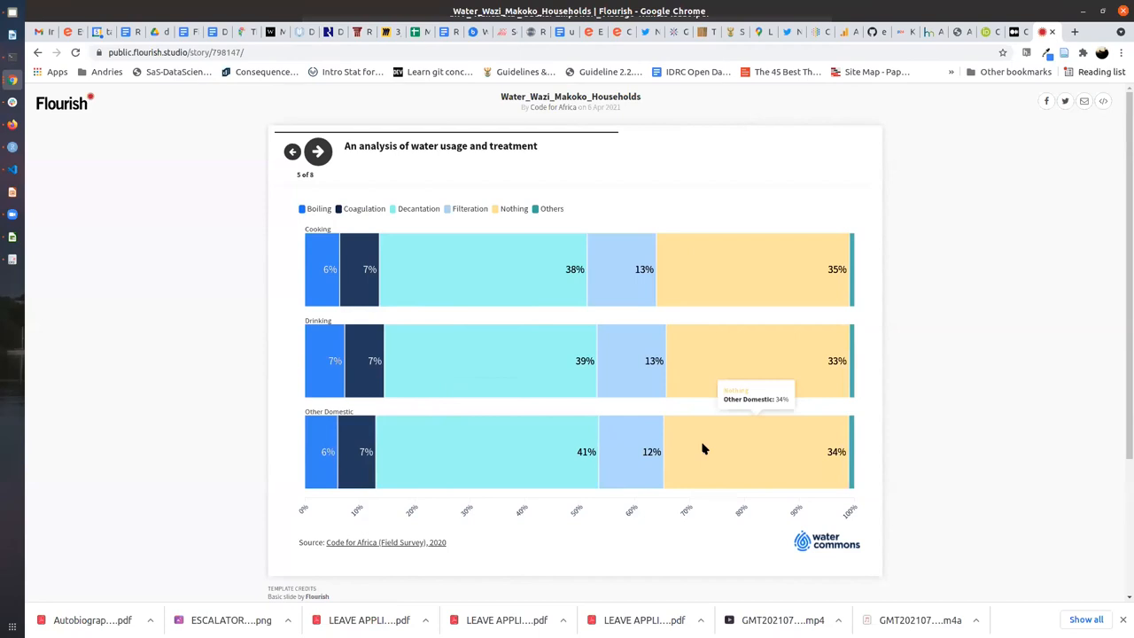
mouse_move(849, 363)
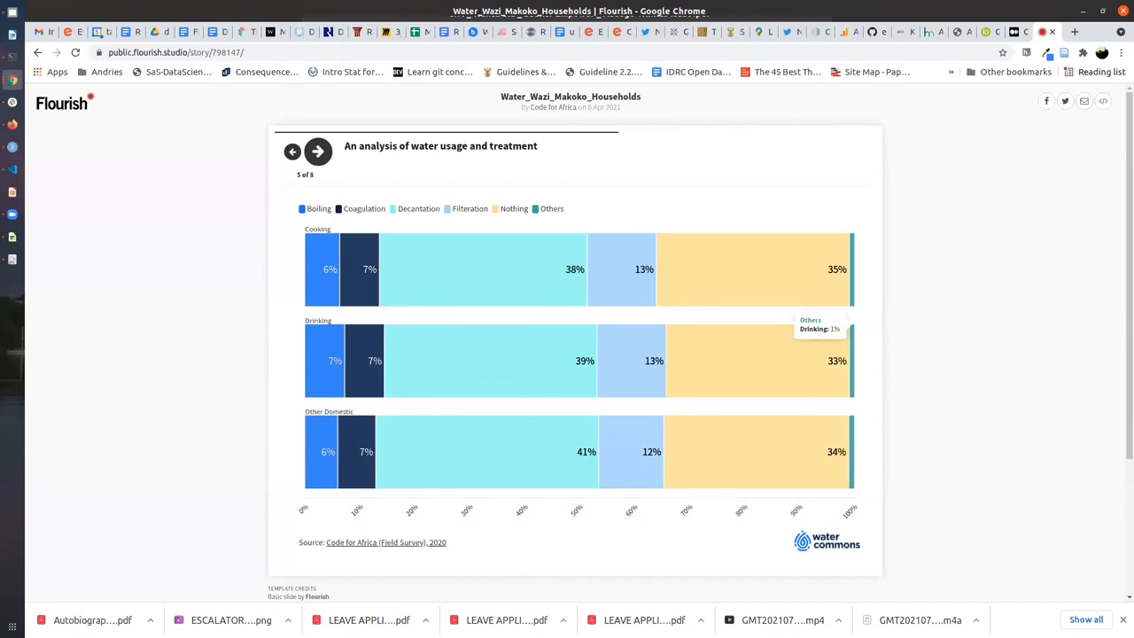
mouse_move(363, 361)
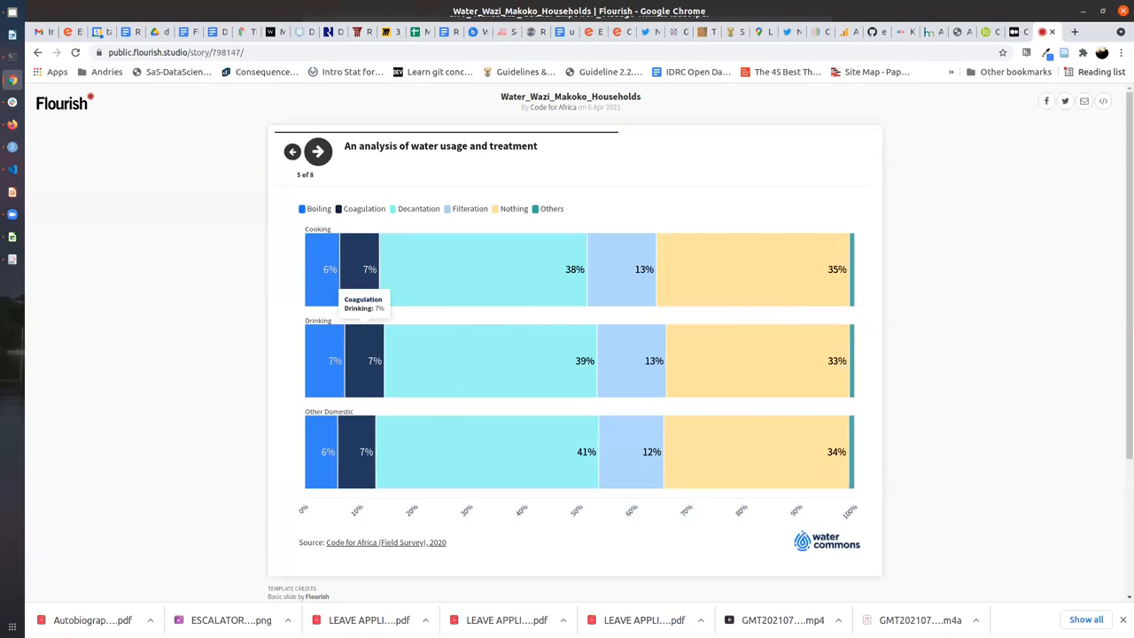
mouse_move(675, 271)
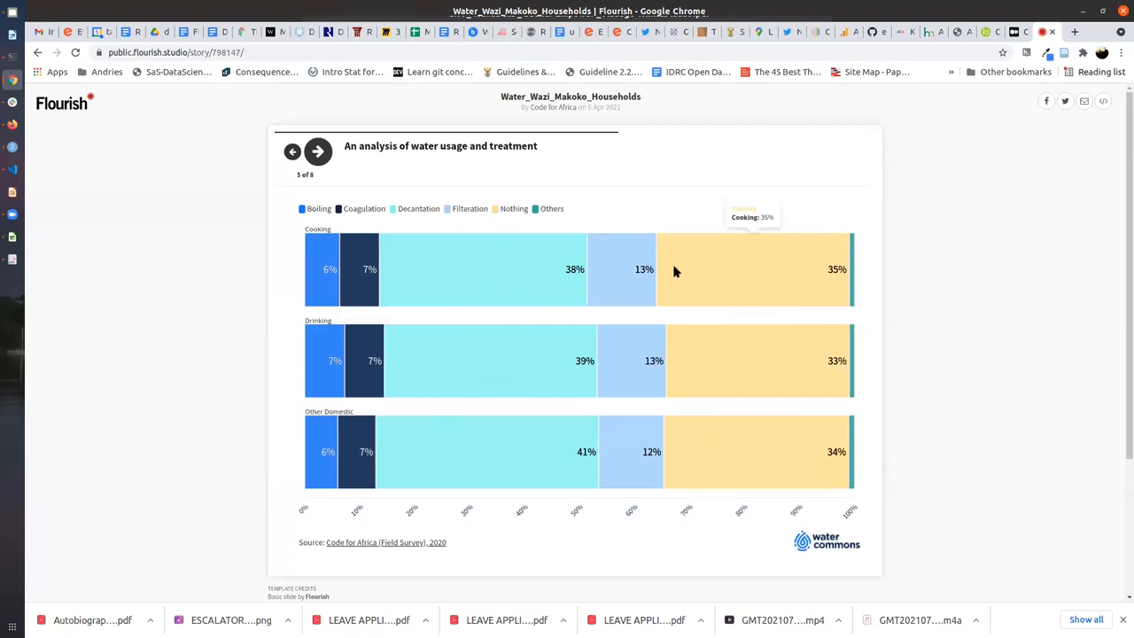
mouse_move(705, 269)
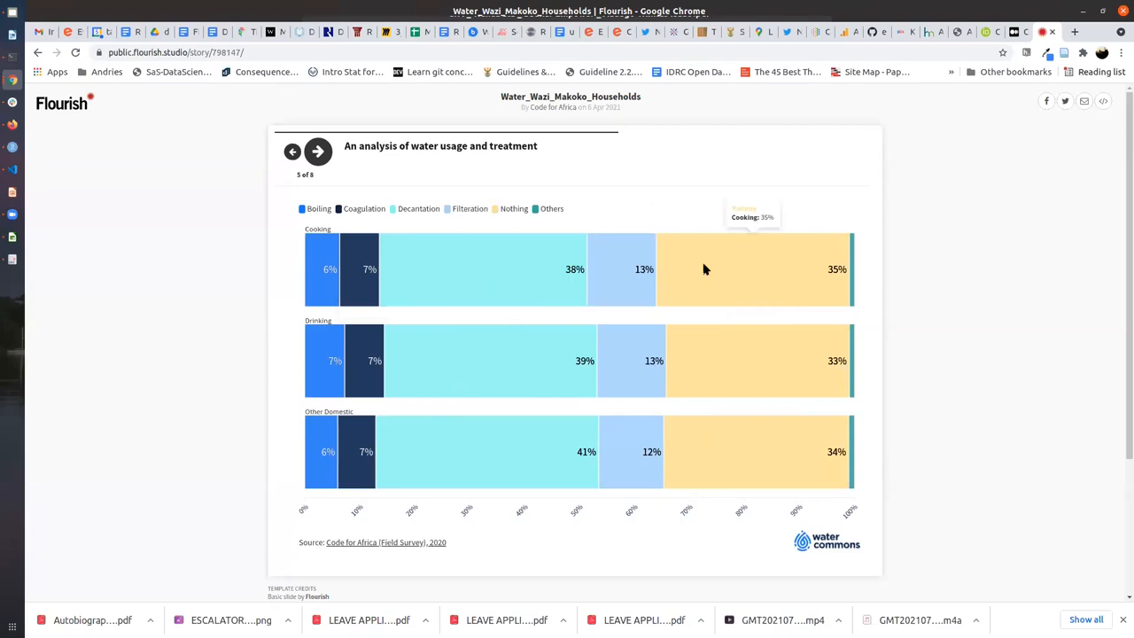
mouse_move(709, 361)
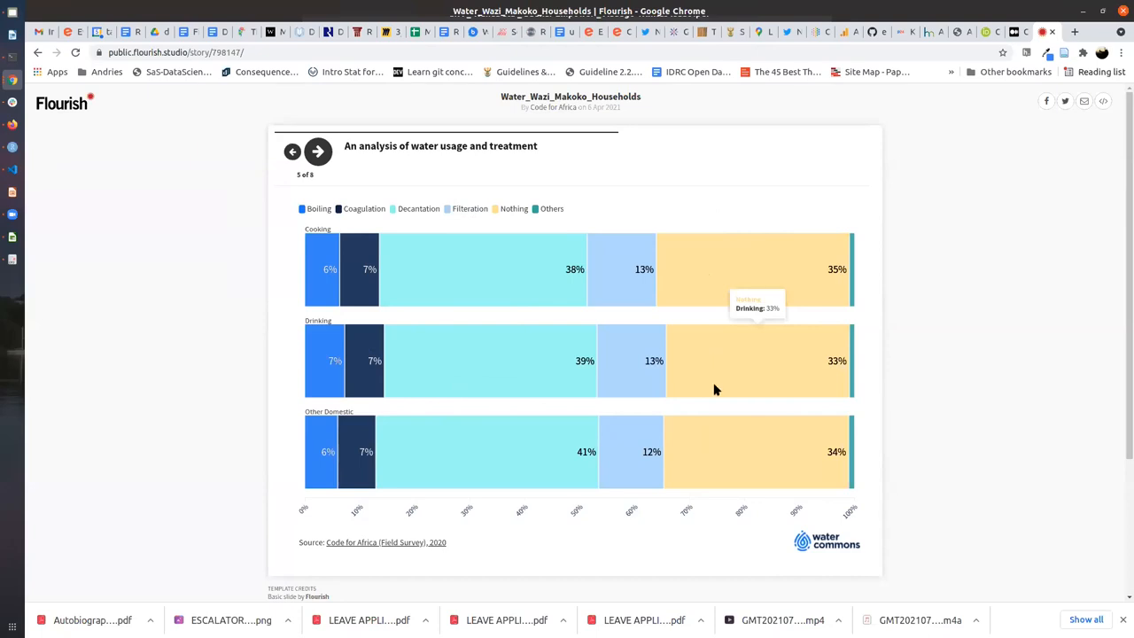
mouse_move(720, 460)
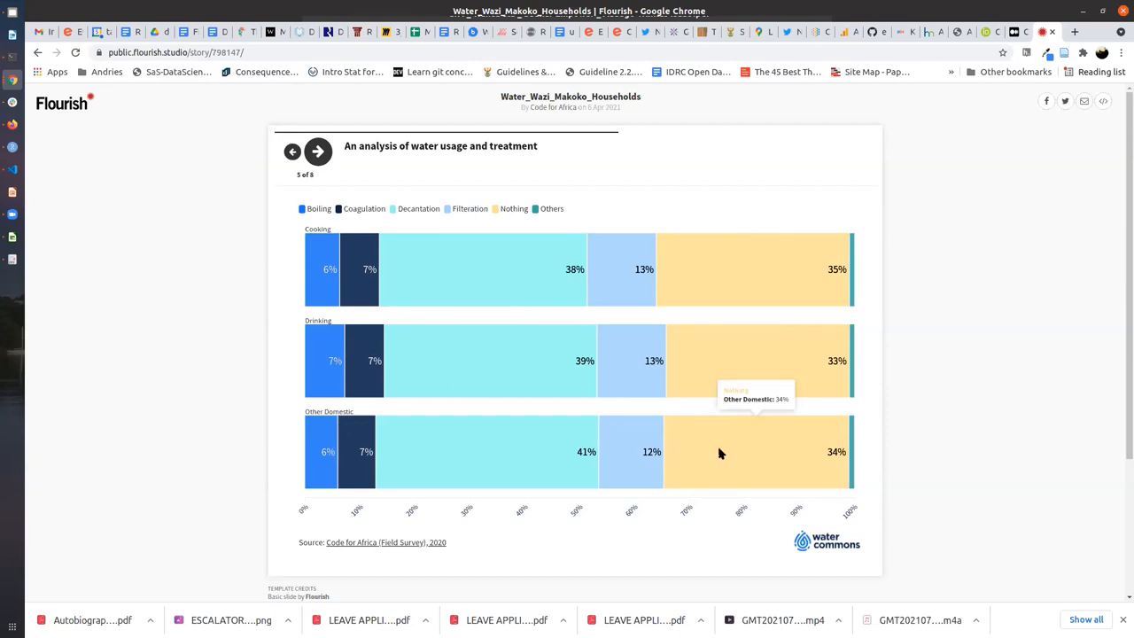
mouse_move(717, 289)
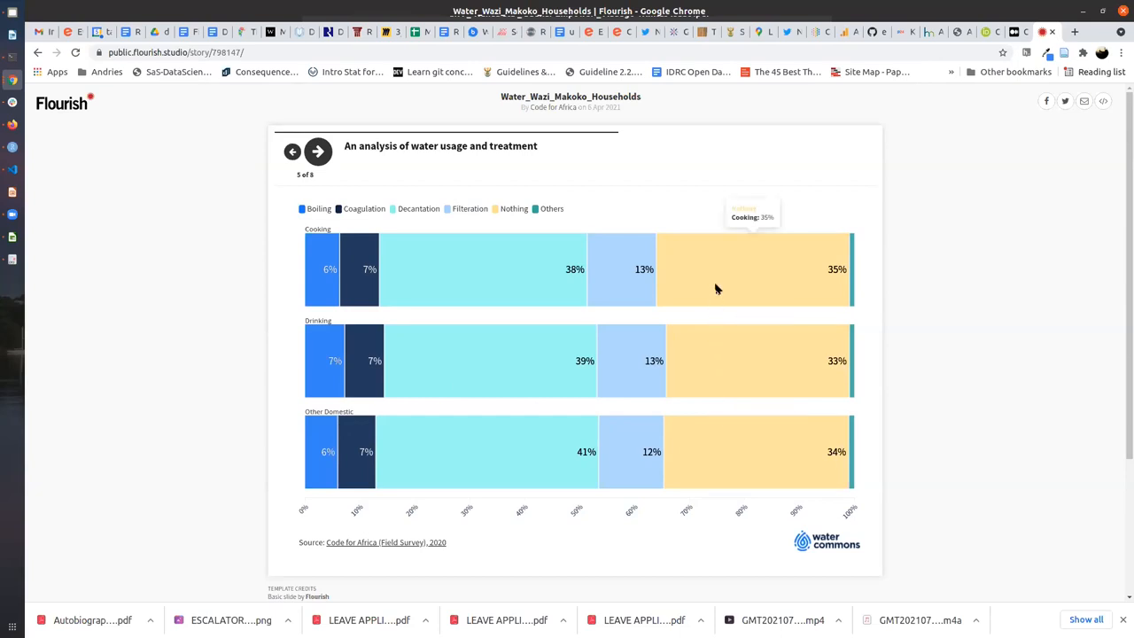
mouse_move(67, 120)
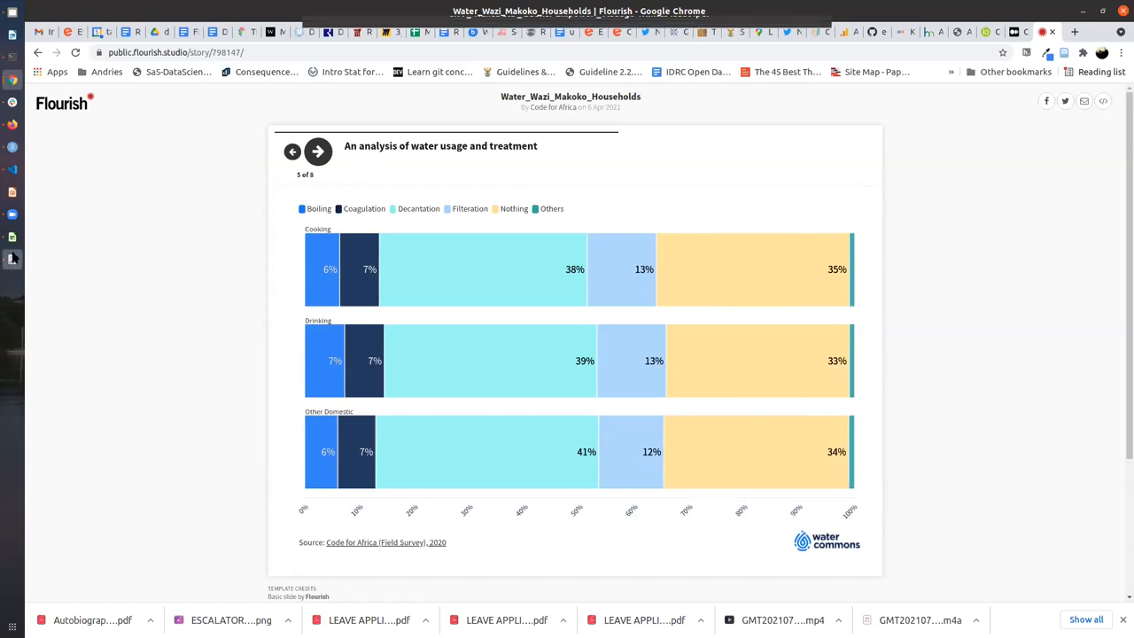
mouse_move(1120, 512)
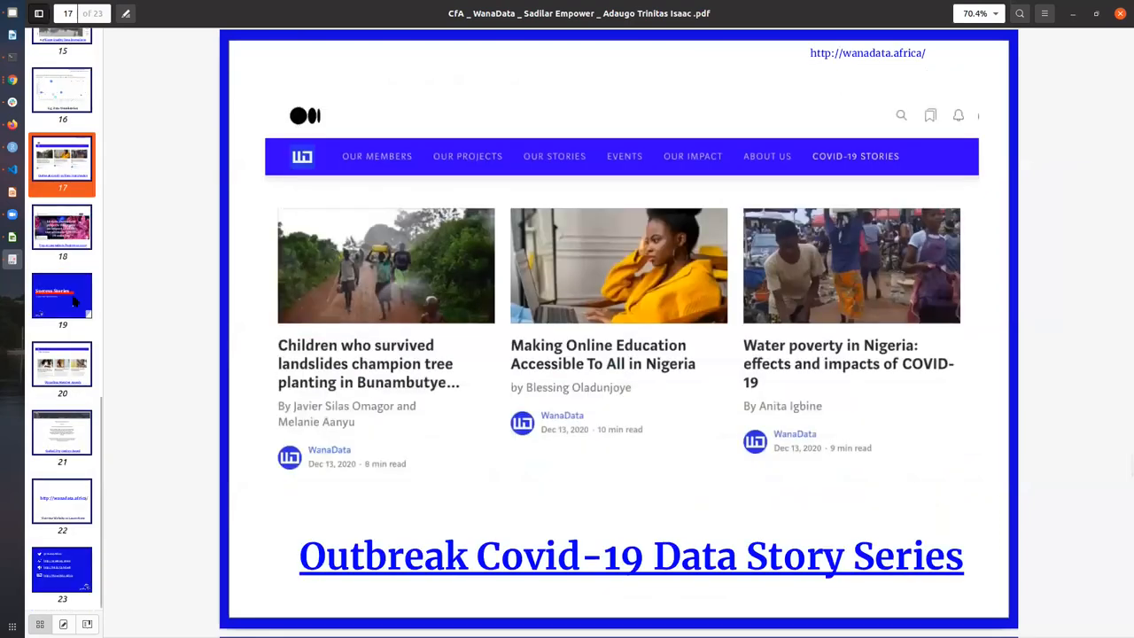
mouse_move(75, 263)
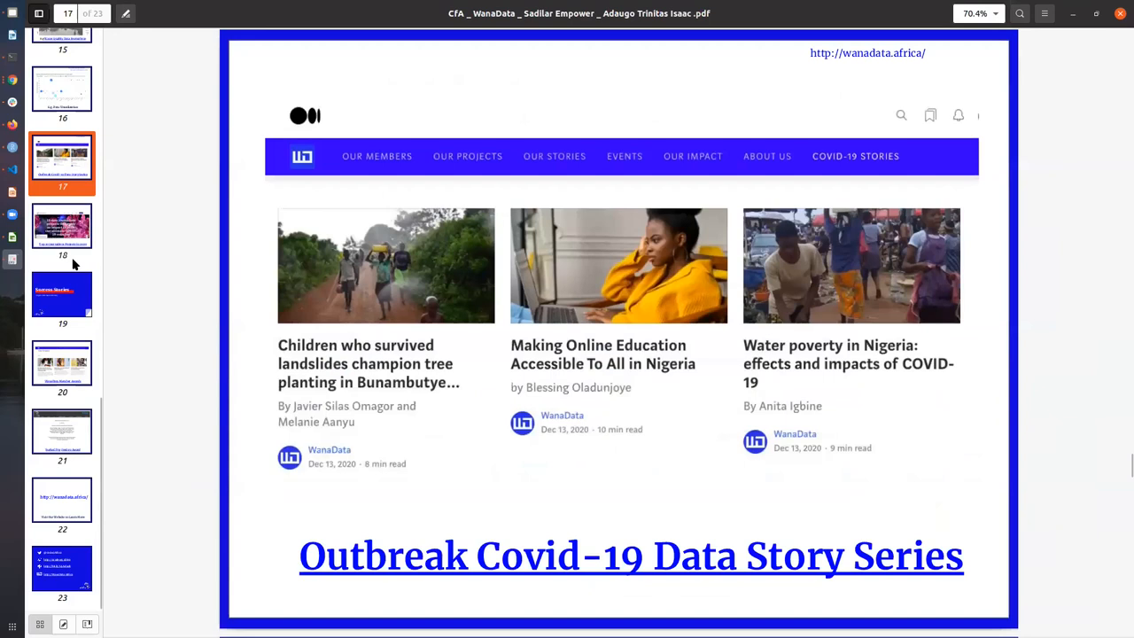
mouse_move(75, 300)
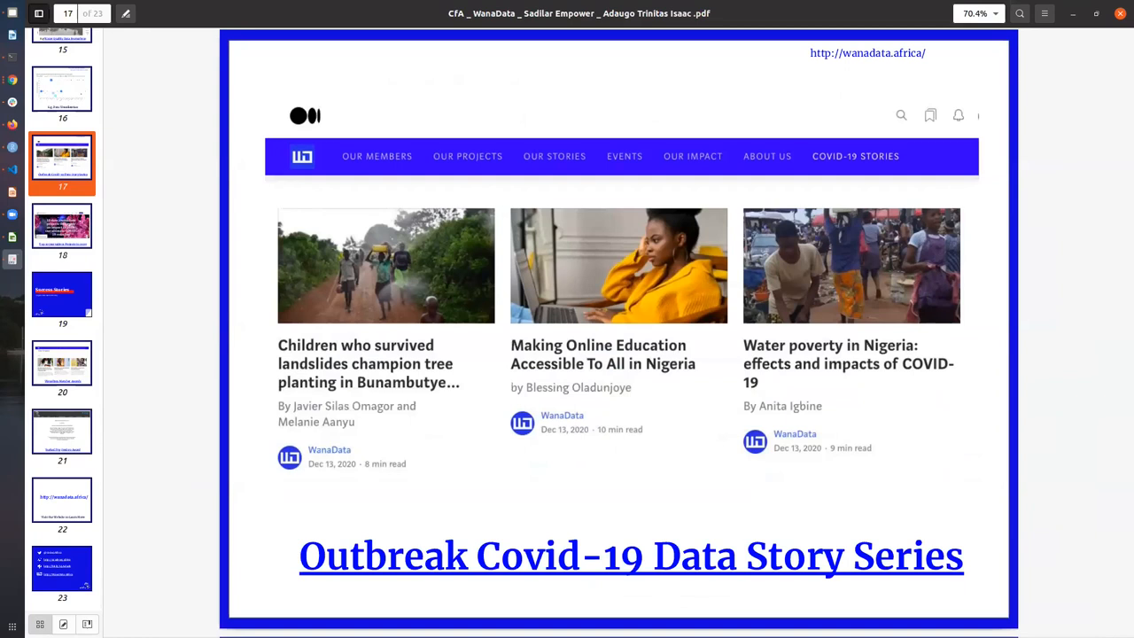
mouse_move(91, 310)
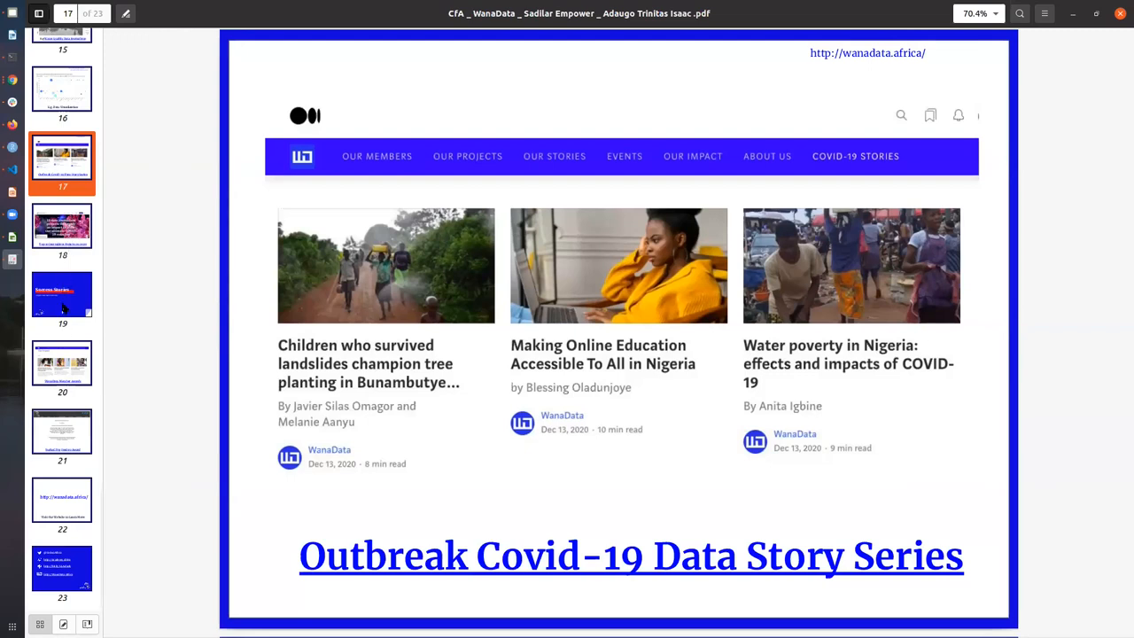
Step: Jump to slide 18 via its sidebar thumbnail, showing DataJournalism.com's top 10 projects of 2020
left_click(61, 232)
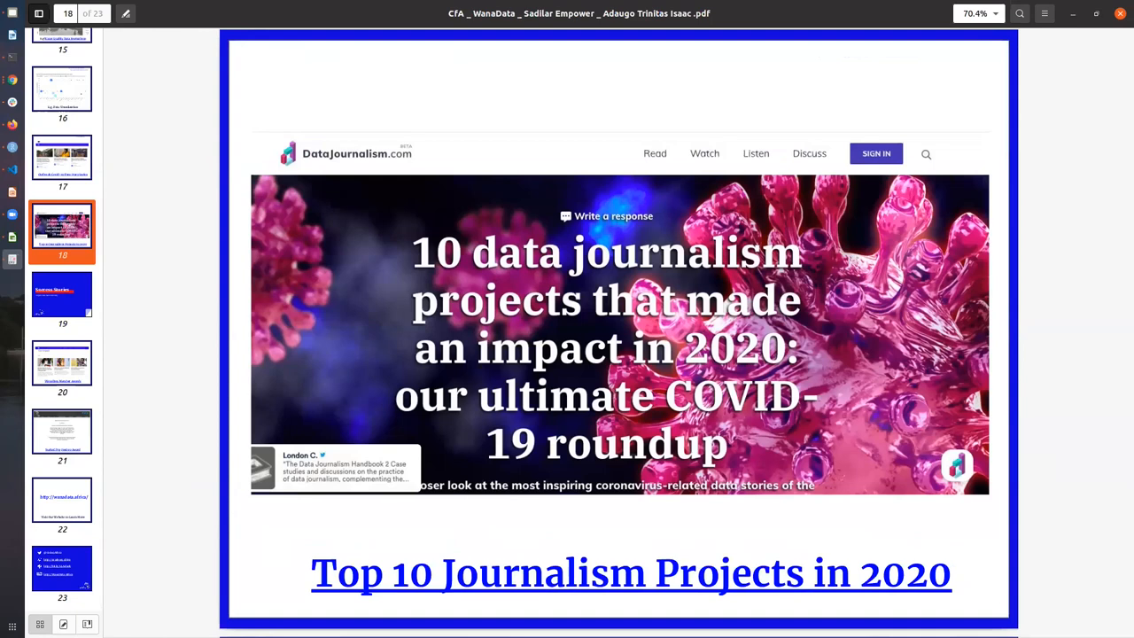
mouse_move(59, 361)
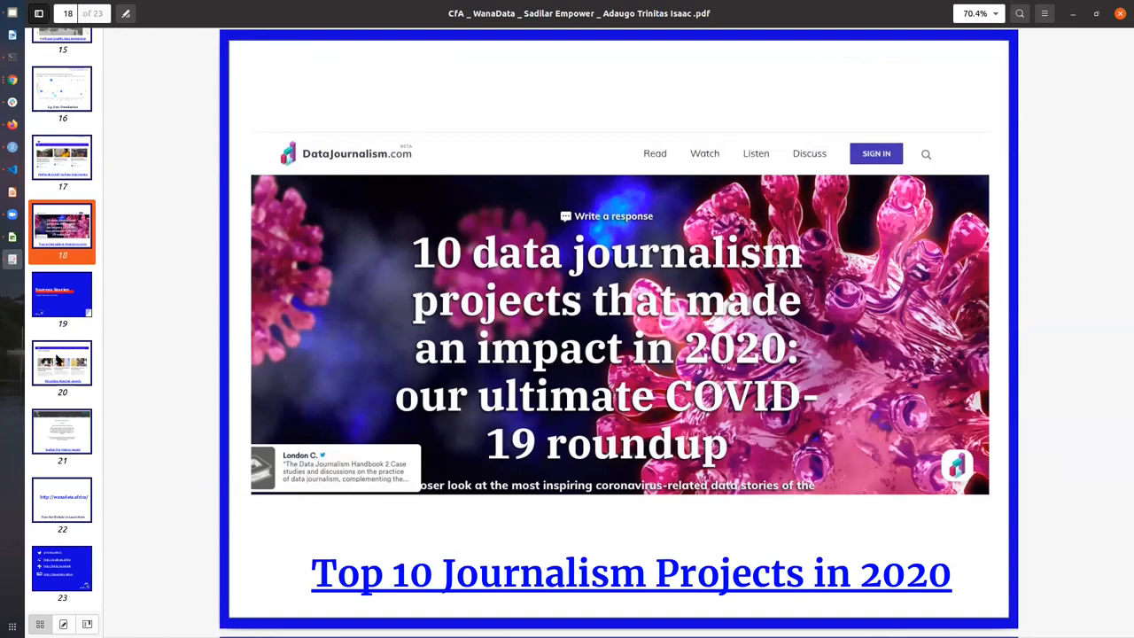
mouse_move(46, 299)
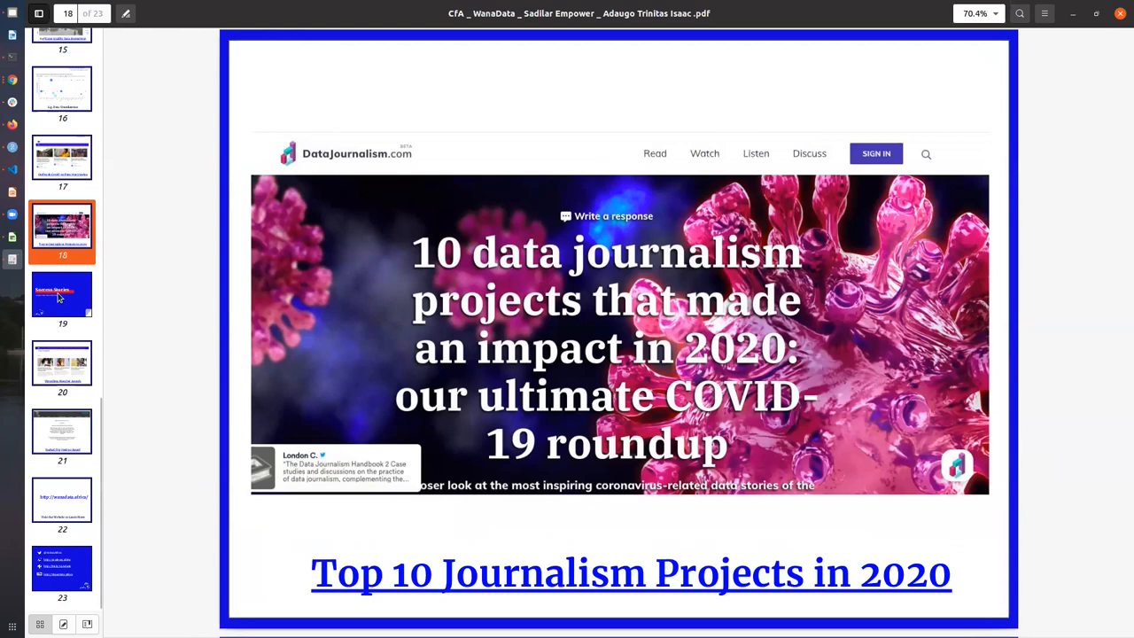
mouse_move(64, 325)
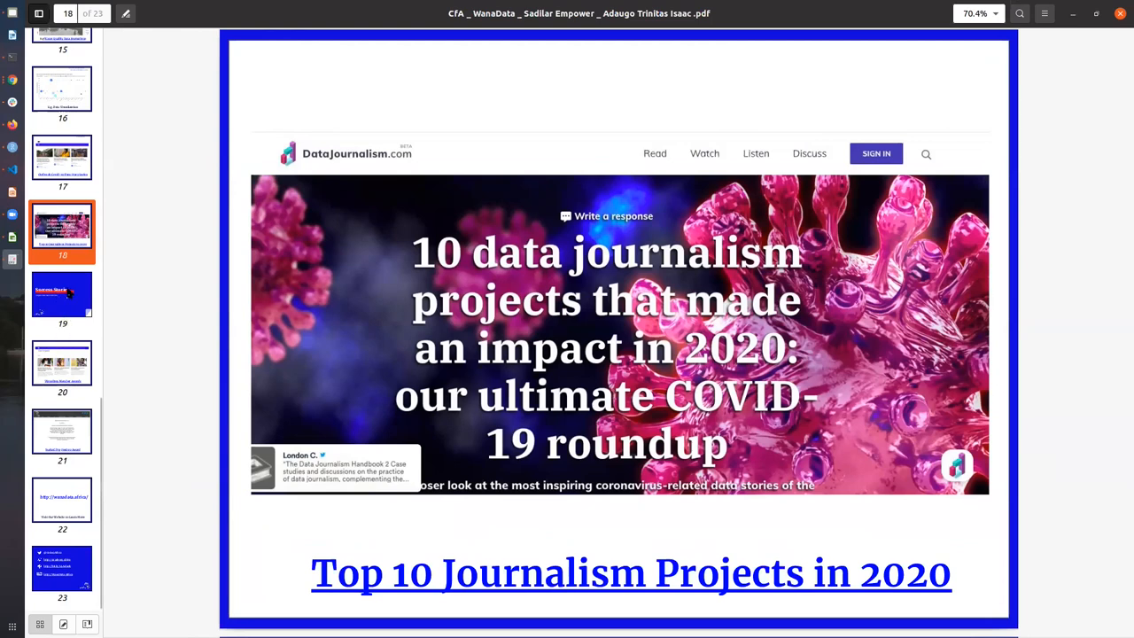
Step: Show slide 19 Success Stories, then slide 20 WanaData Member Awards, from the thumbnails
left_click(62, 294)
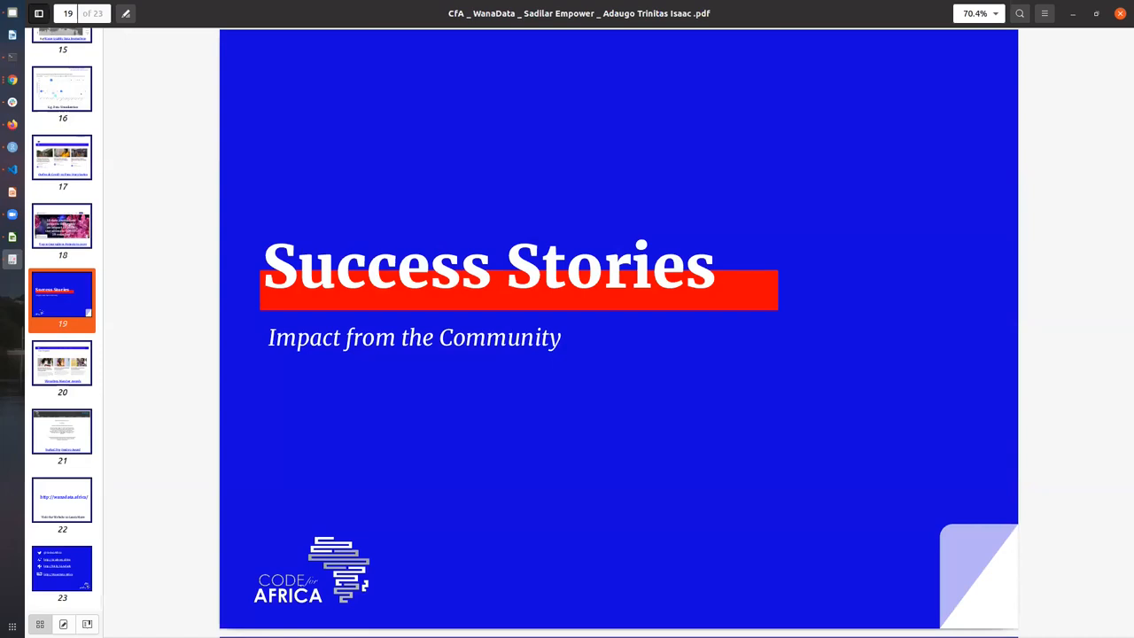
mouse_move(62, 377)
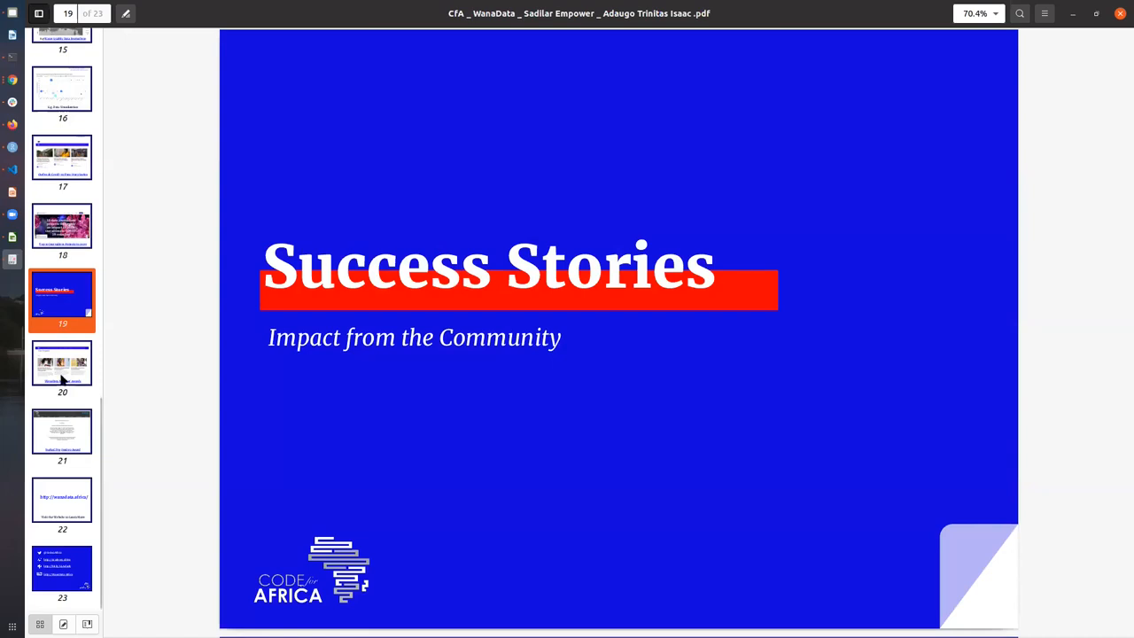
mouse_move(52, 434)
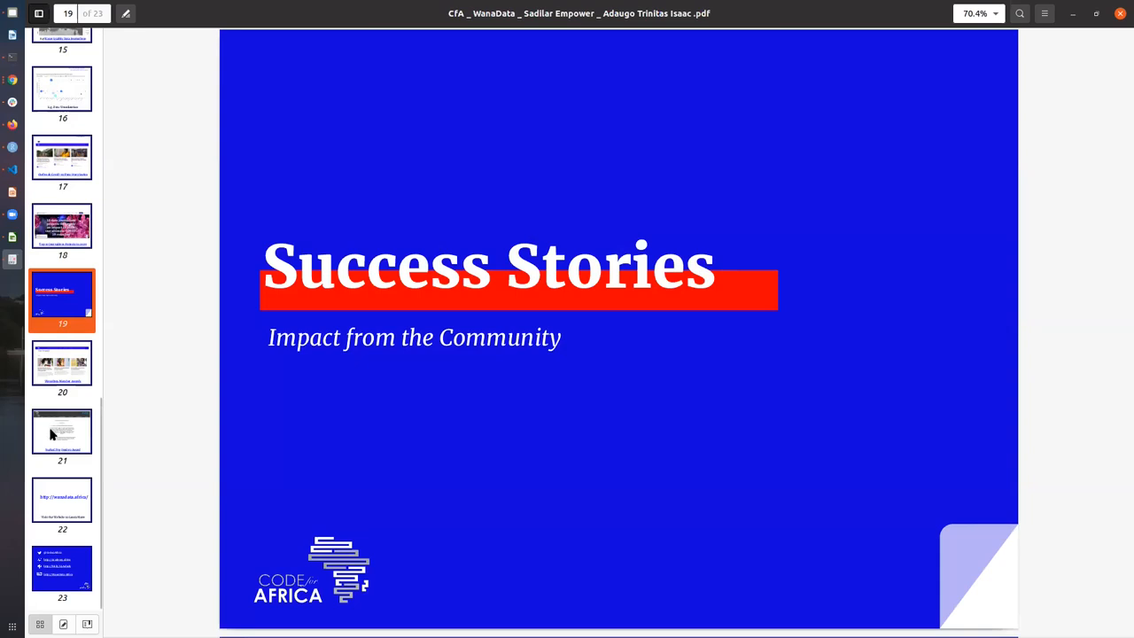
left_click(61, 362)
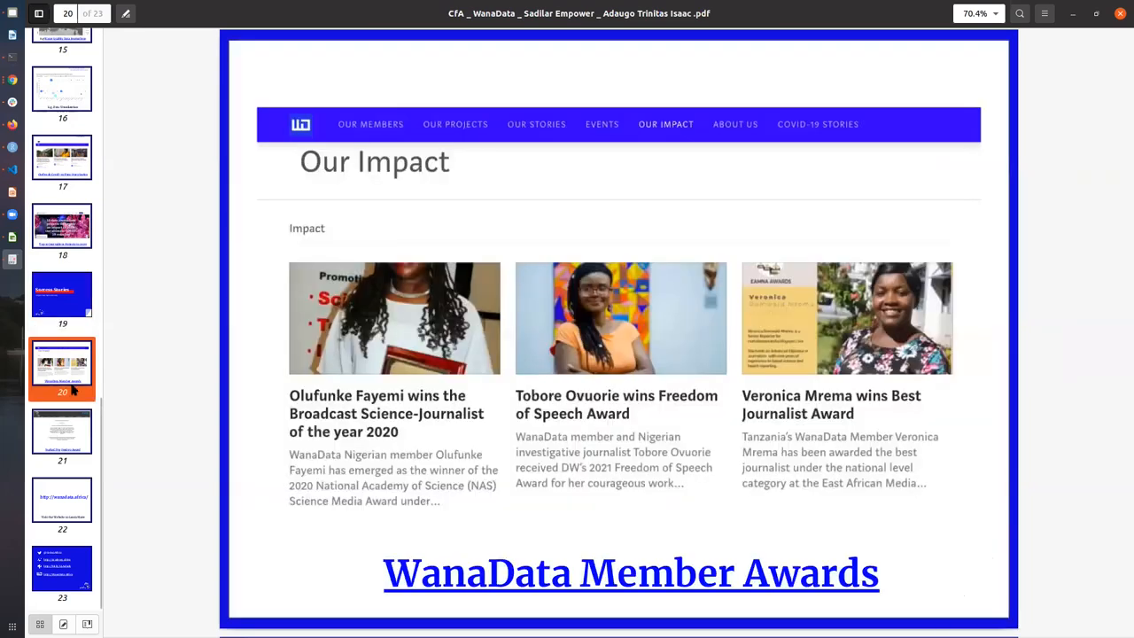
mouse_move(71, 435)
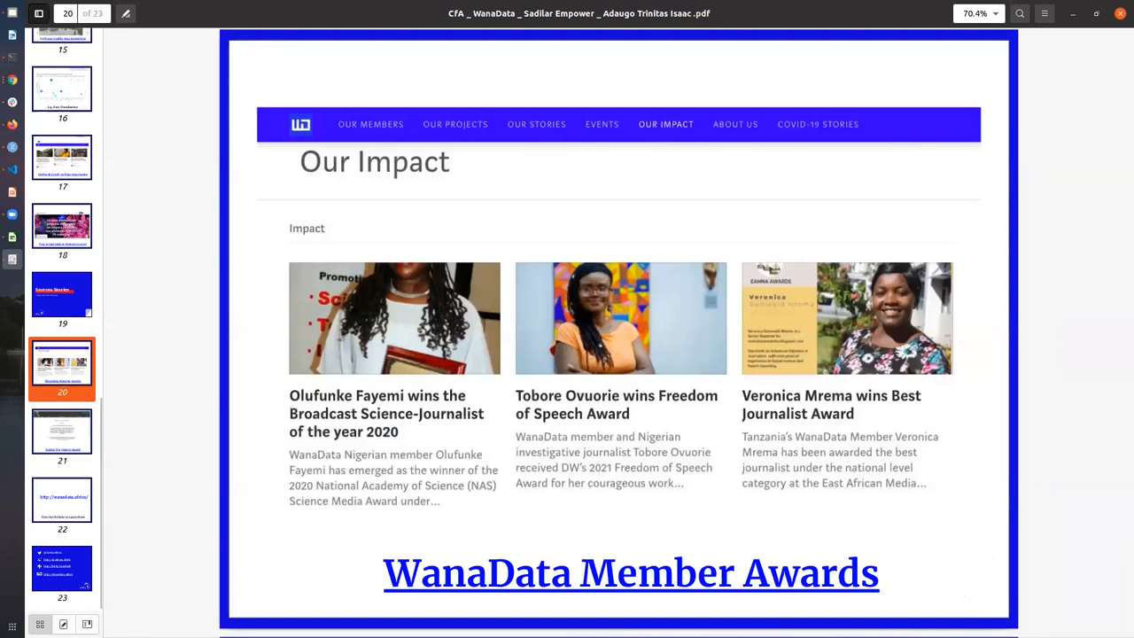
mouse_move(62, 439)
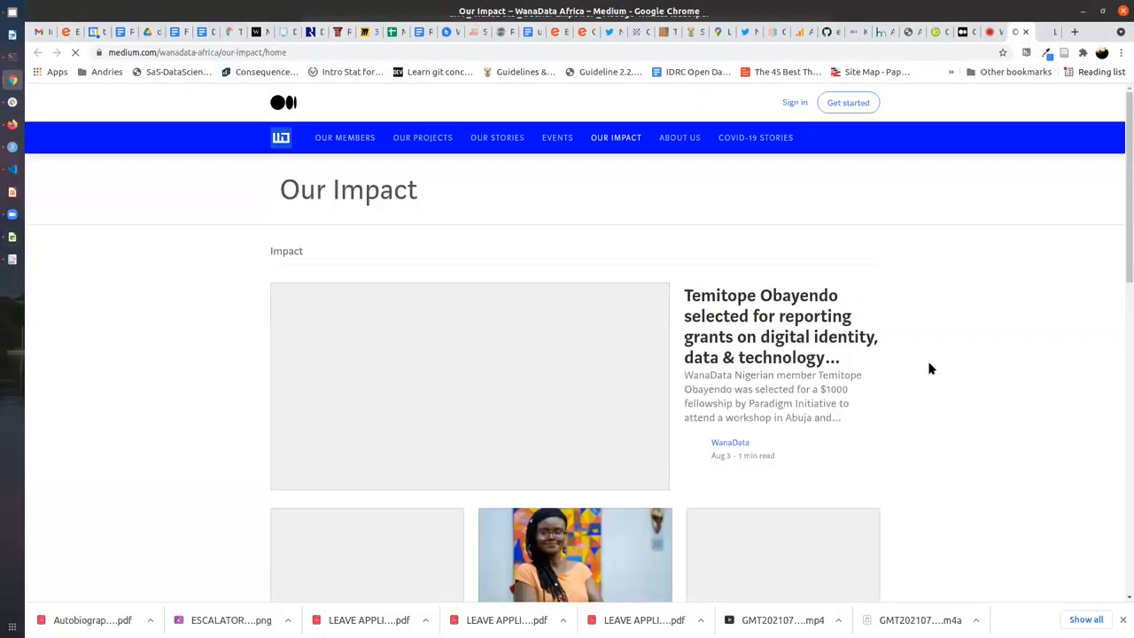
Step: Scroll through WanaData Africa's Our Impact member award stories on Medium, then back up
scroll("down", 3)
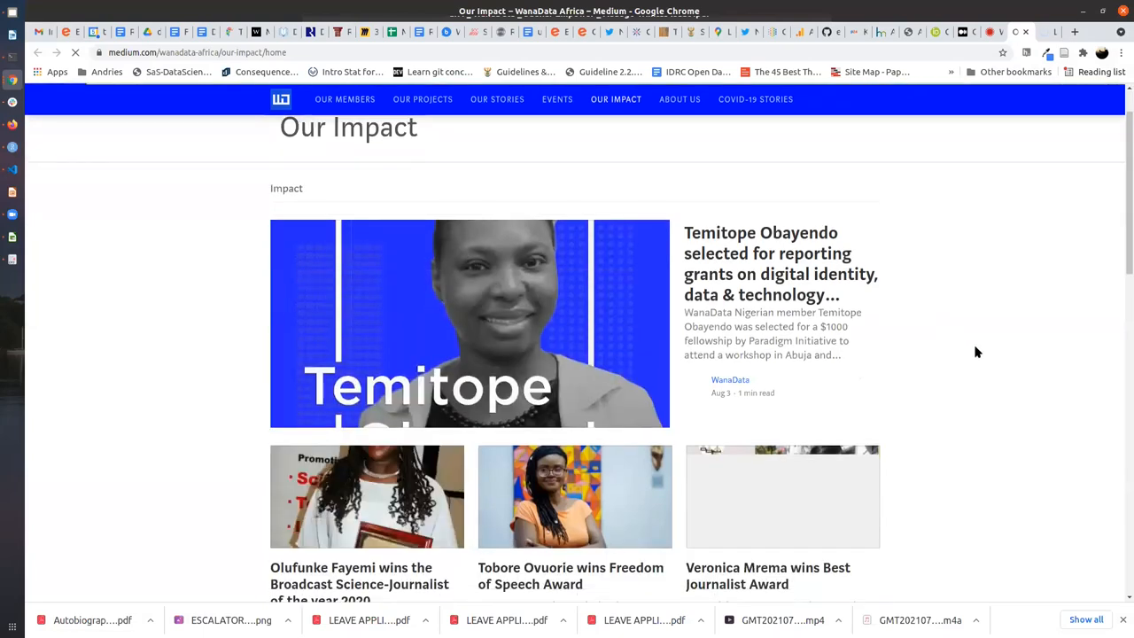
scroll("down", 3)
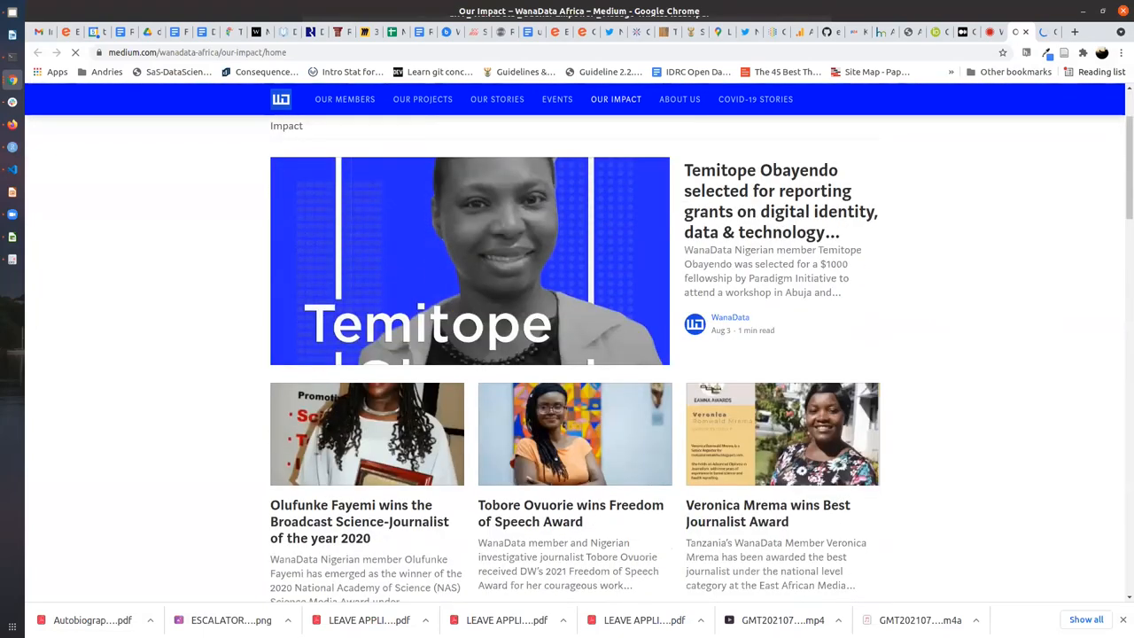
mouse_move(975, 352)
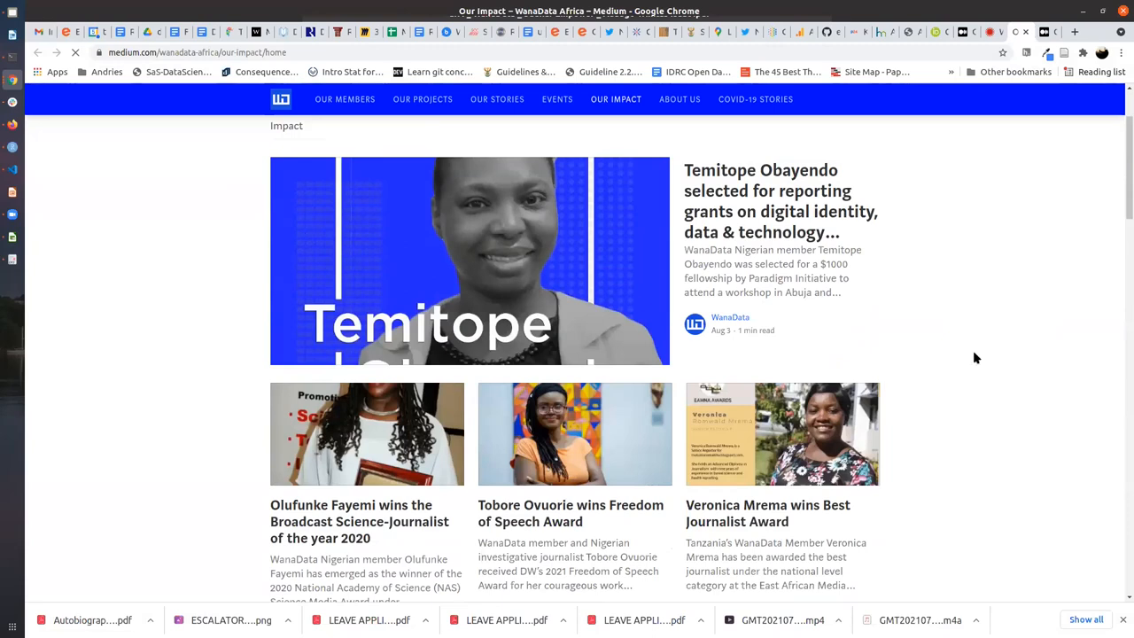
mouse_move(984, 381)
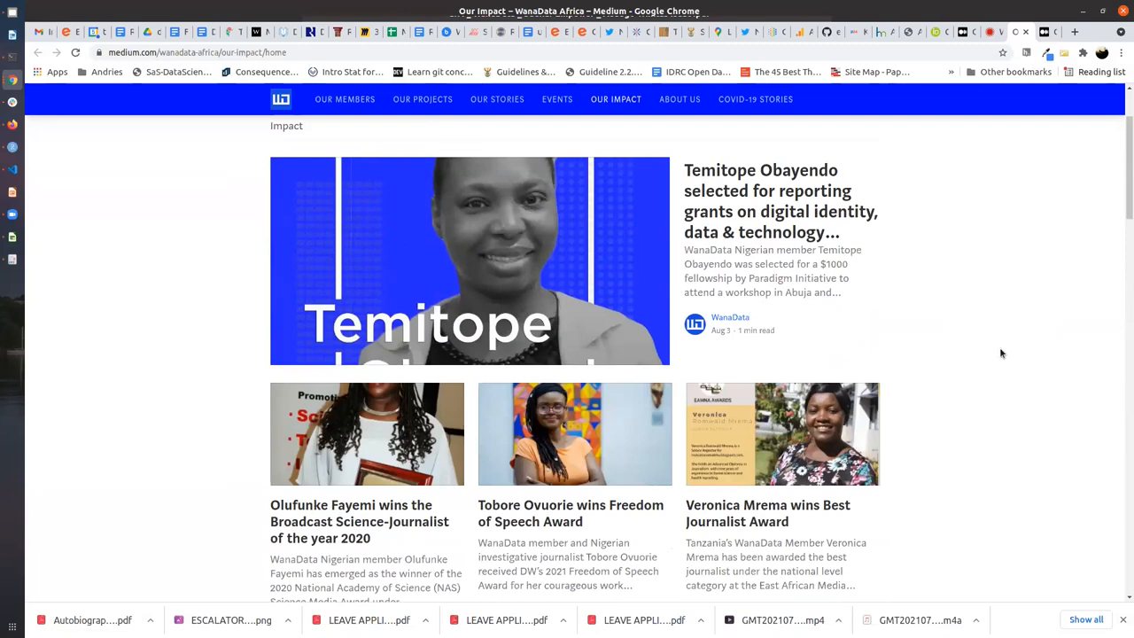
scroll("down", 3)
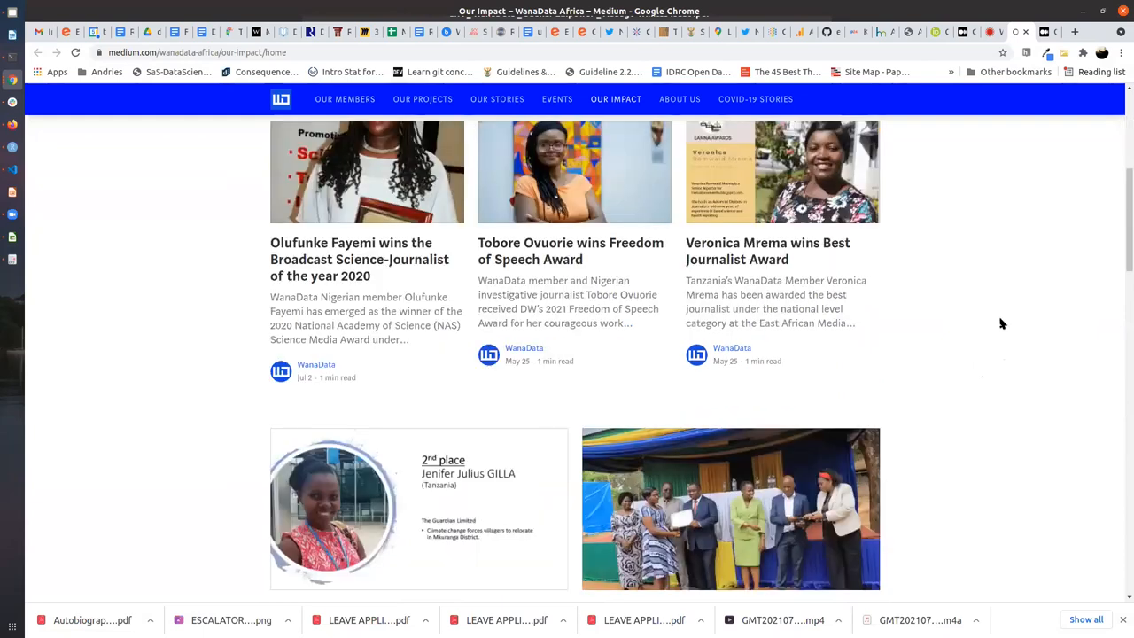
scroll("up", 3)
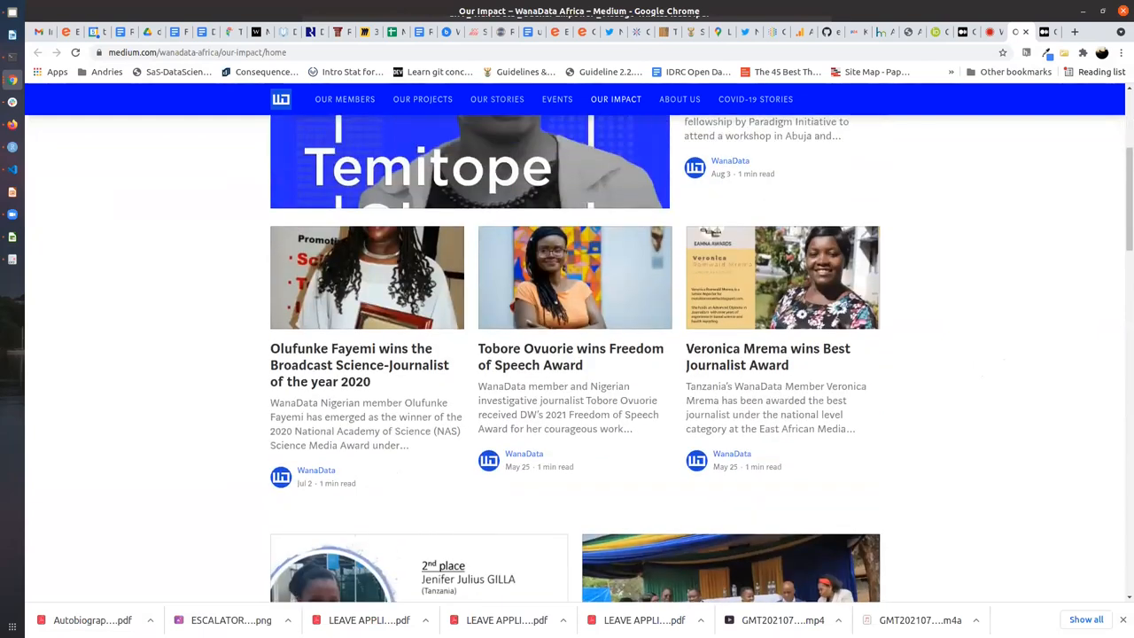
scroll("up", 3)
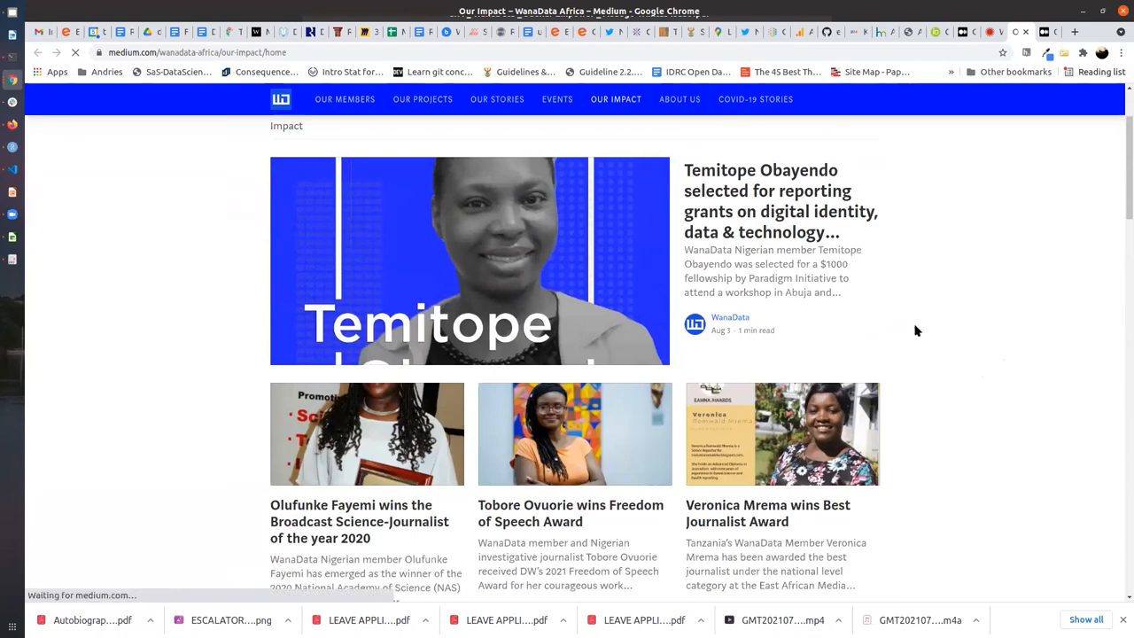
mouse_move(913, 342)
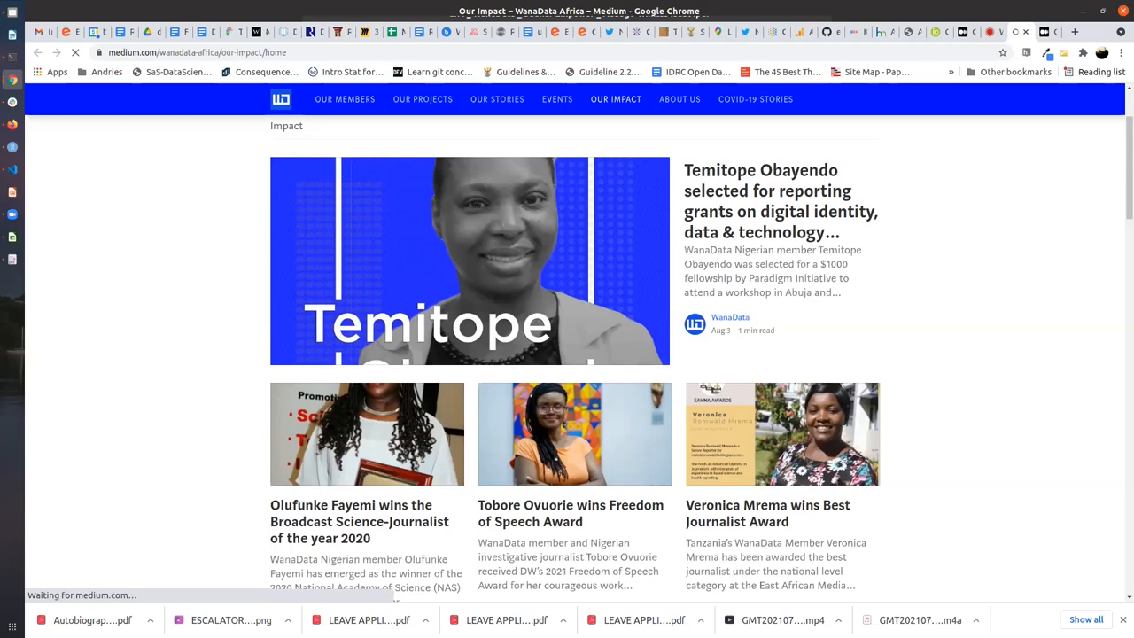
left_click(780, 190)
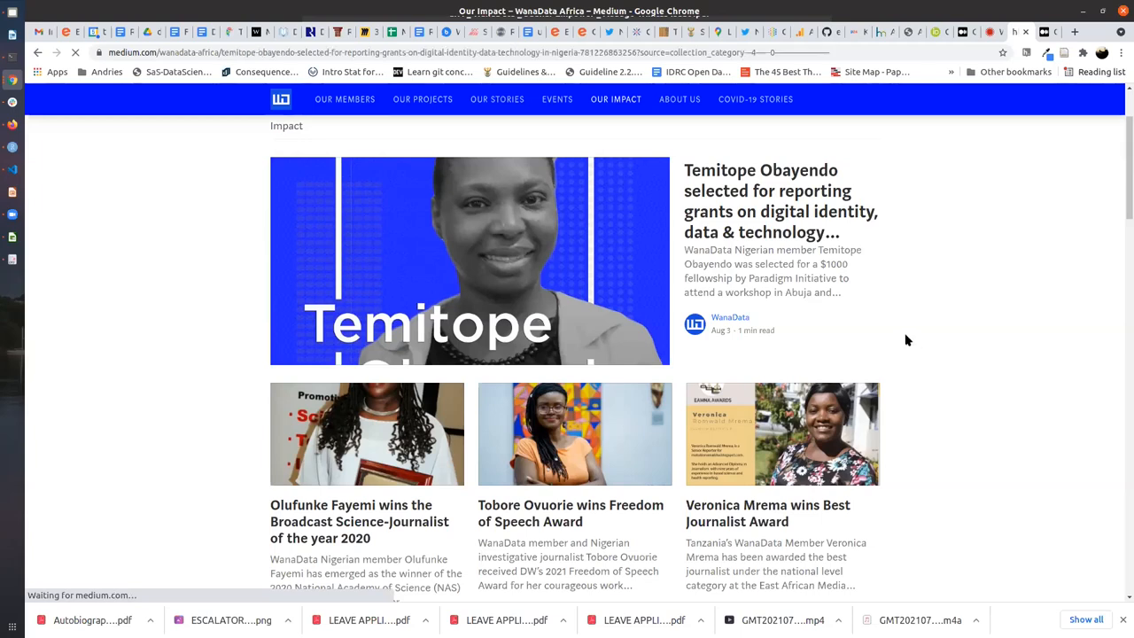
left_click(781, 201)
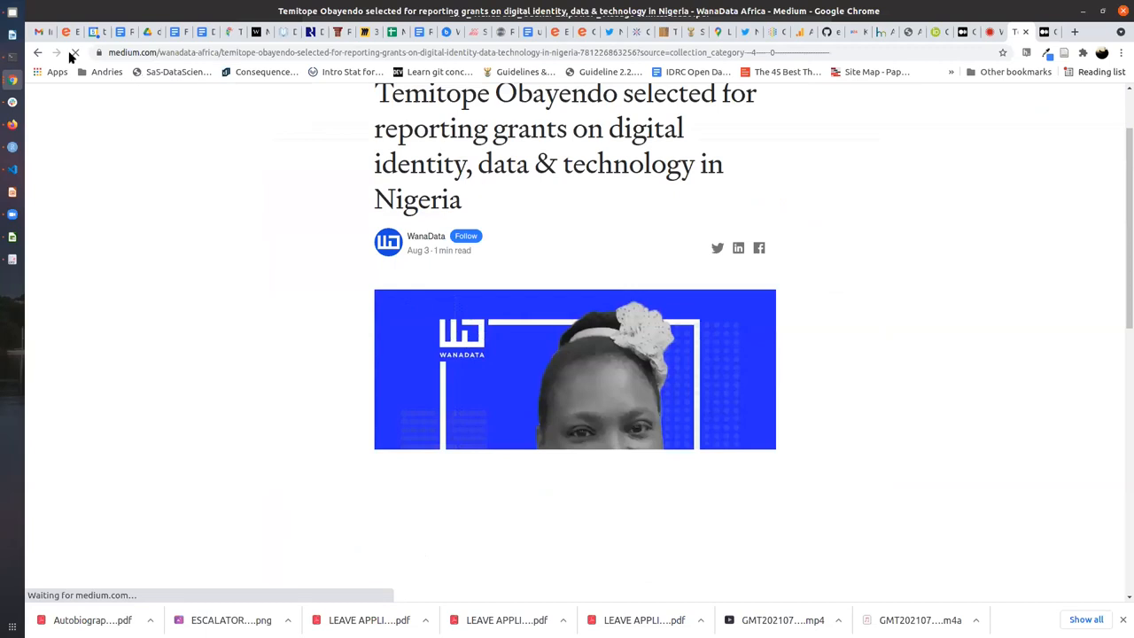
scroll("down", 3)
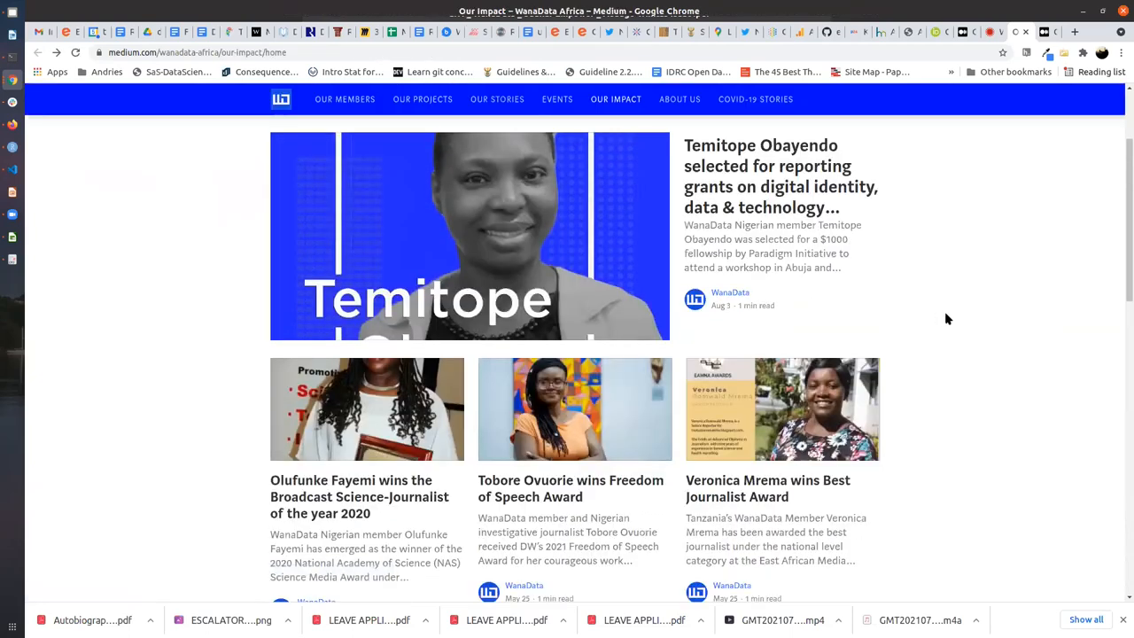
scroll("down", 3)
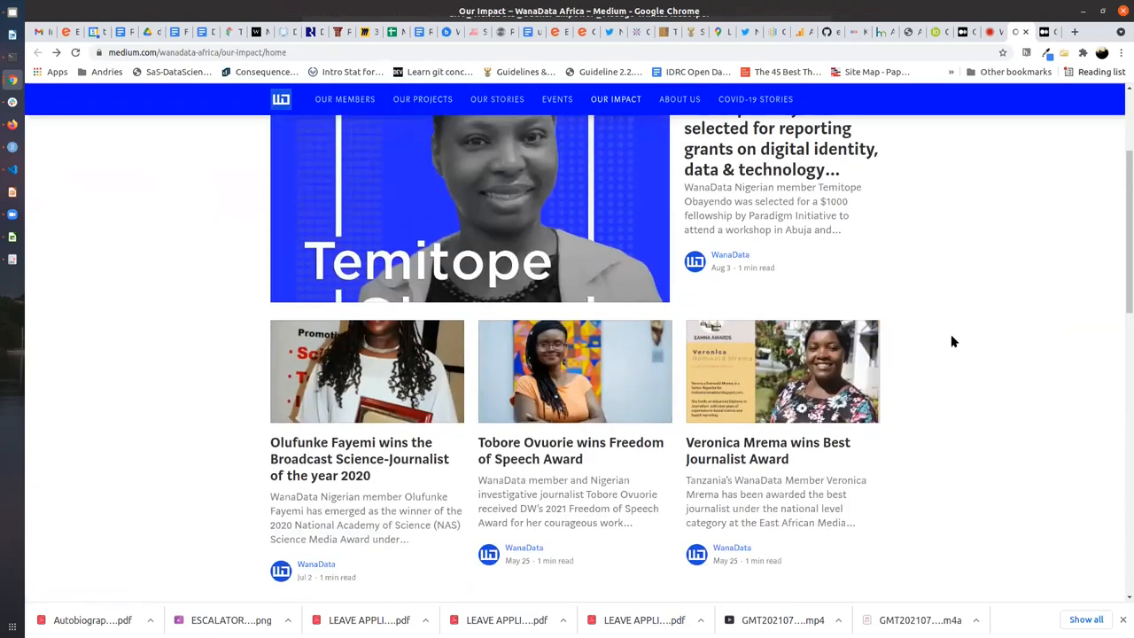
scroll("down", 3)
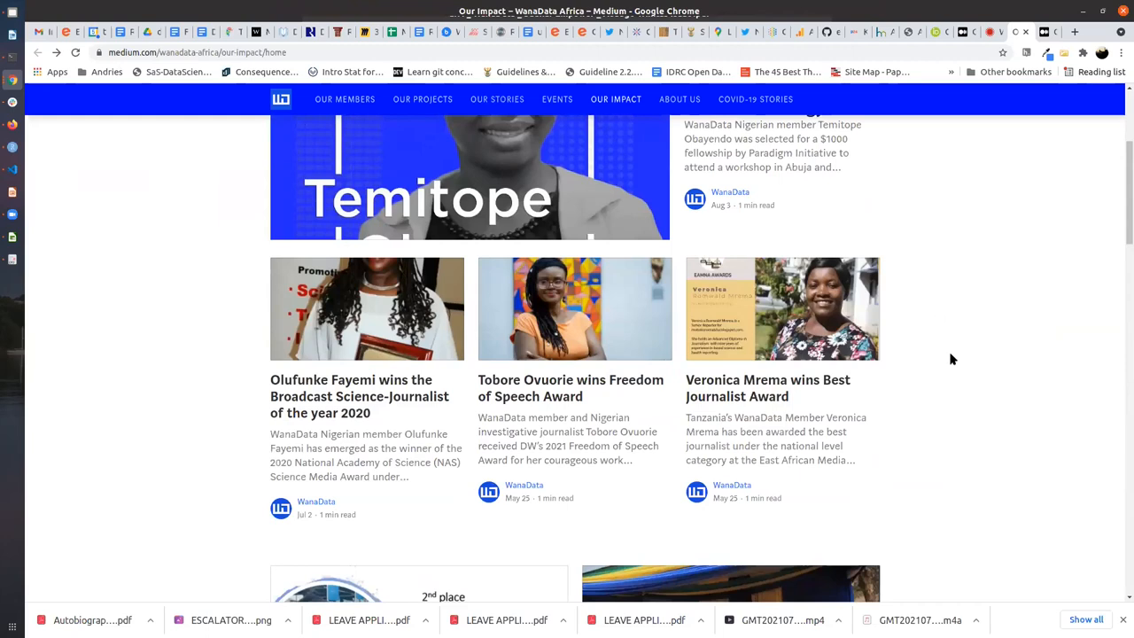
scroll("down", 3)
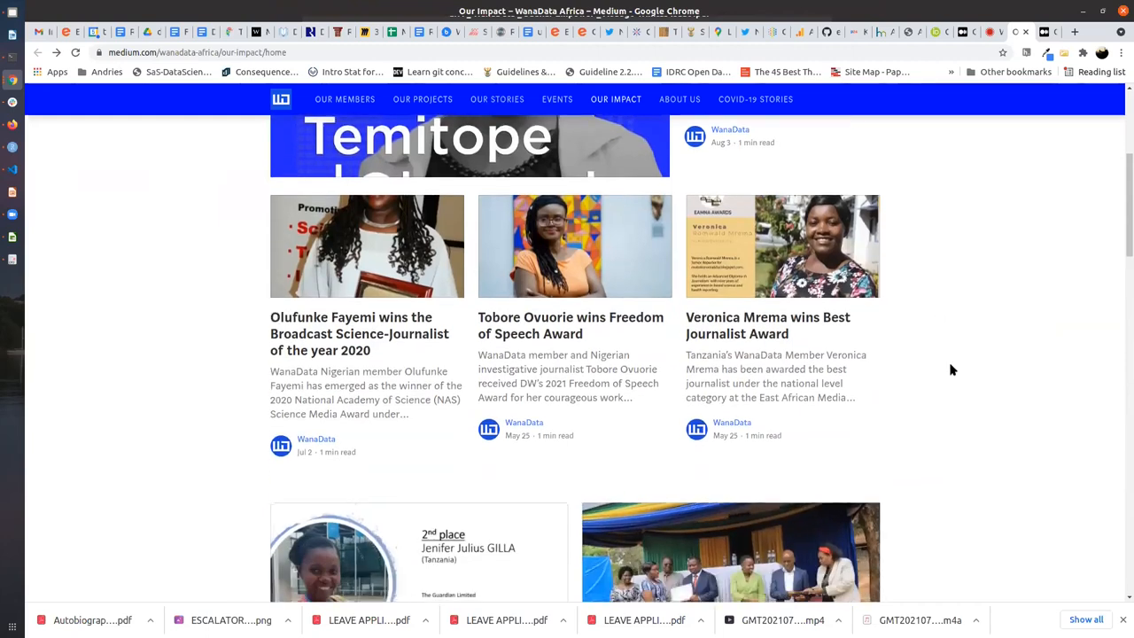
scroll("down", 3)
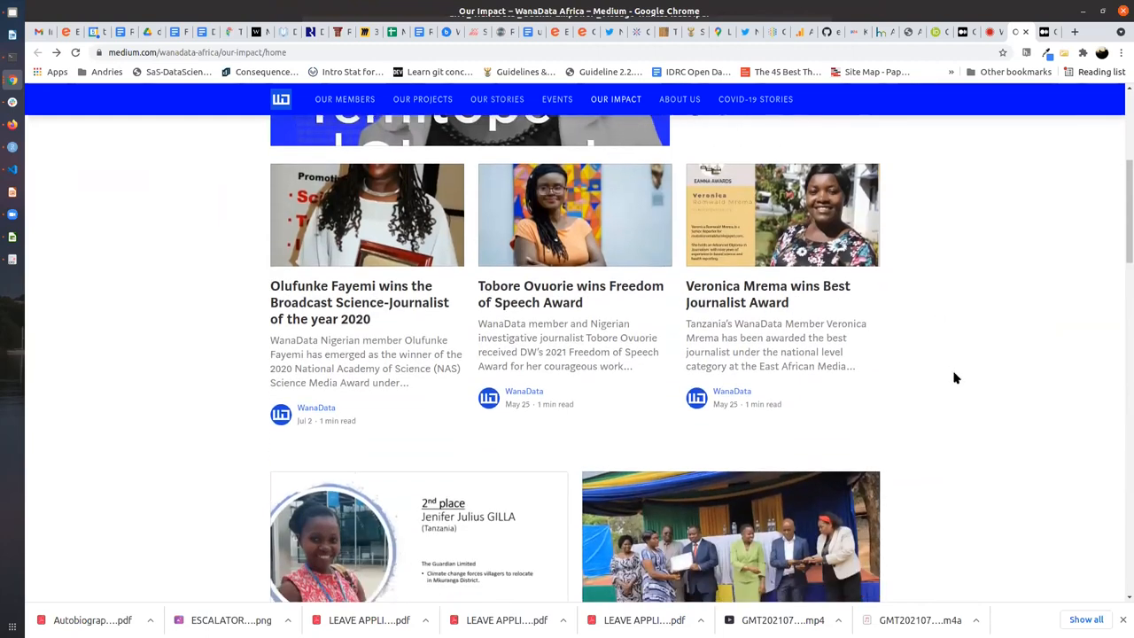
mouse_move(540, 300)
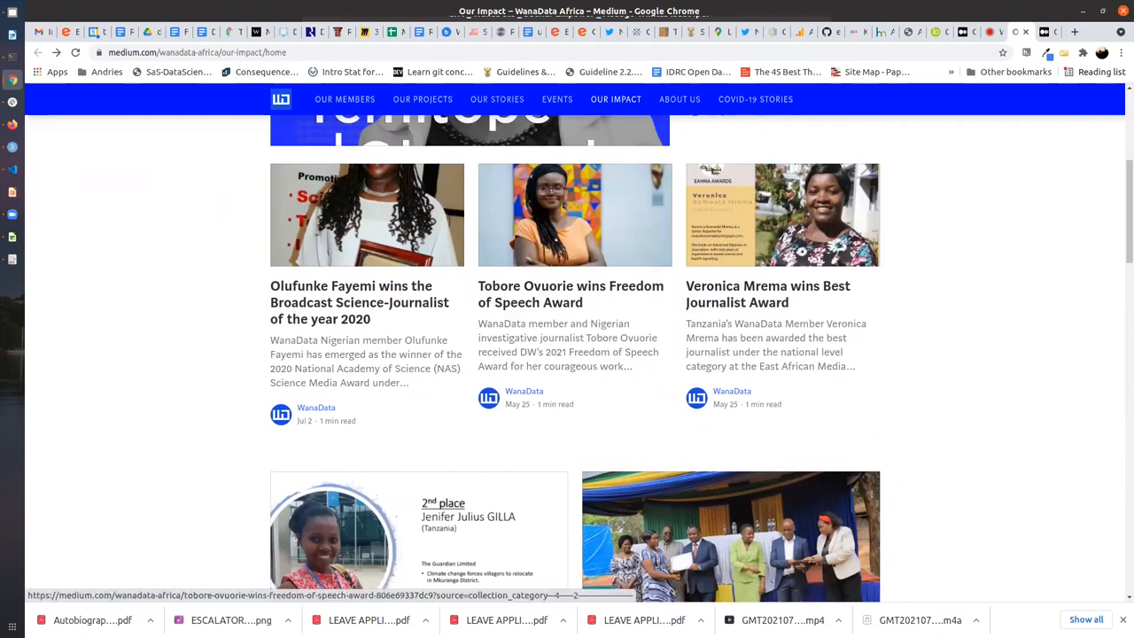
mouse_move(544, 306)
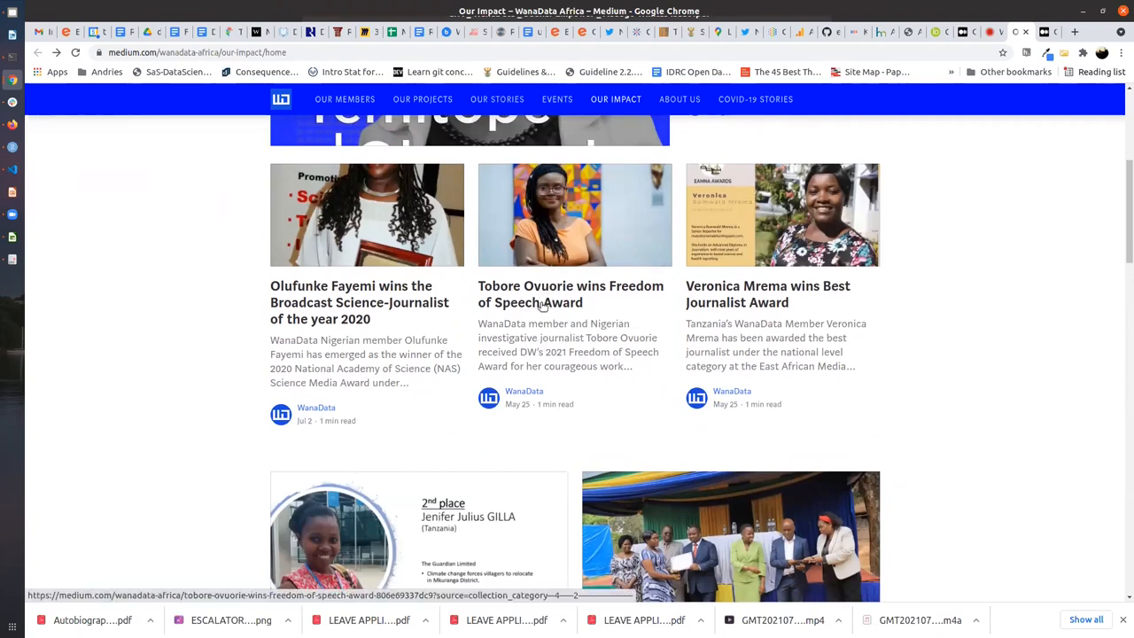
mouse_move(541, 309)
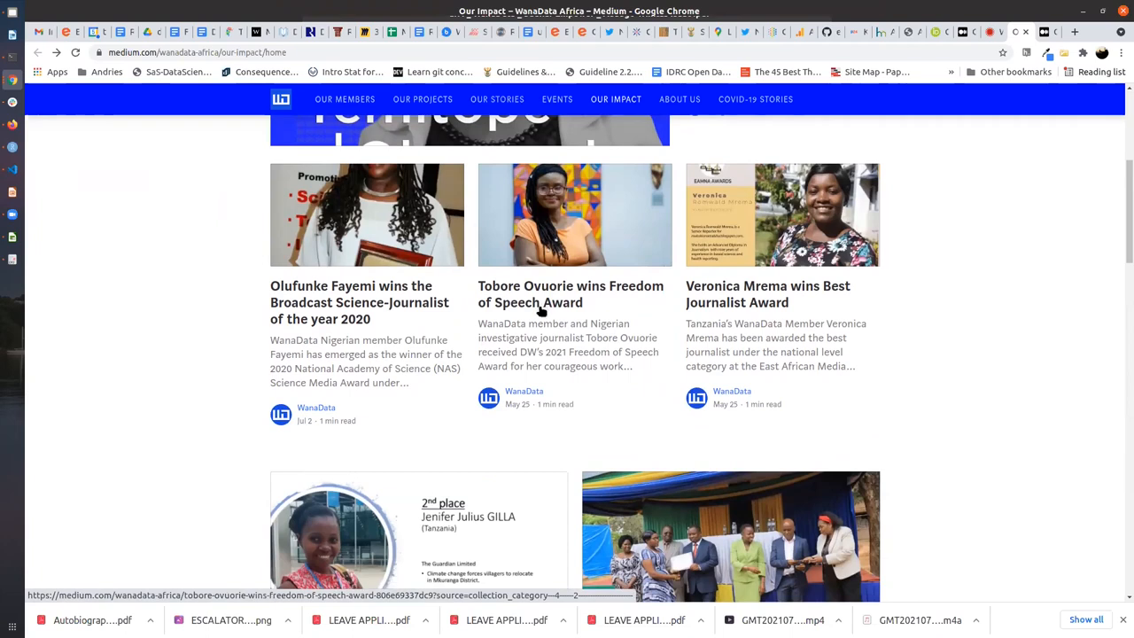
mouse_move(541, 313)
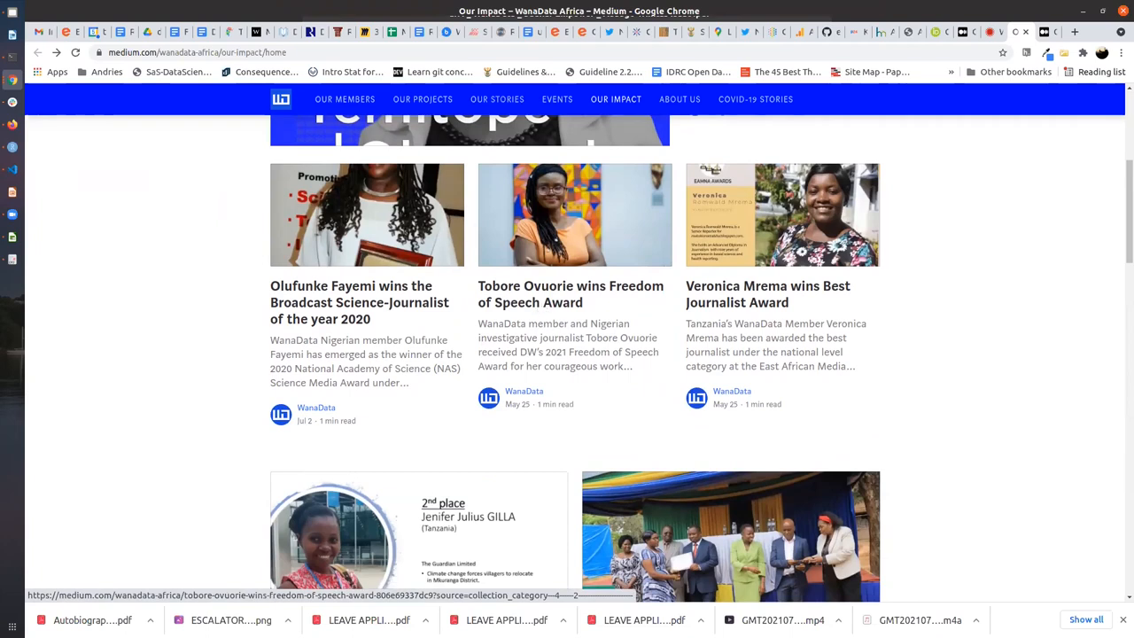
mouse_move(632, 293)
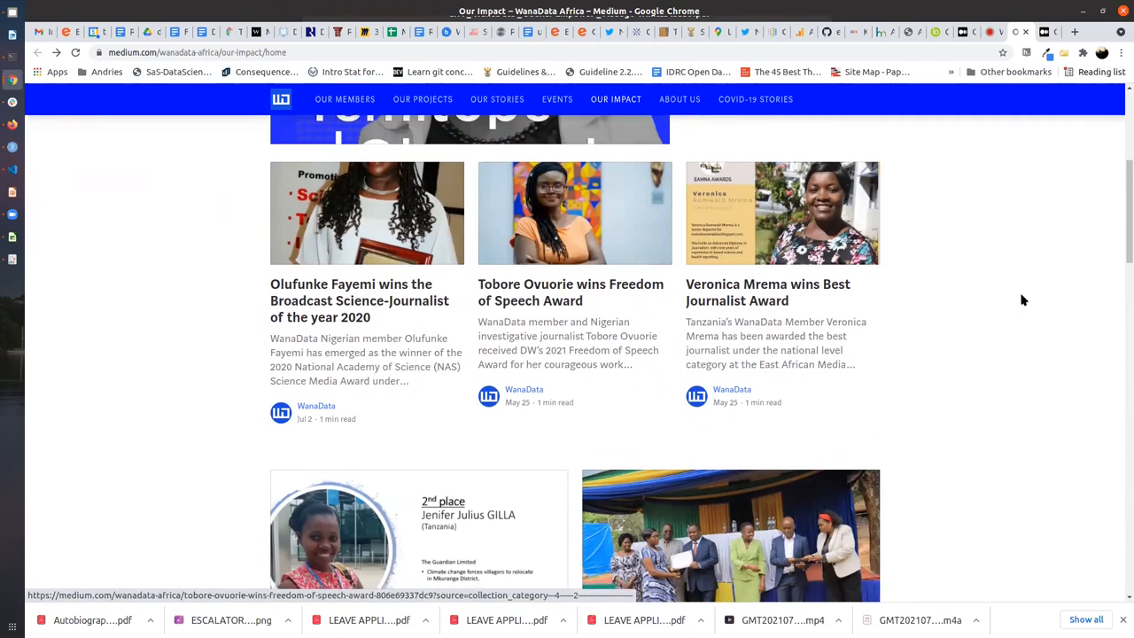
scroll("down", 3)
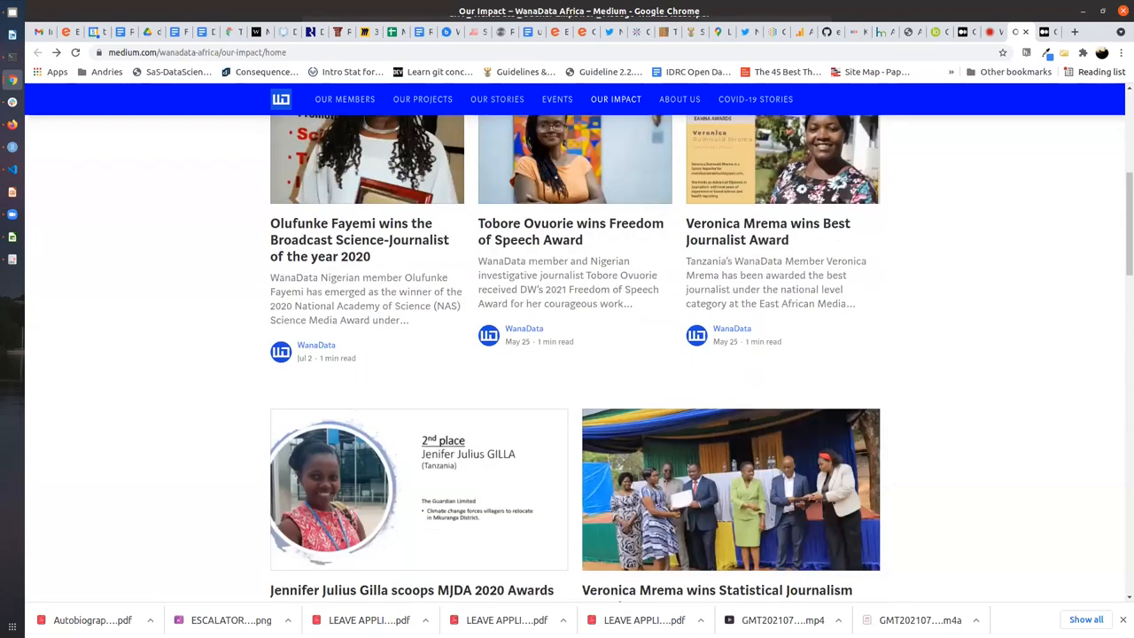
mouse_move(1023, 300)
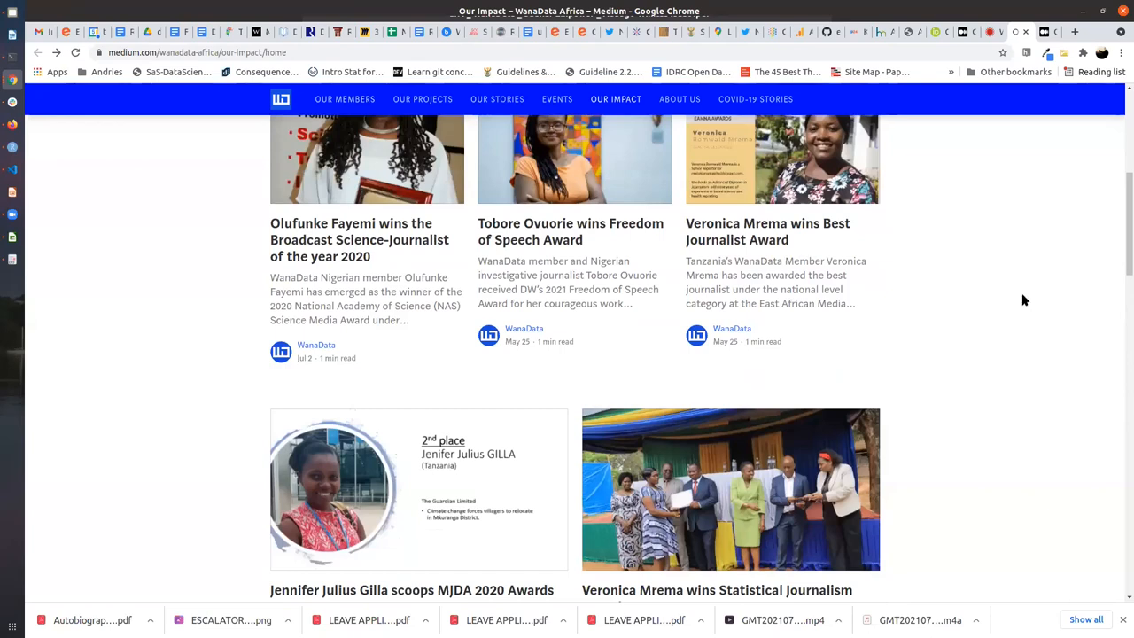
scroll("down", 3)
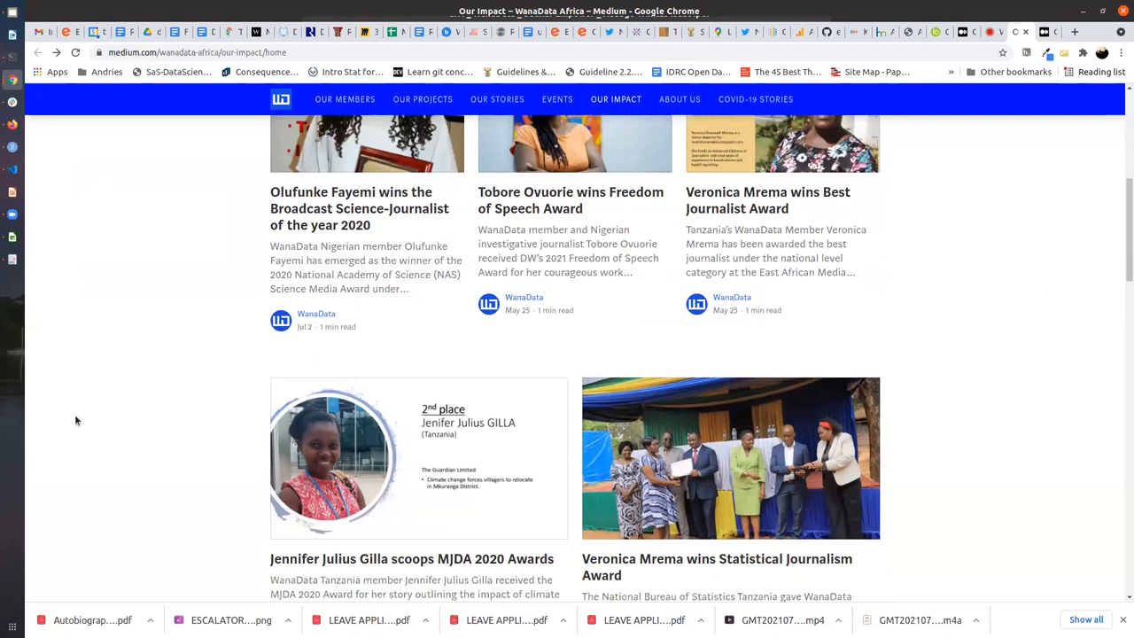
mouse_move(478, 588)
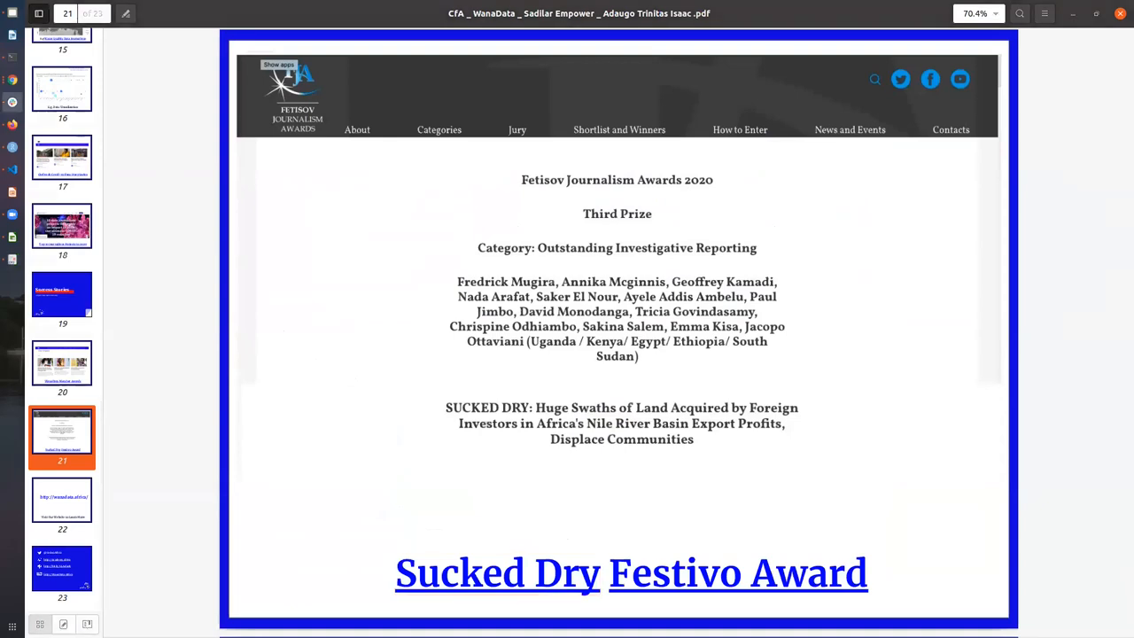
Step: Follow slide 21's 'Sucked Dry' link to the Pulitzer Center story
left_click(498, 572)
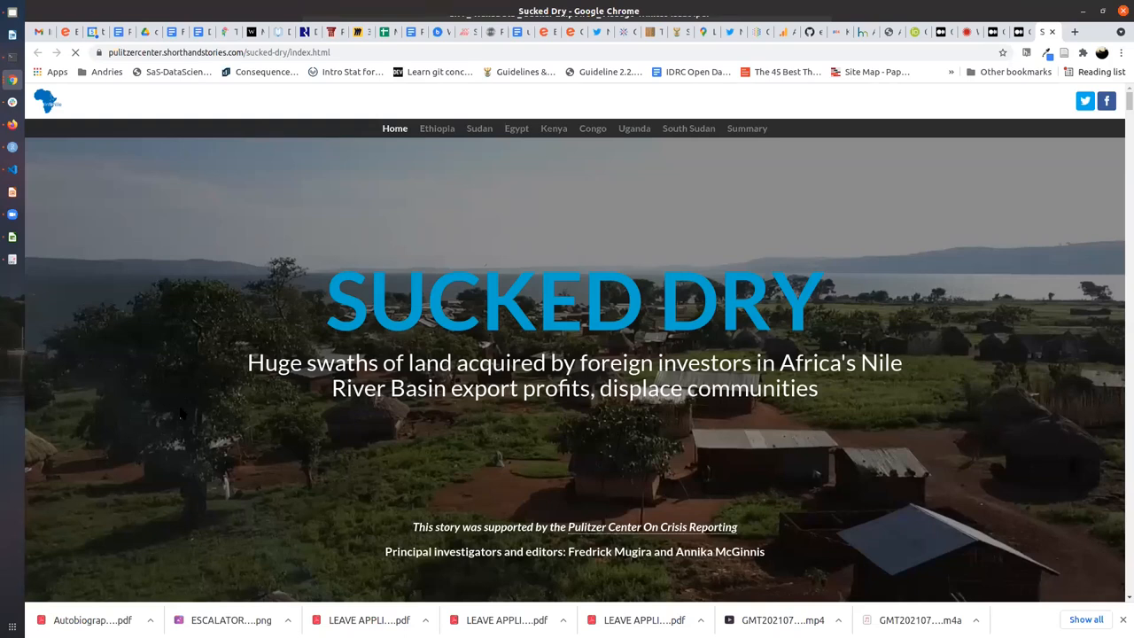
mouse_move(171, 440)
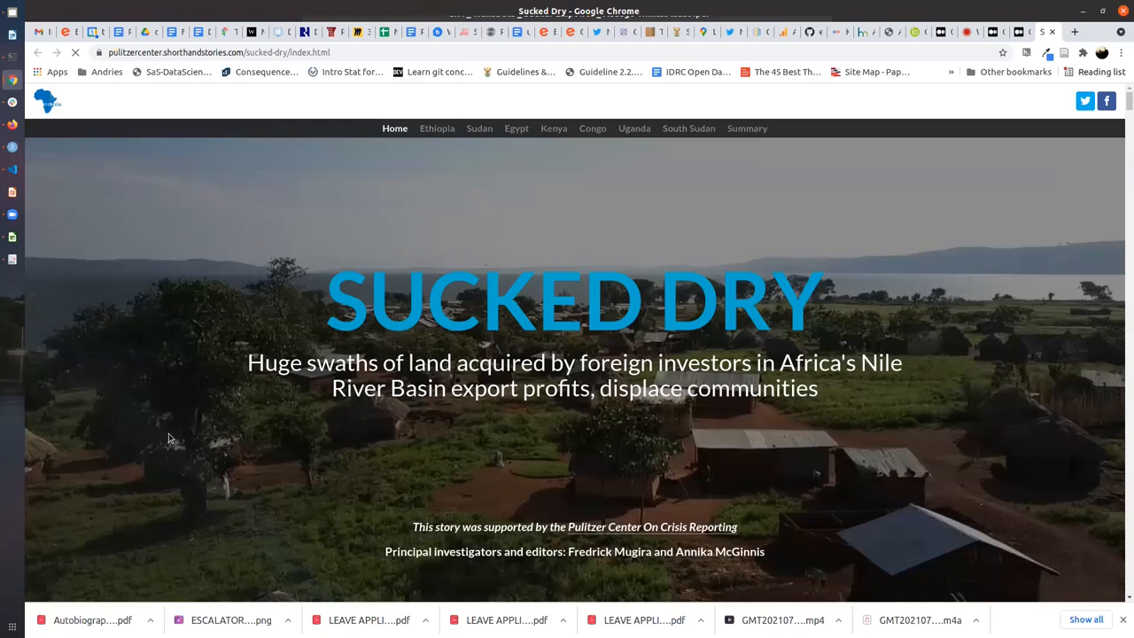
mouse_move(136, 469)
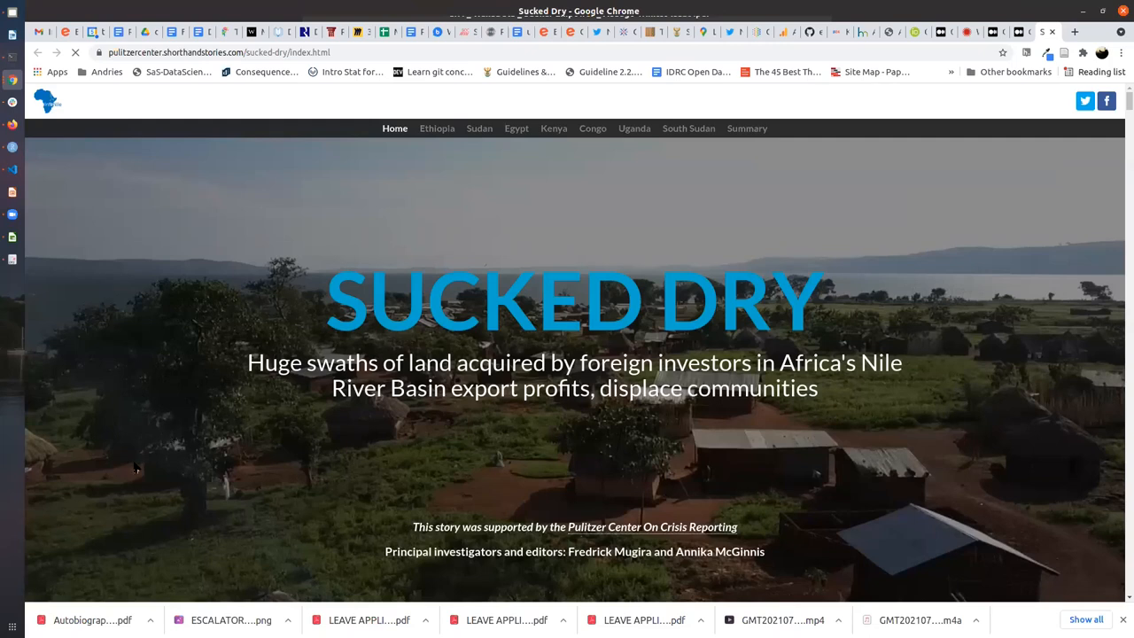
Step: Scroll the Sucked Dry story past the Batwa evictions and land-deals map to the video
scroll("down", 3)
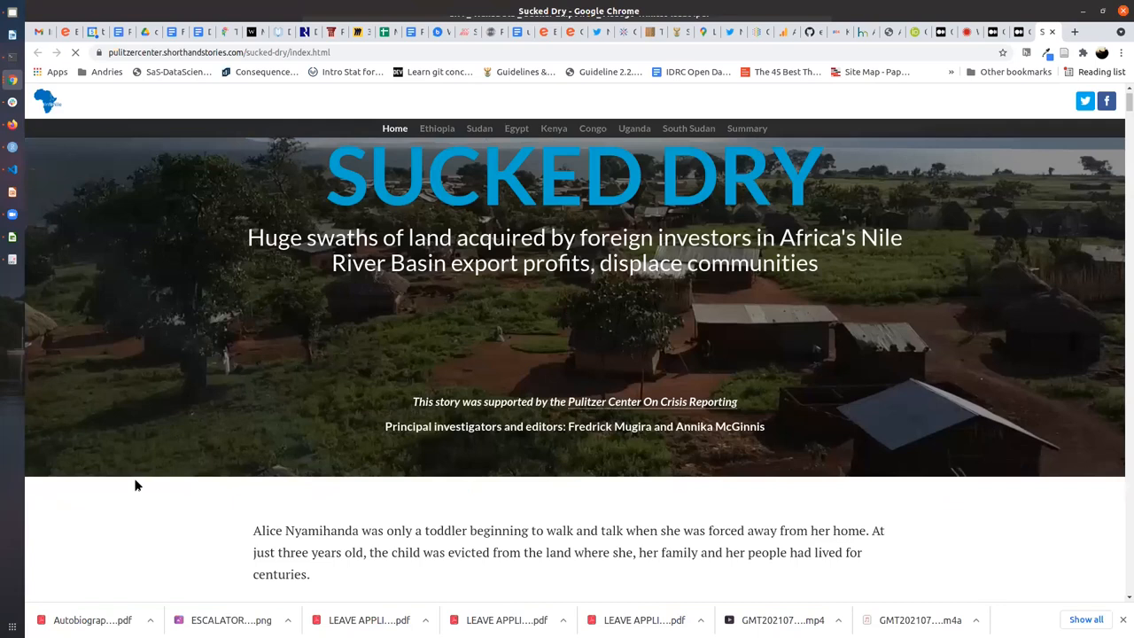
scroll("down", 3)
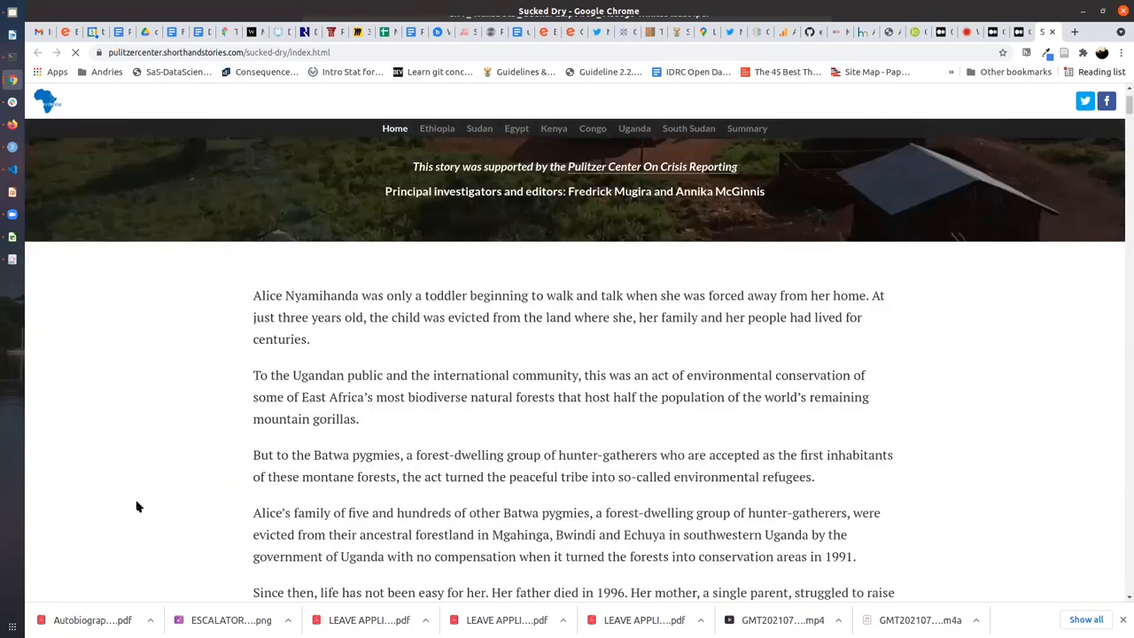
mouse_move(149, 495)
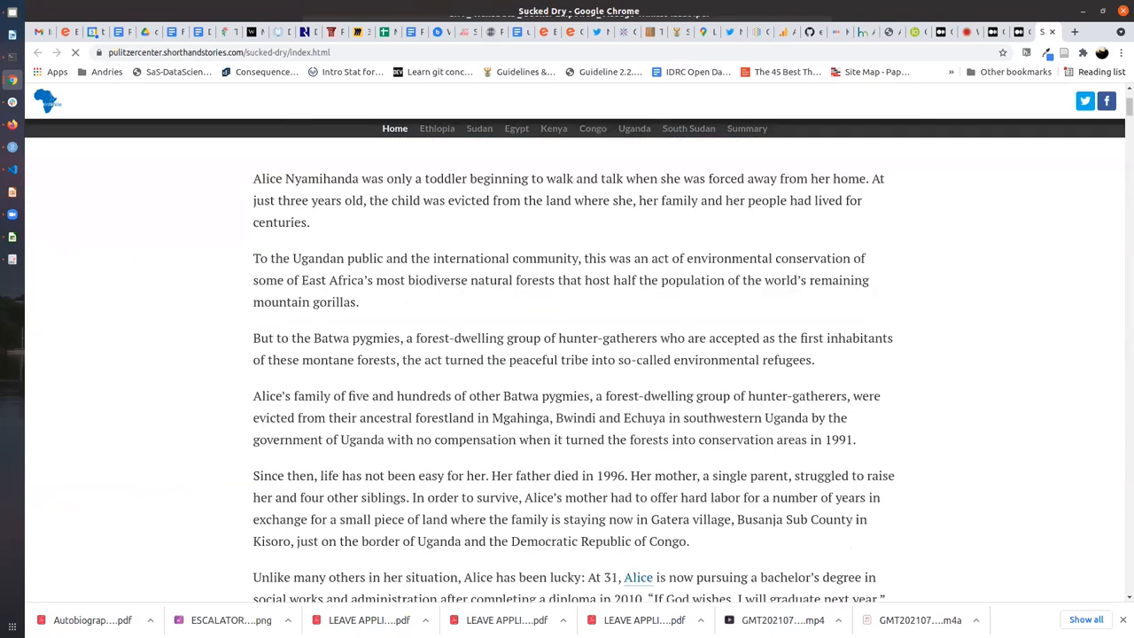
mouse_move(199, 451)
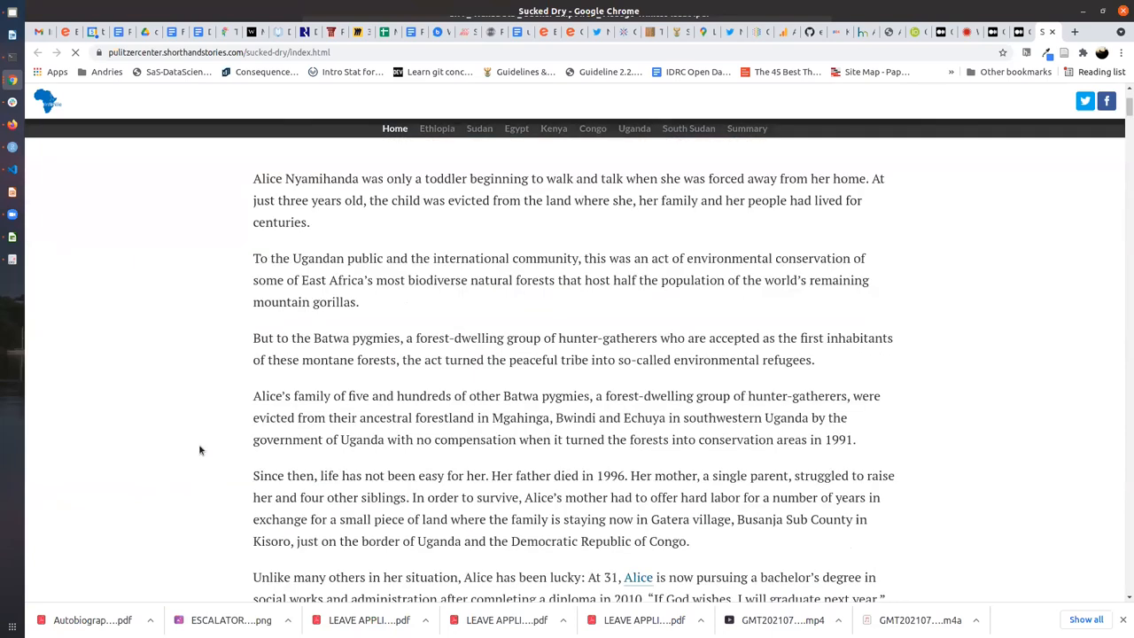
scroll("down", 3)
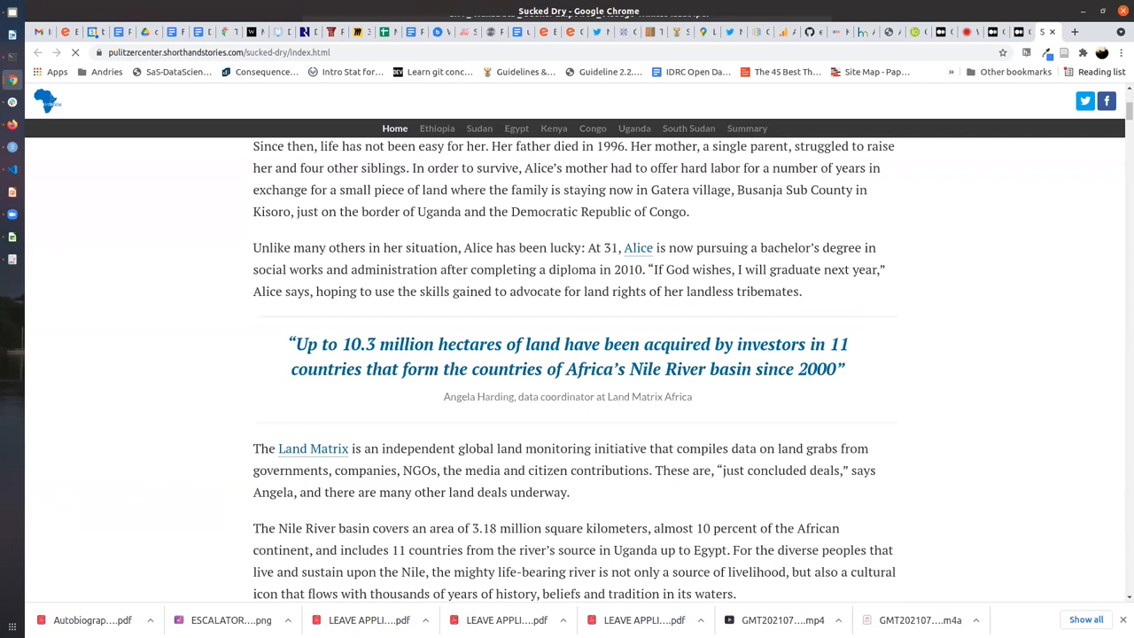
scroll("down", 3)
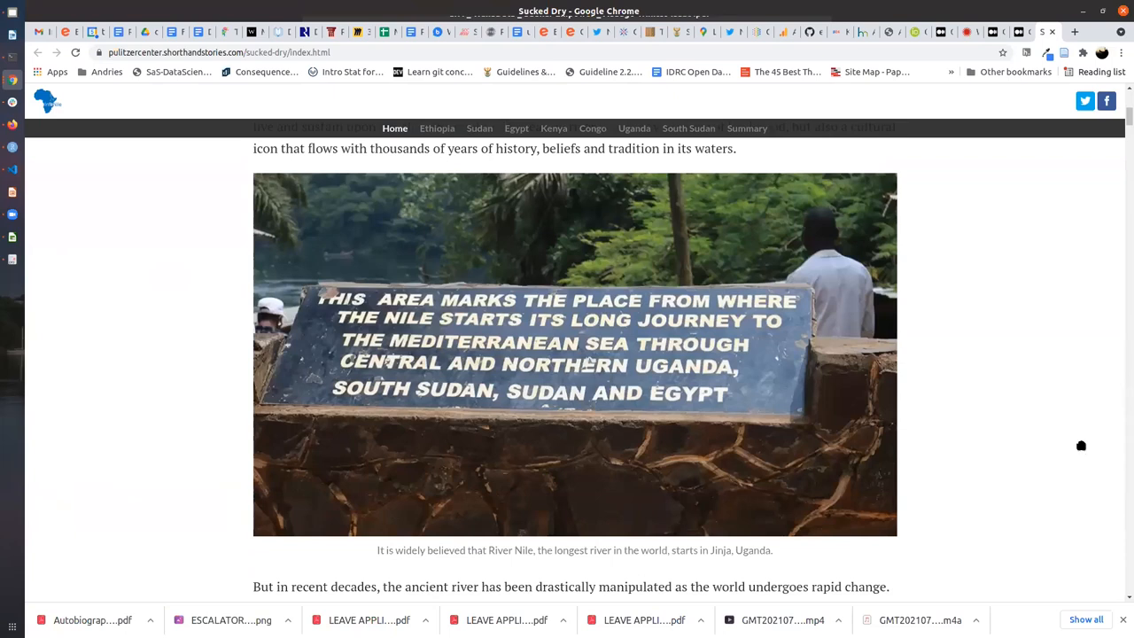
scroll("down", 3)
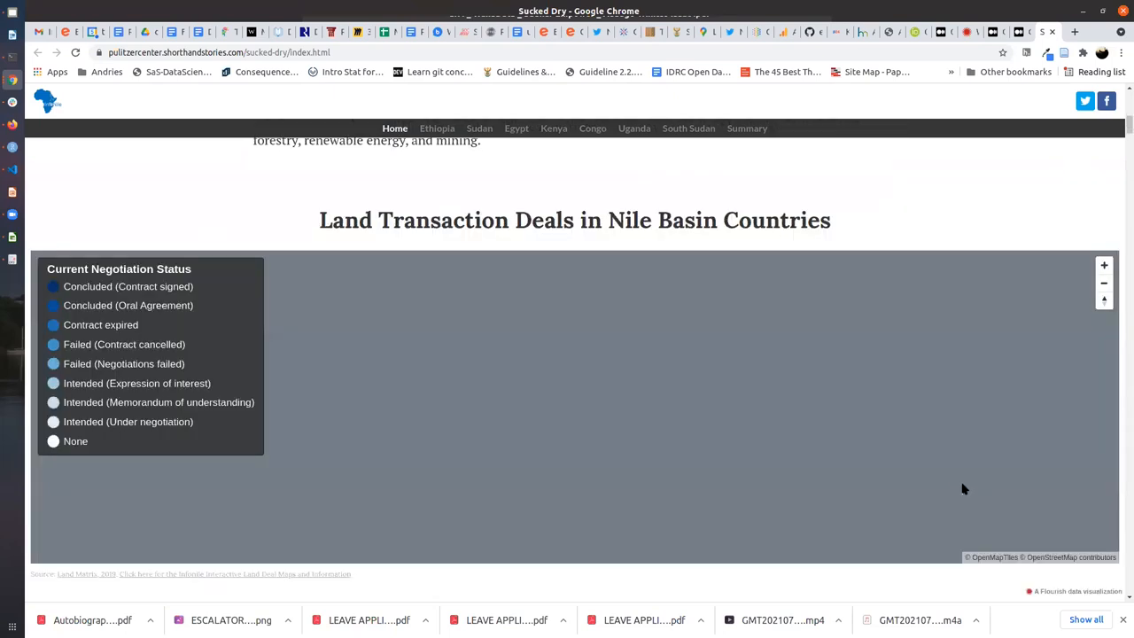
scroll("down", 3)
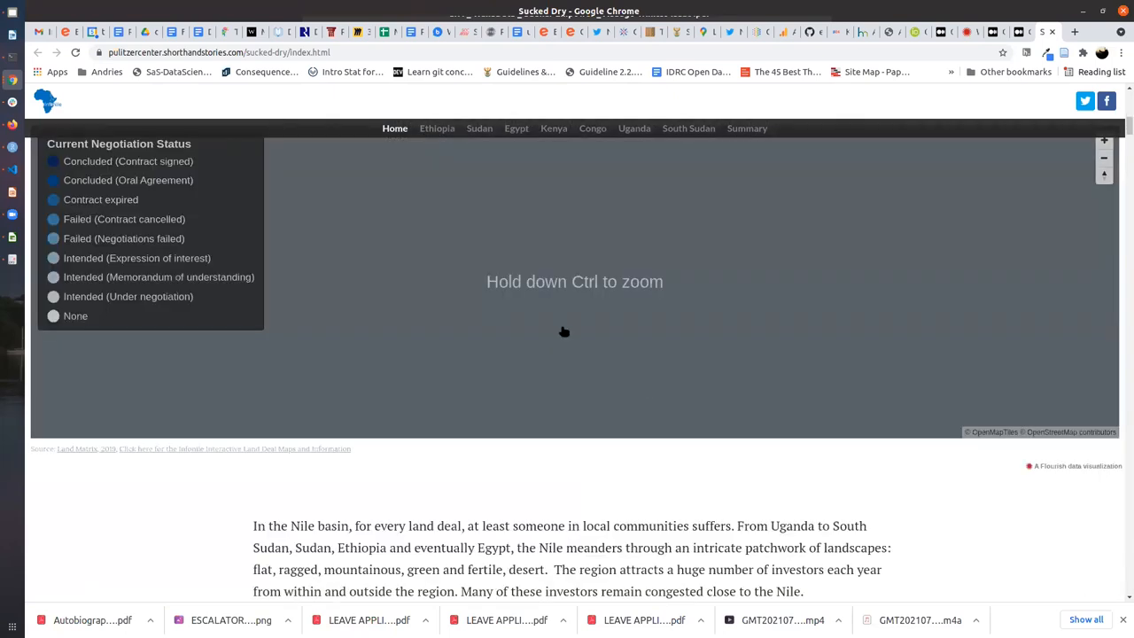
scroll("down", 3)
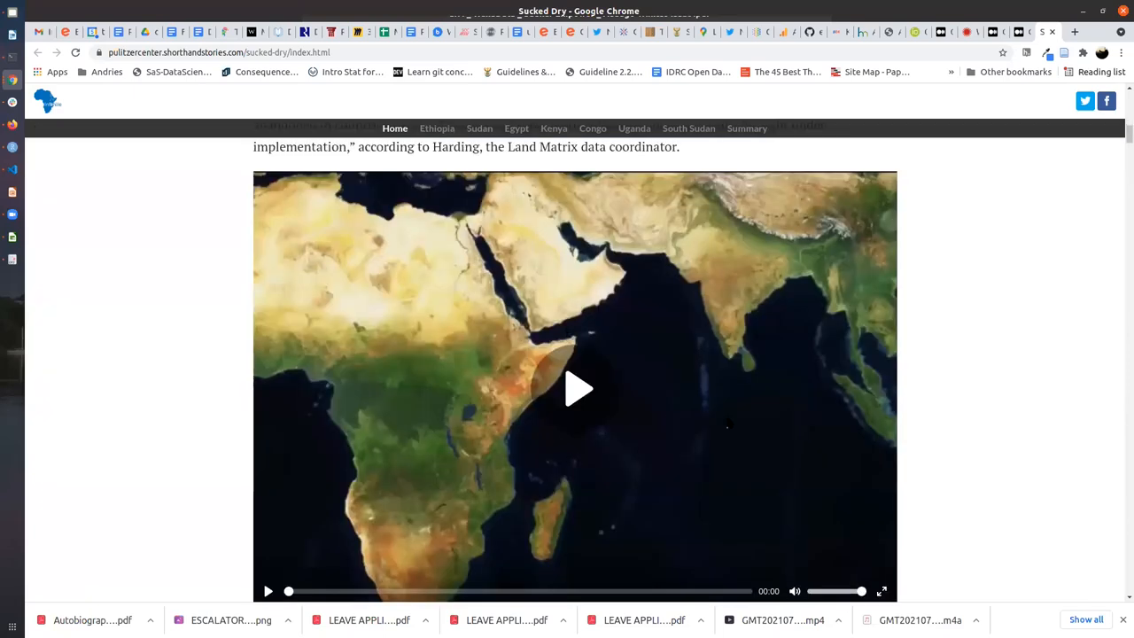
Step: Watch the Nile Basin land-deals video full screen, then return it to the story page
scroll("down", 3)
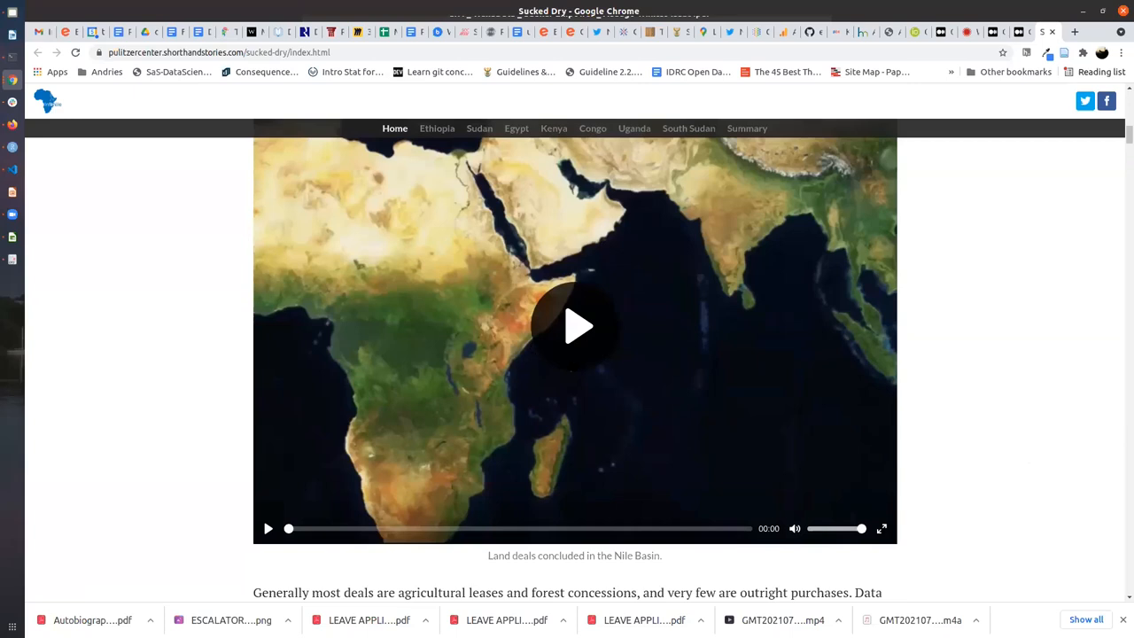
scroll("down", 3)
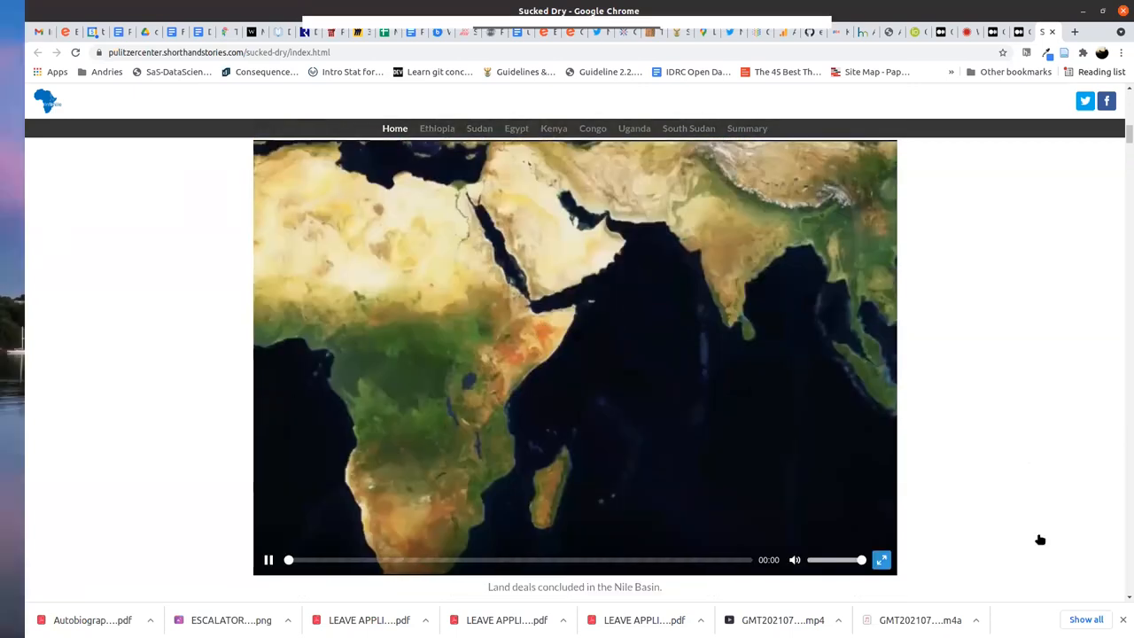
left_click(882, 559)
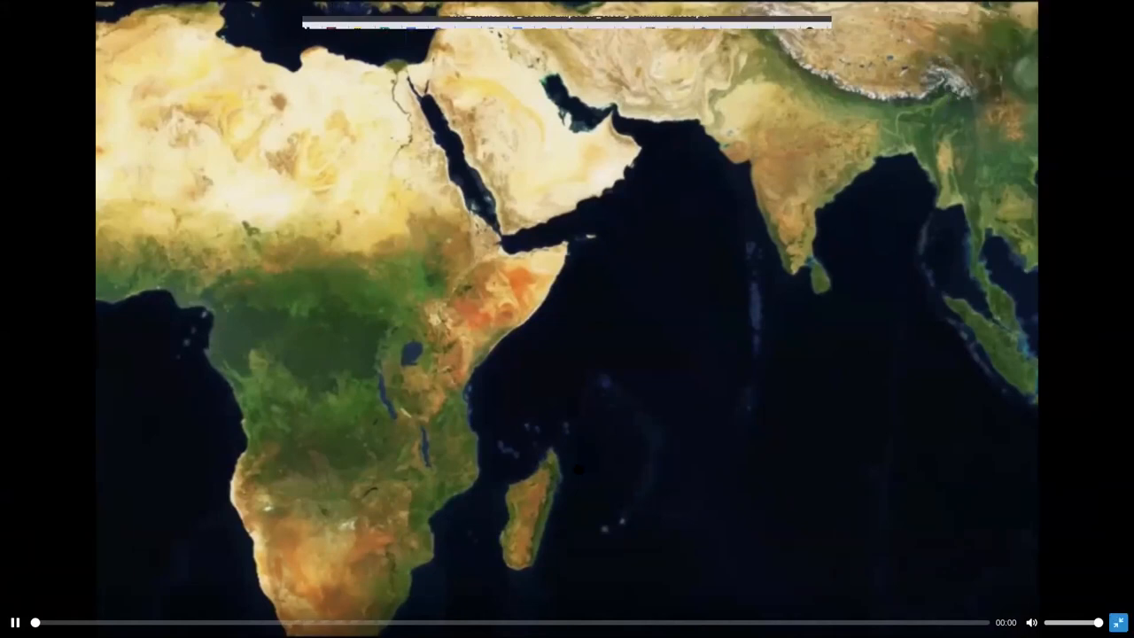
left_click(1118, 622)
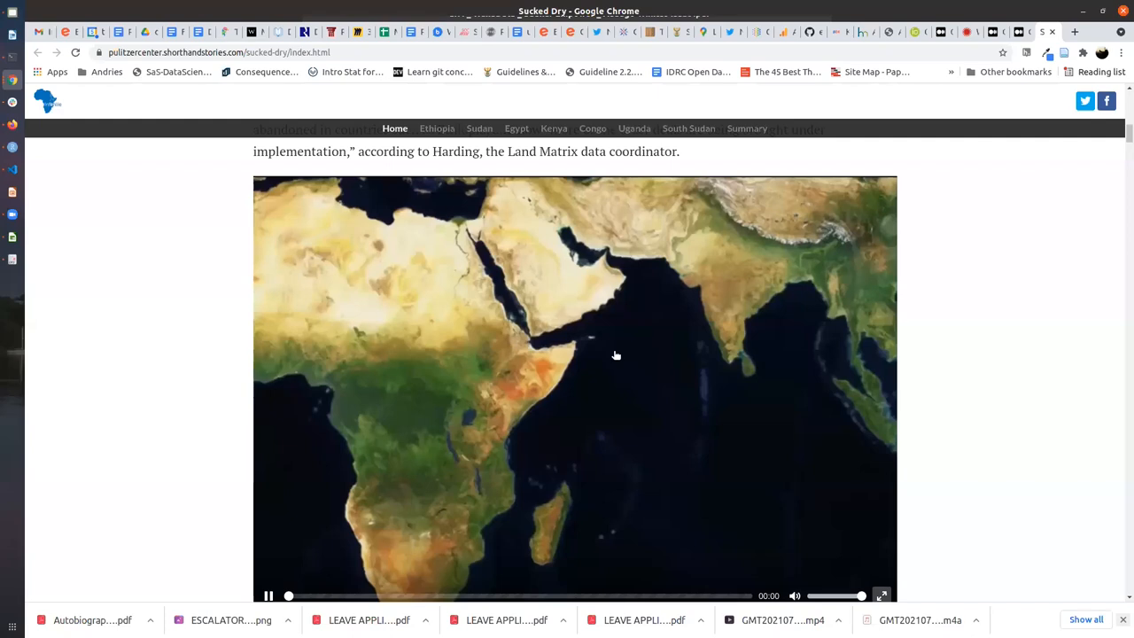
scroll("down", 3)
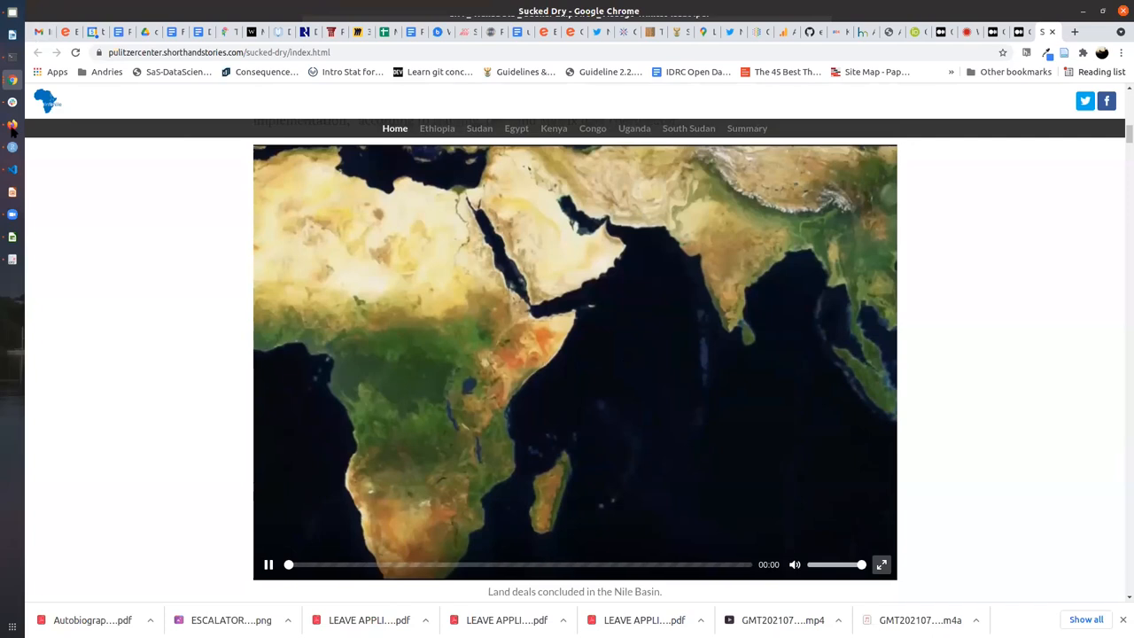
mouse_move(71, 502)
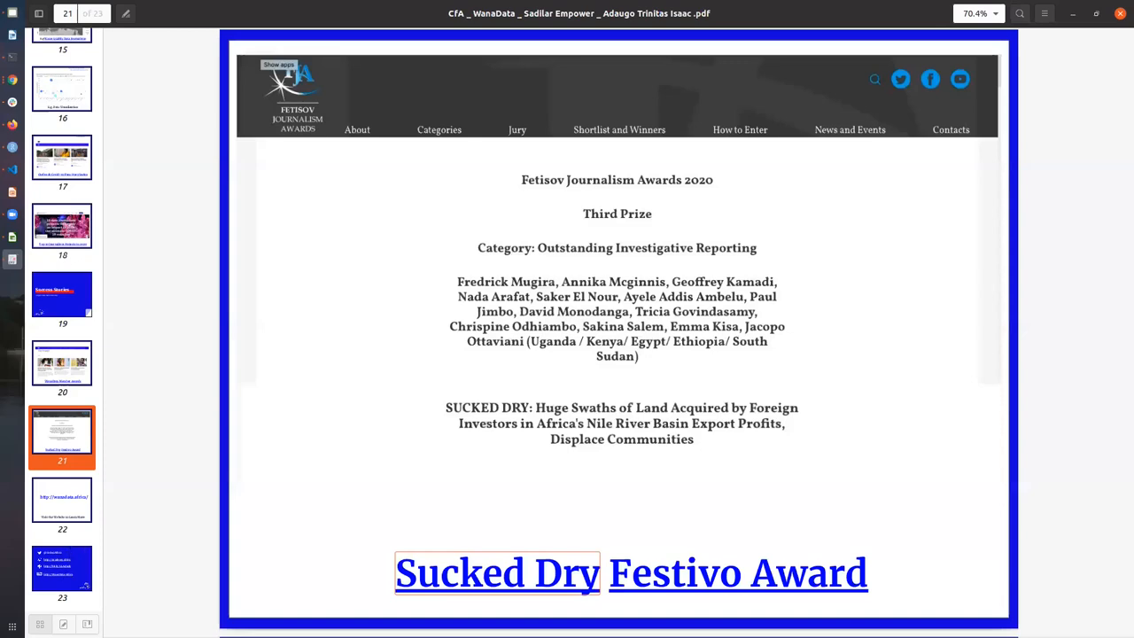
Step: Select slide 22 of 23 in the sidebar, the wanadata.africa invitation
left_click(62, 505)
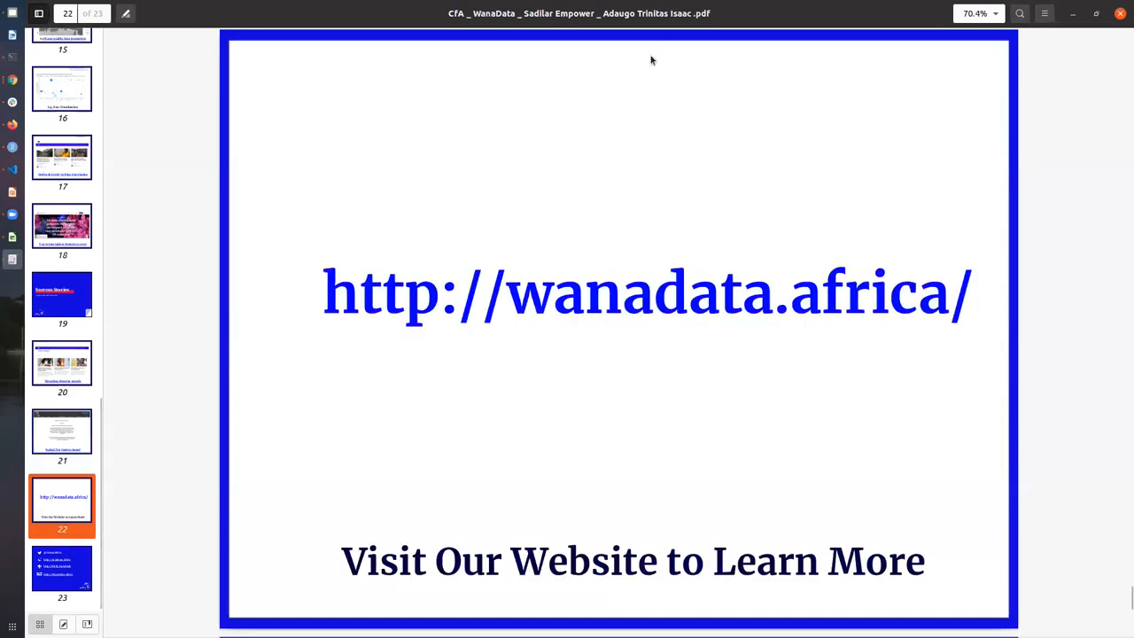
mouse_move(815, 10)
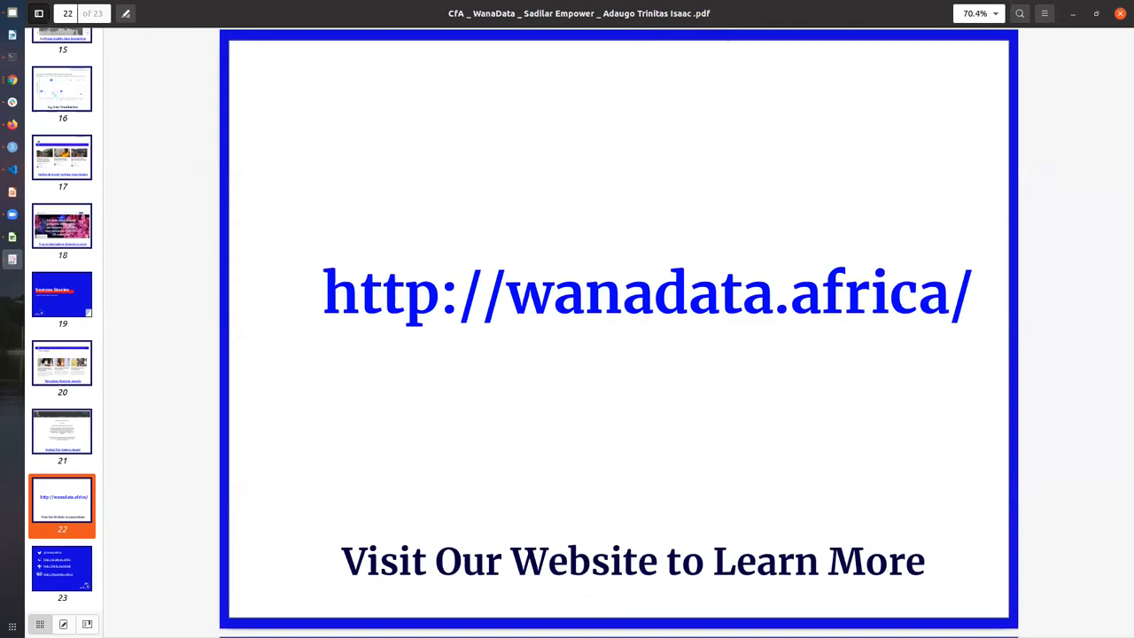
mouse_move(1103, 24)
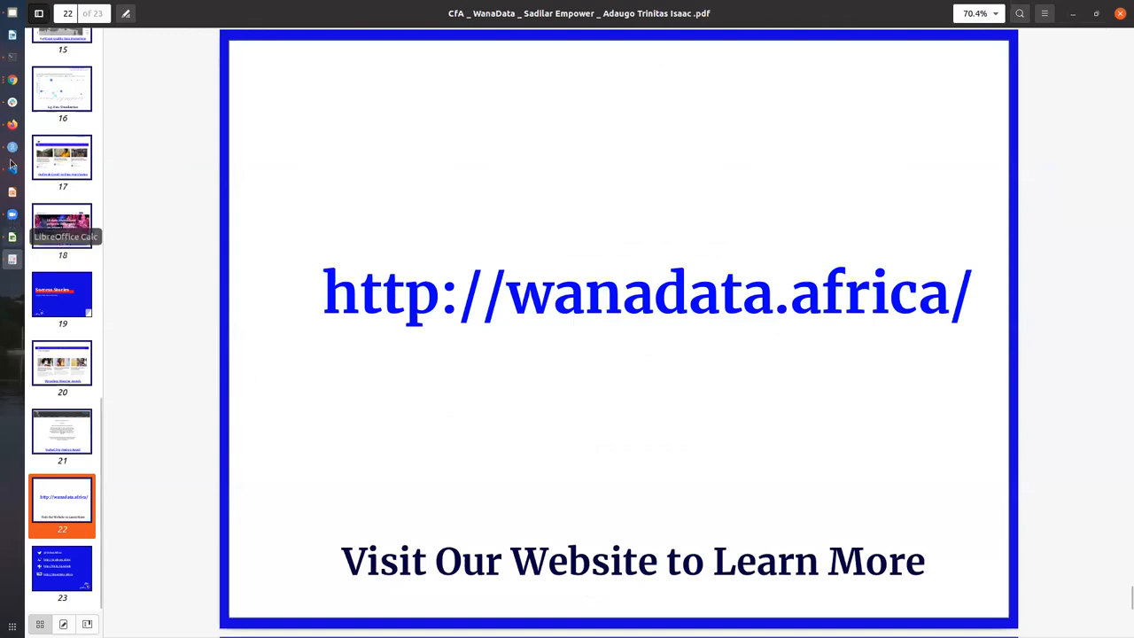
mouse_move(13, 80)
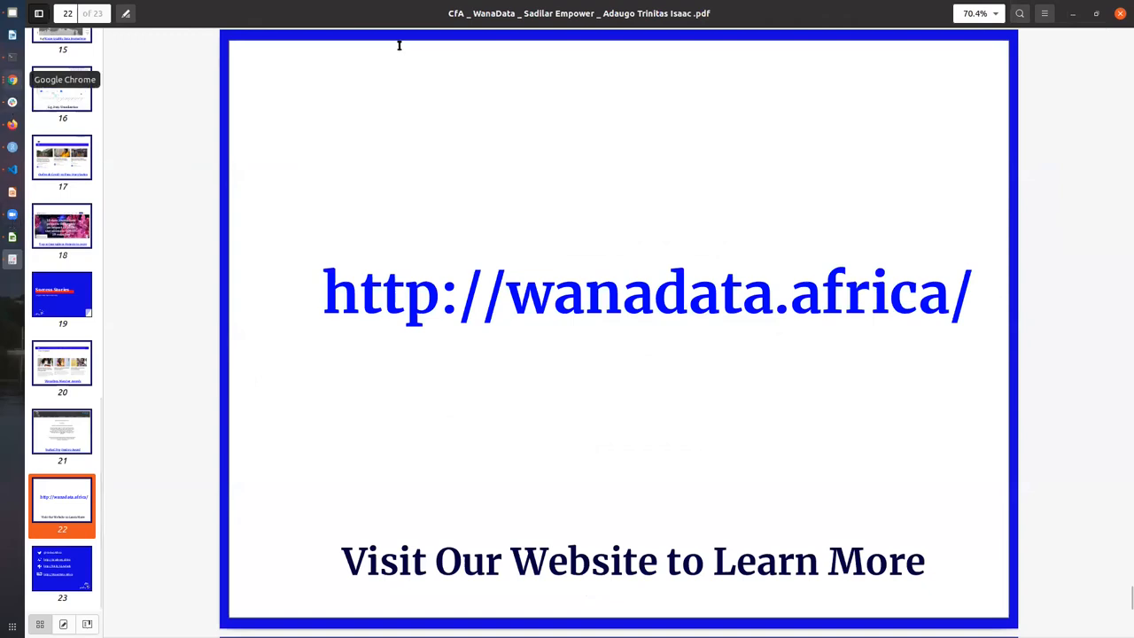
mouse_move(1051, 36)
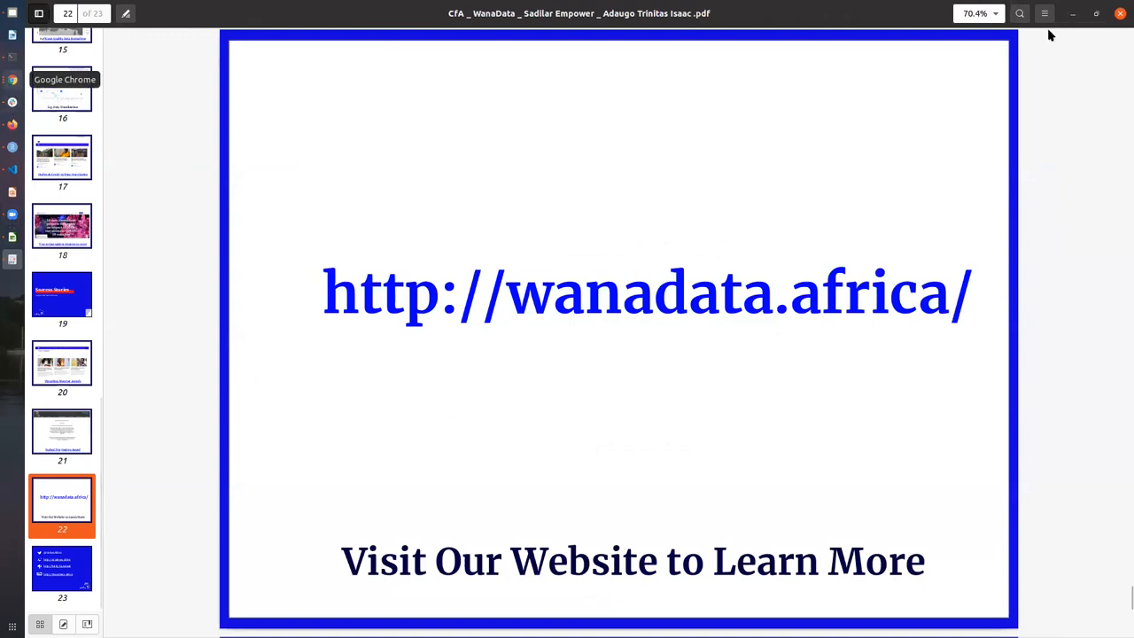